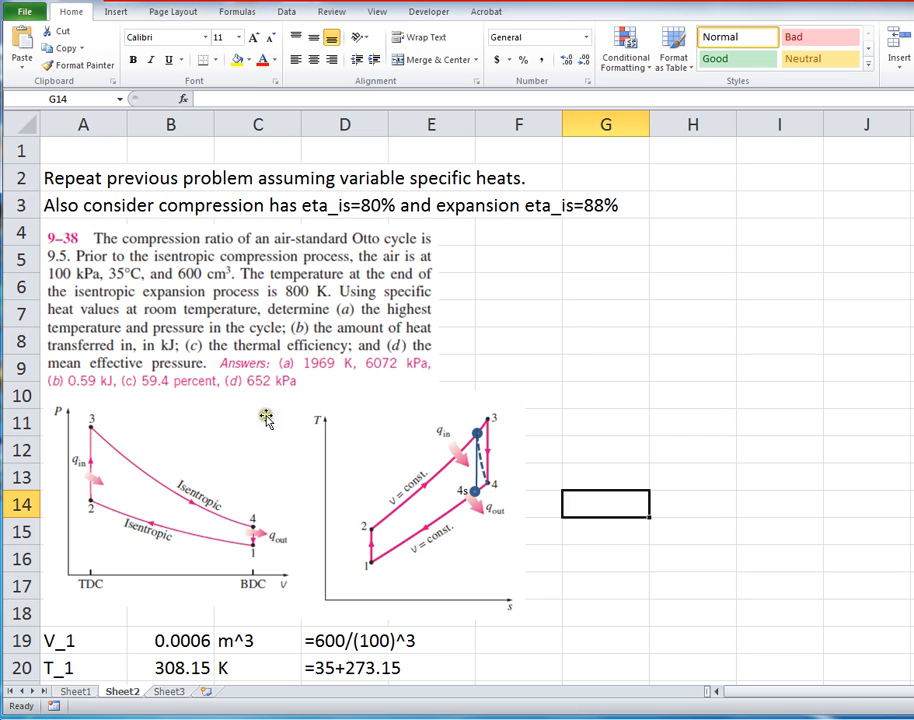
pyautogui.moveTo(220, 530)
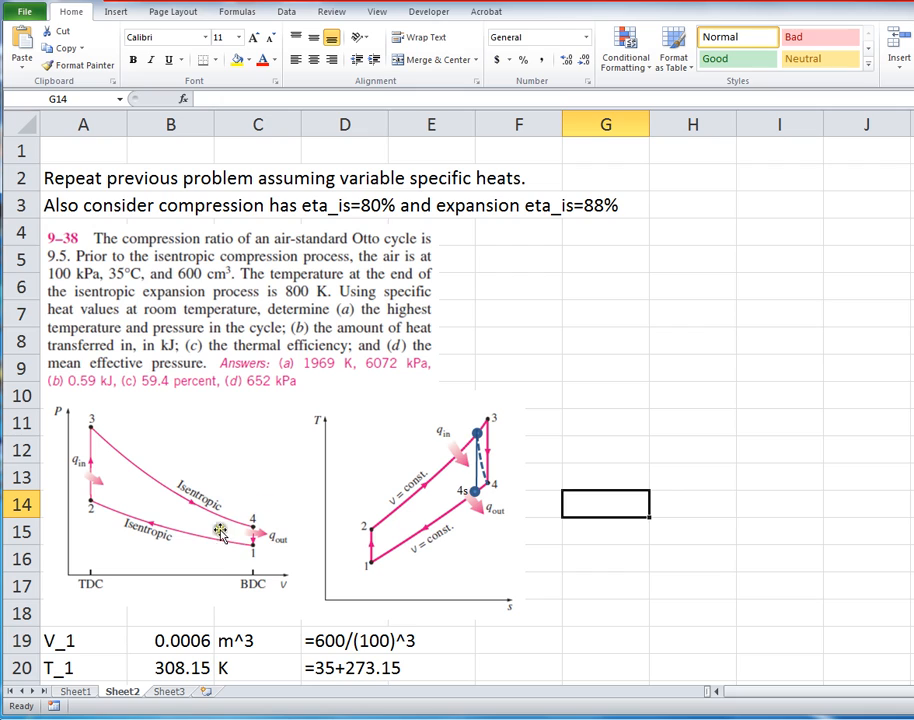
pyautogui.moveTo(196, 570)
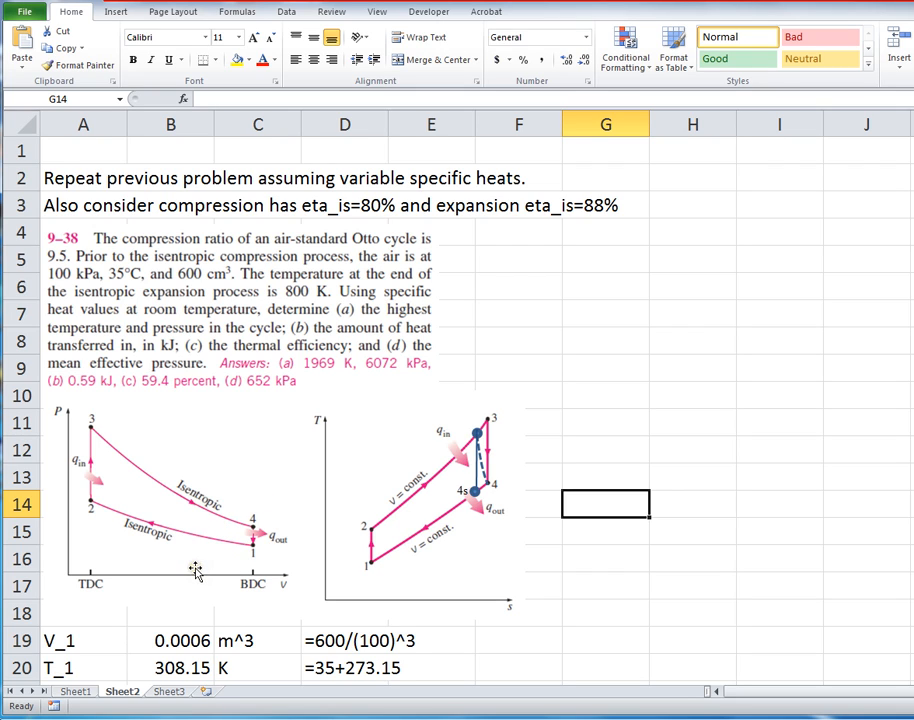
pyautogui.moveTo(110, 536)
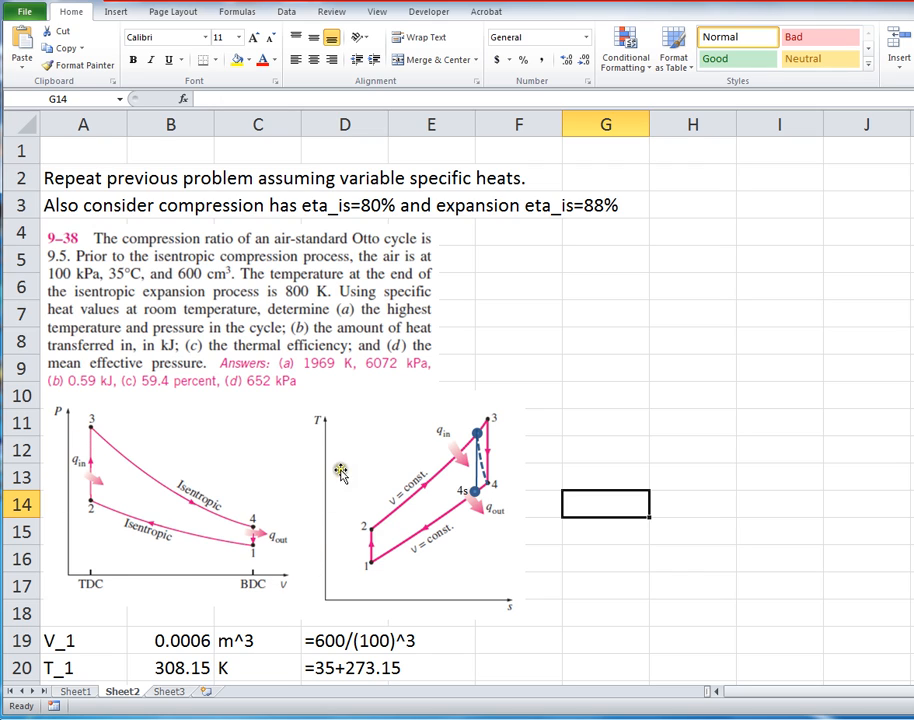
pyautogui.moveTo(518, 600)
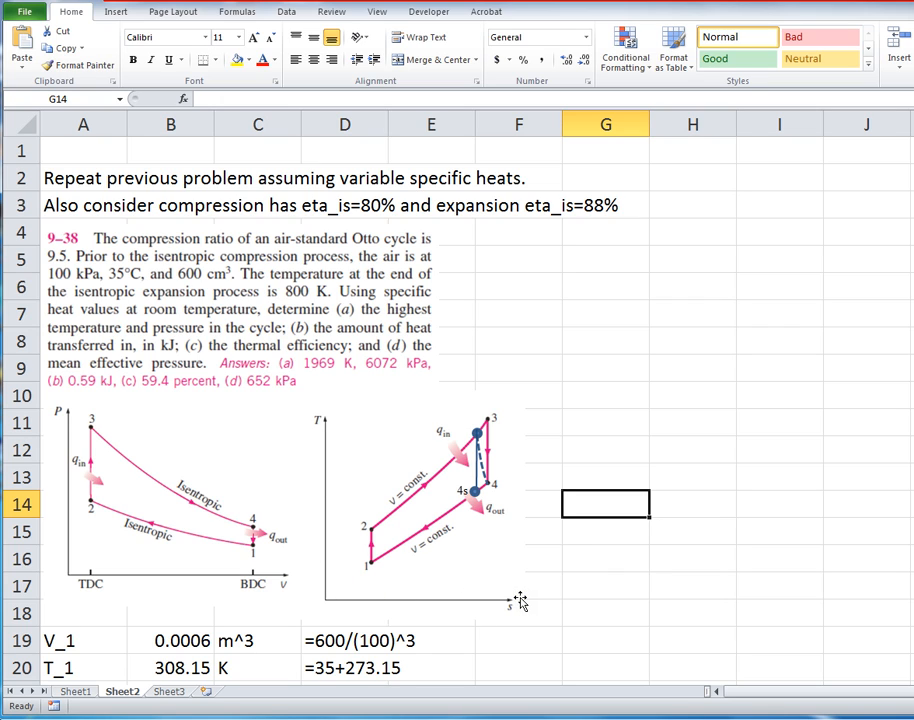
pyautogui.moveTo(124, 460)
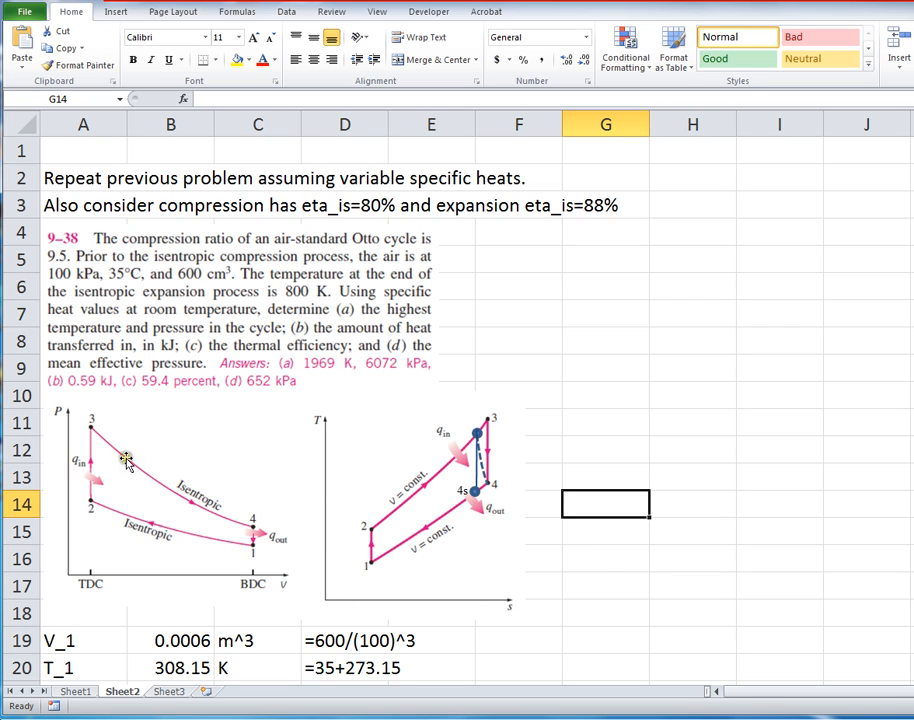
pyautogui.moveTo(150, 488)
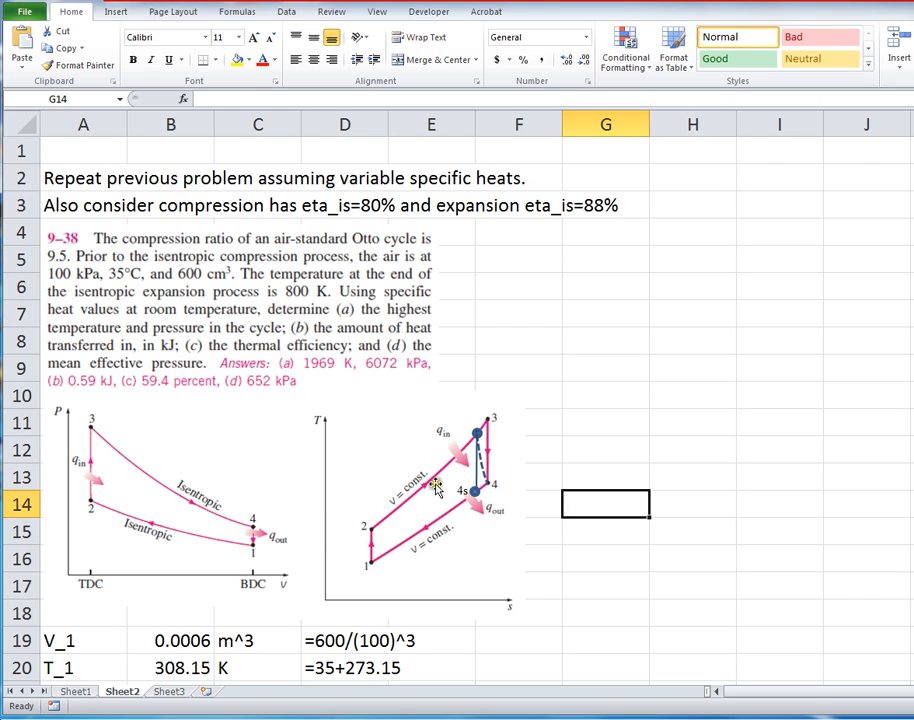
pyautogui.moveTo(438, 456)
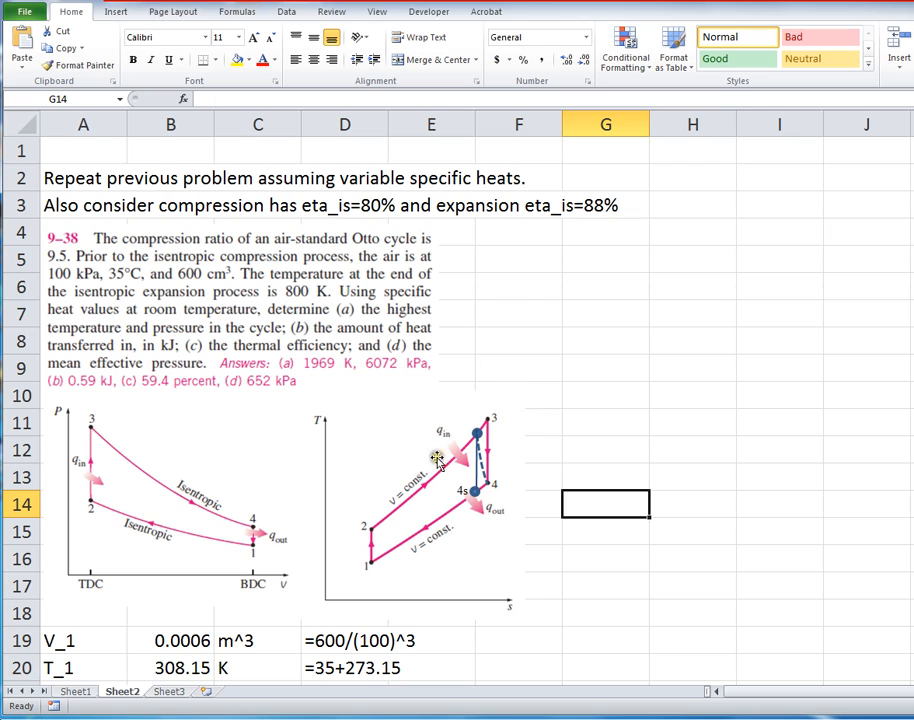
pyautogui.moveTo(490, 530)
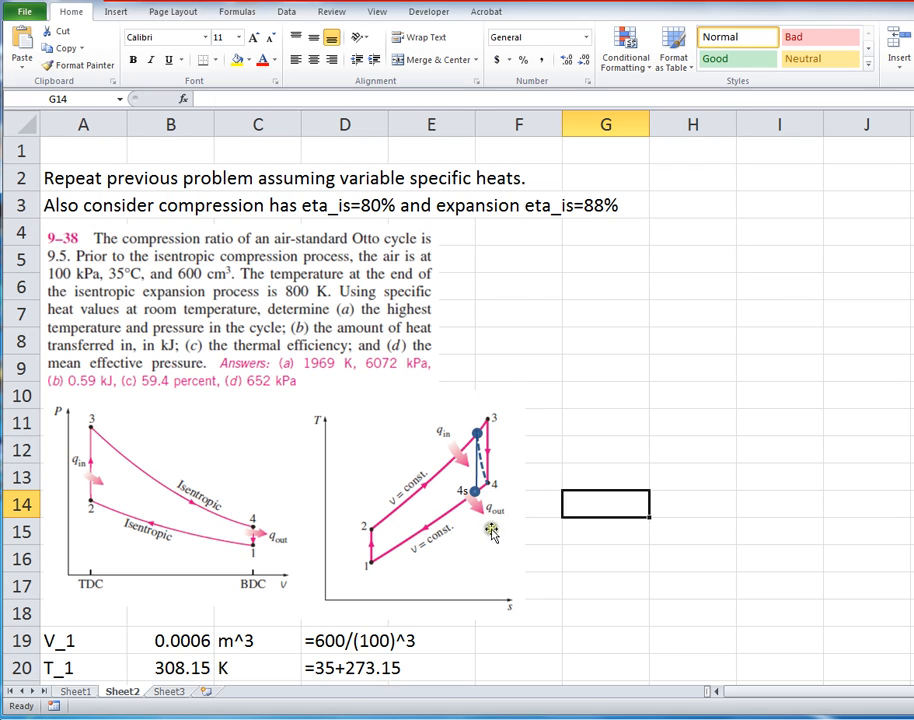
pyautogui.moveTo(464, 530)
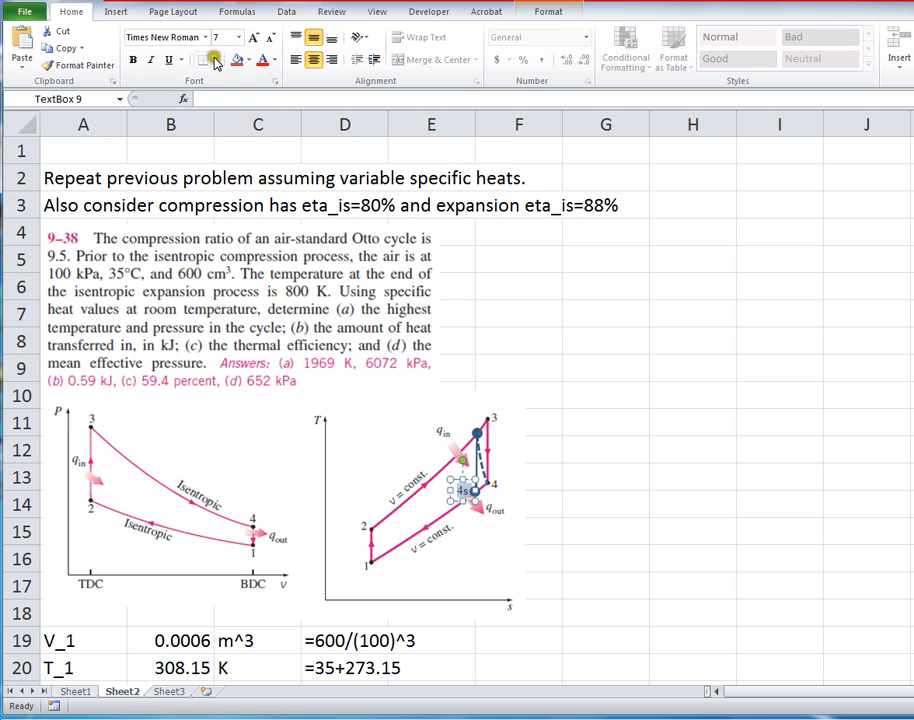
# Step: Apply the Times New Roman font to the selected state-point label
pyautogui.click(208, 36)
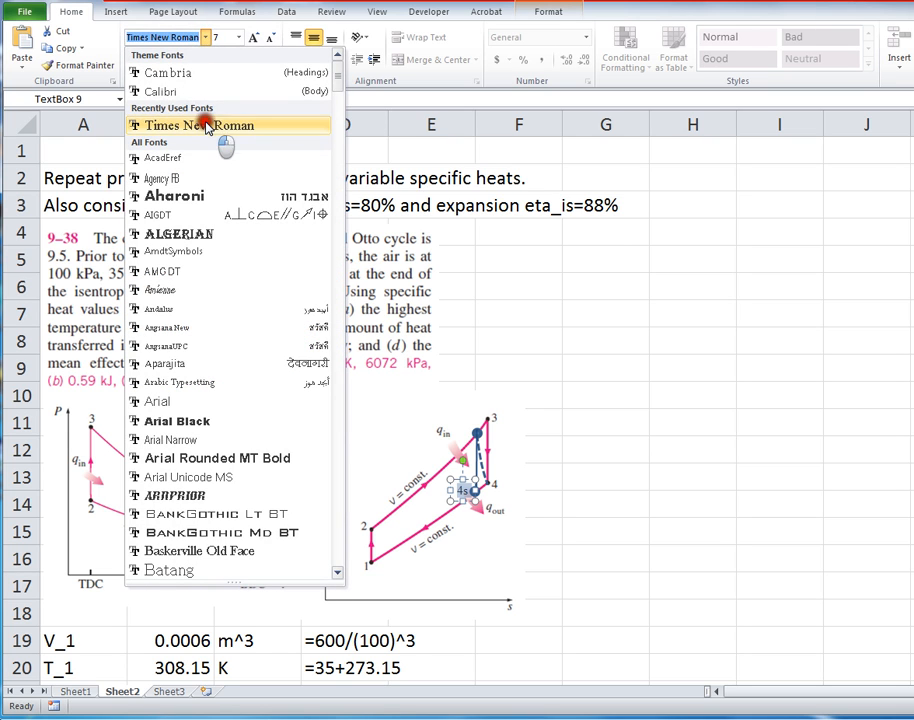
pyautogui.click(190, 124)
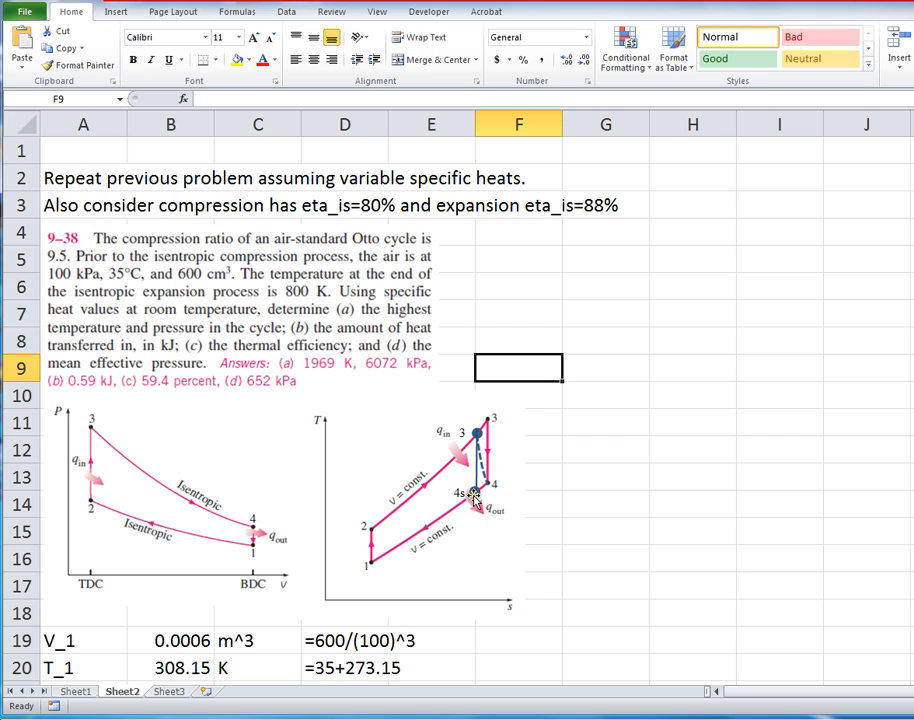
pyautogui.moveTo(490, 490)
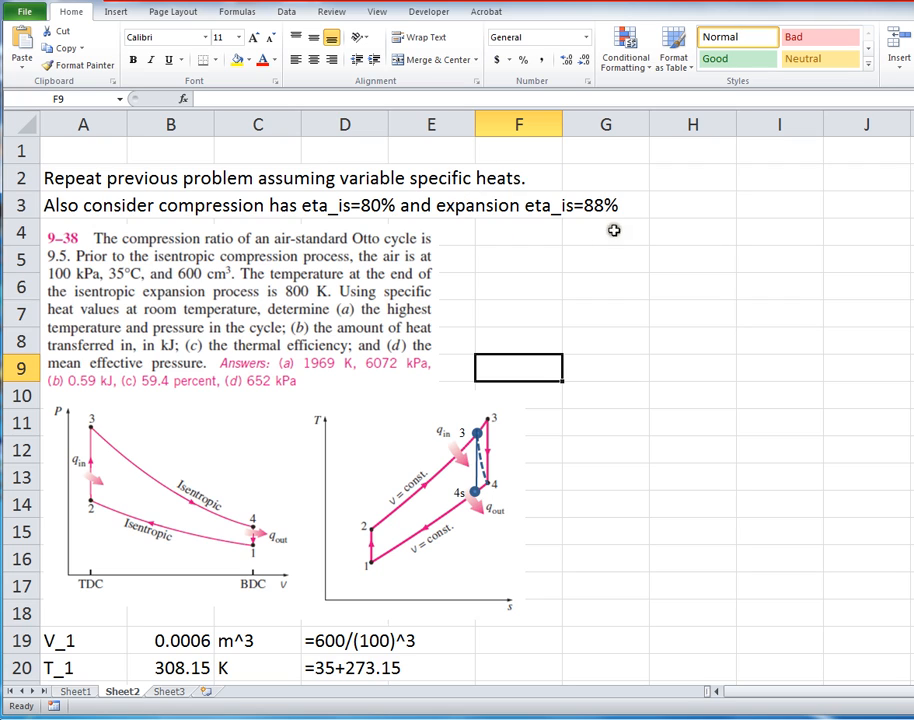
pyautogui.moveTo(566, 176)
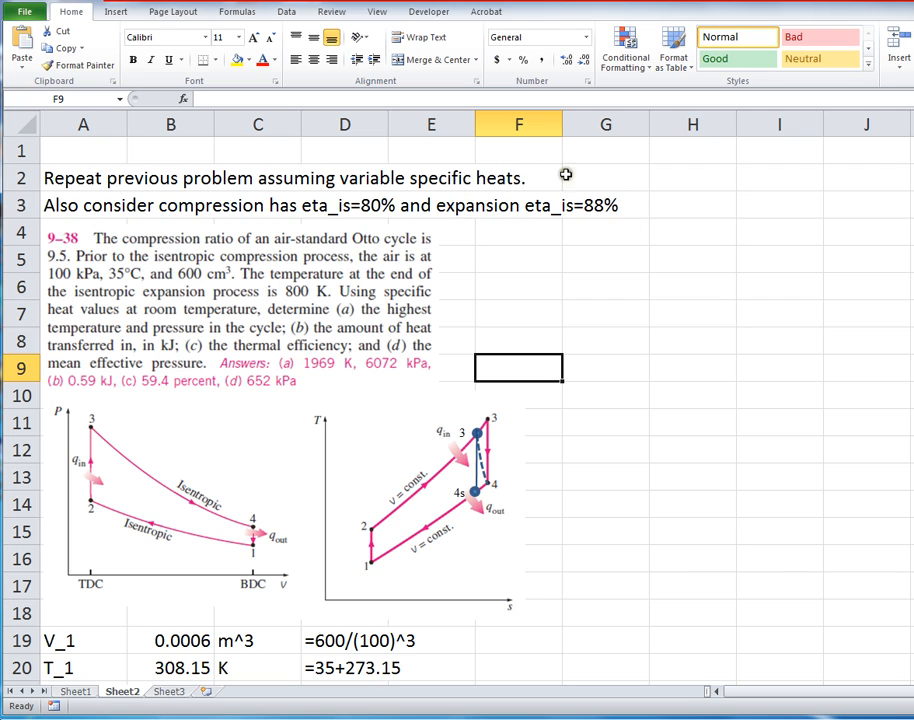
pyautogui.moveTo(520, 258)
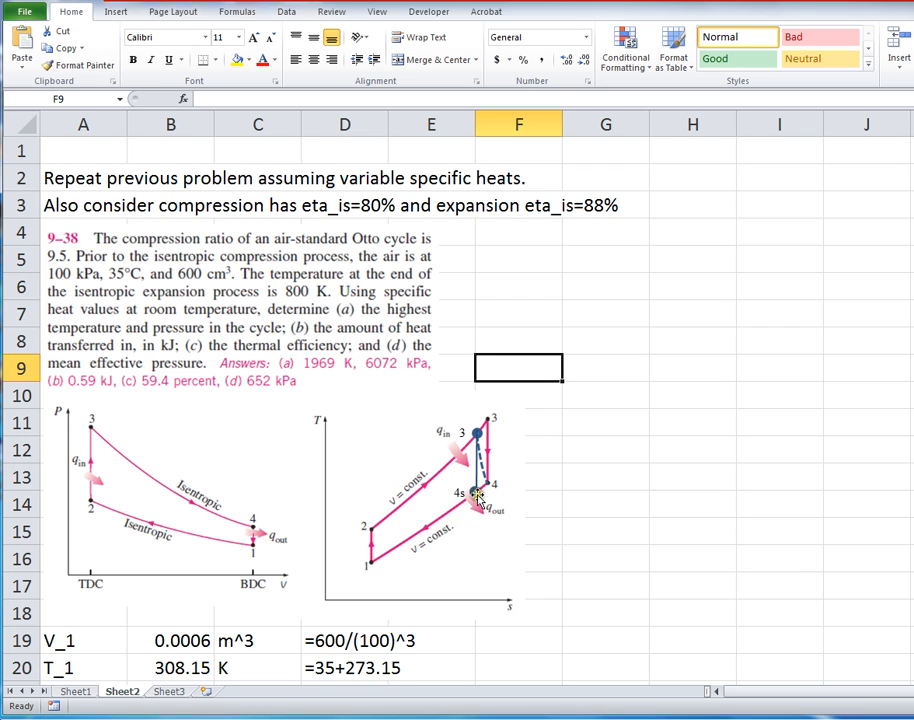
pyautogui.moveTo(490, 488)
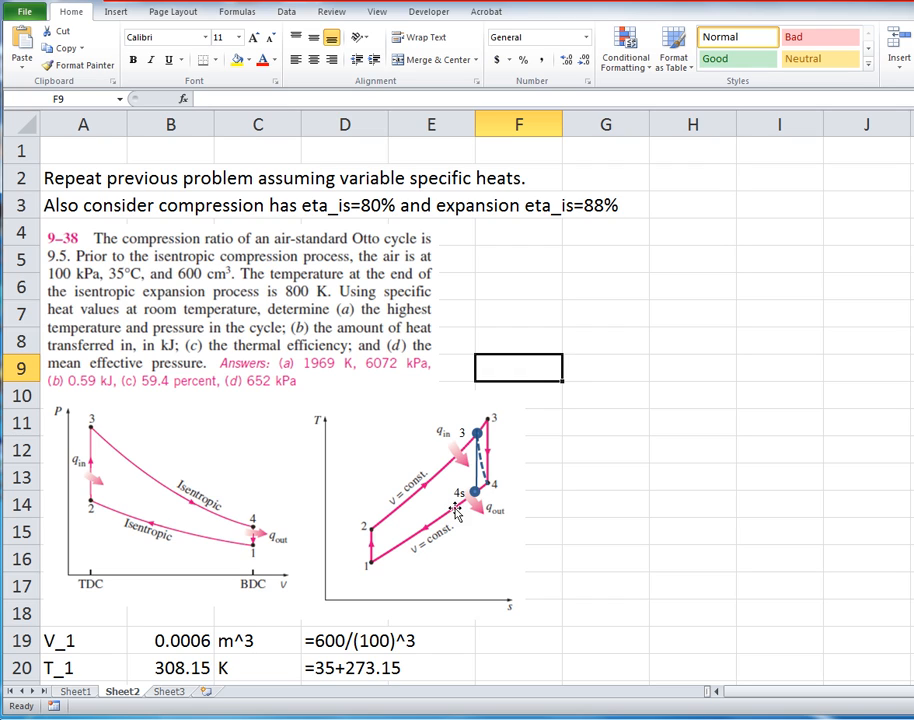
pyautogui.moveTo(478, 500)
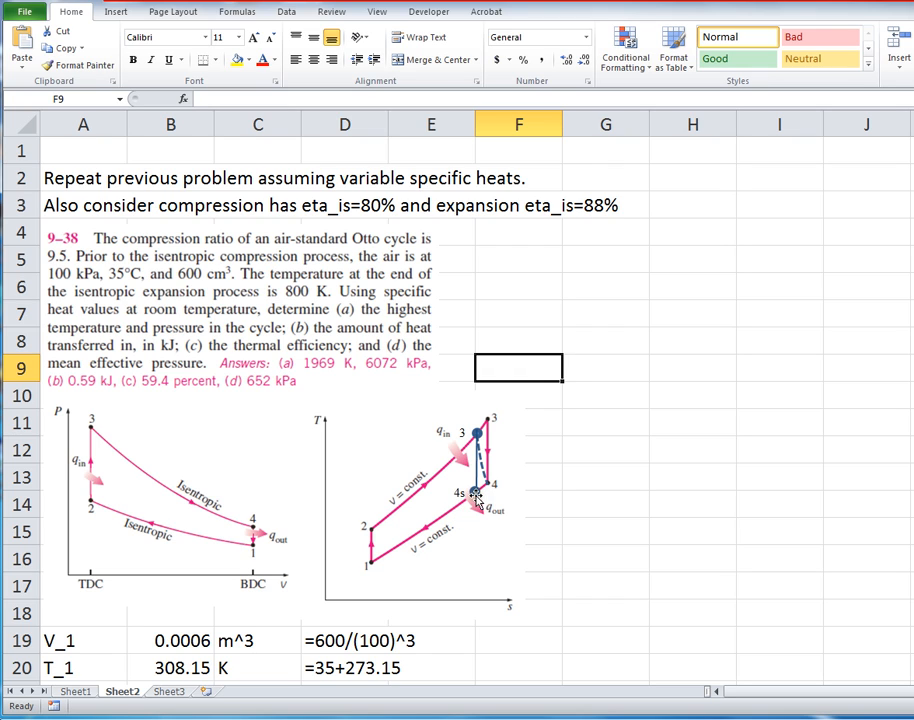
pyautogui.moveTo(490, 176)
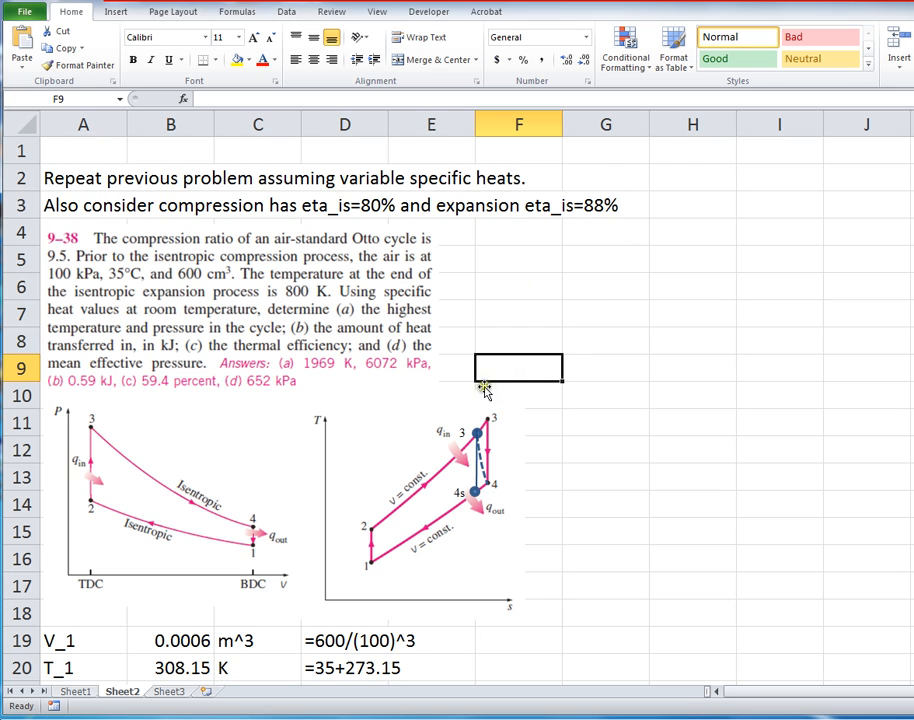
pyautogui.moveTo(476, 500)
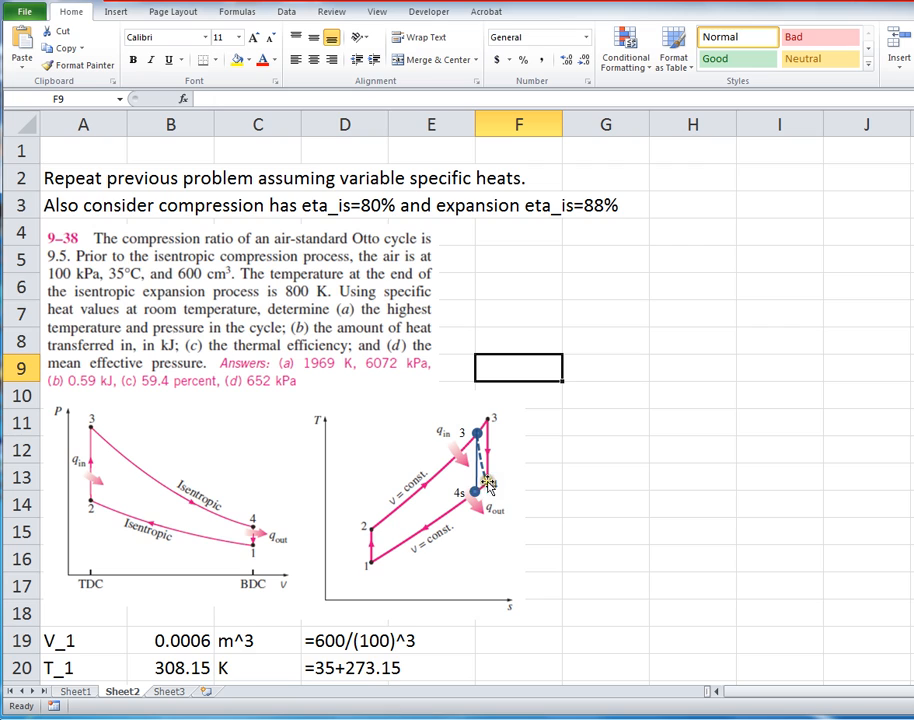
pyautogui.moveTo(476, 490)
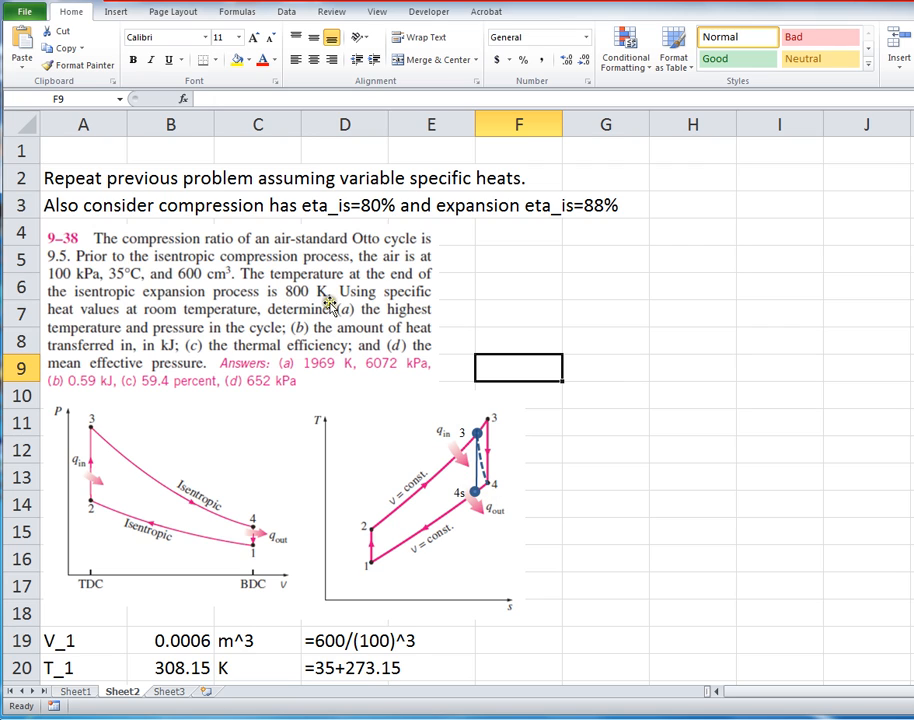
pyautogui.moveTo(582, 484)
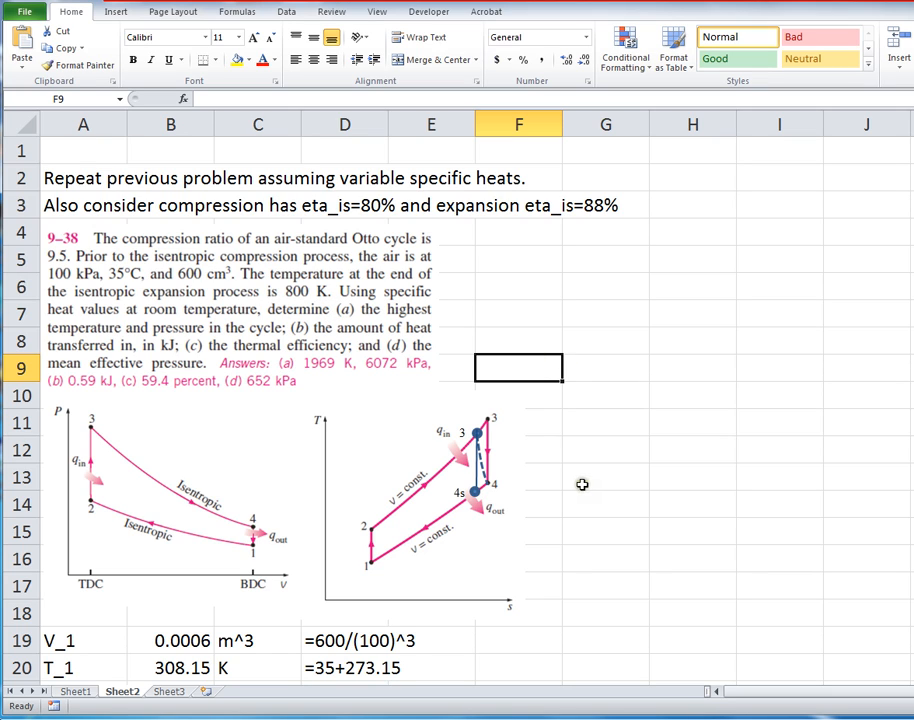
pyautogui.moveTo(588, 496)
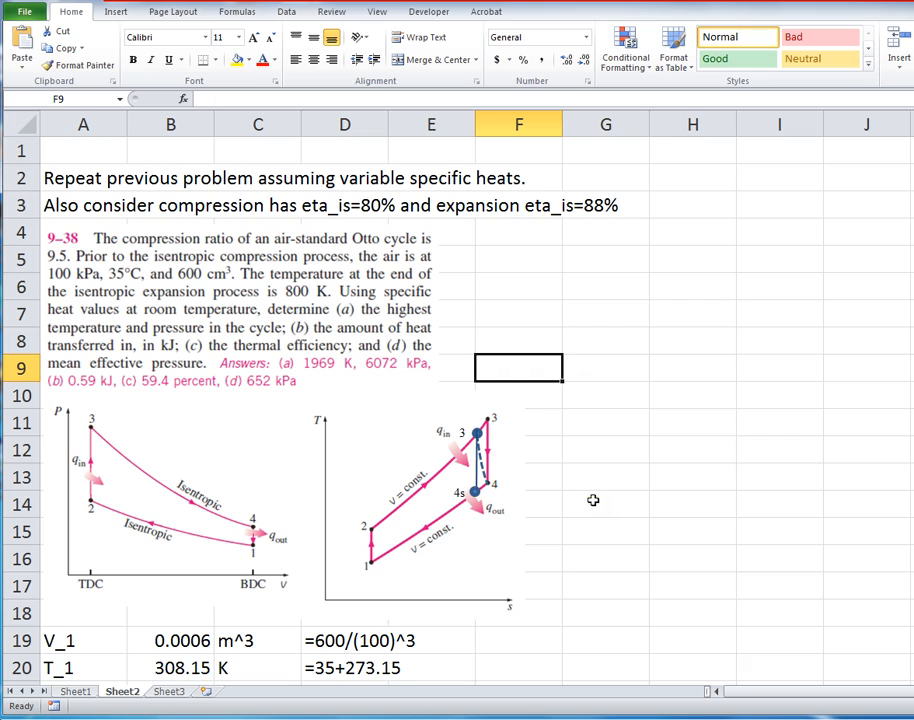
pyautogui.moveTo(598, 514)
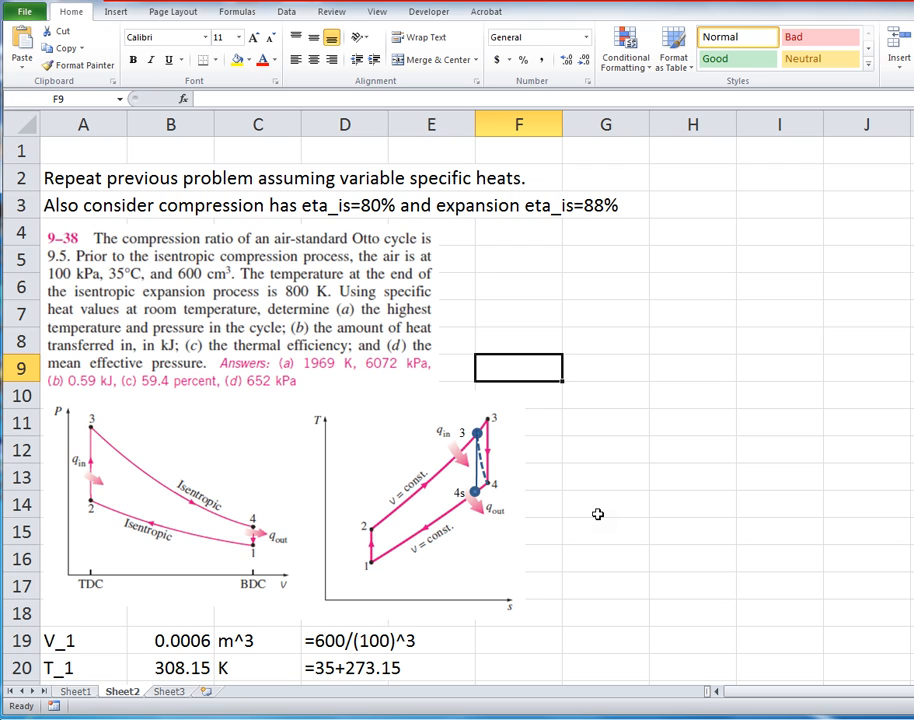
# Step: Select a state-point dot on the T-s diagram to position it
pyautogui.scroll(-3)
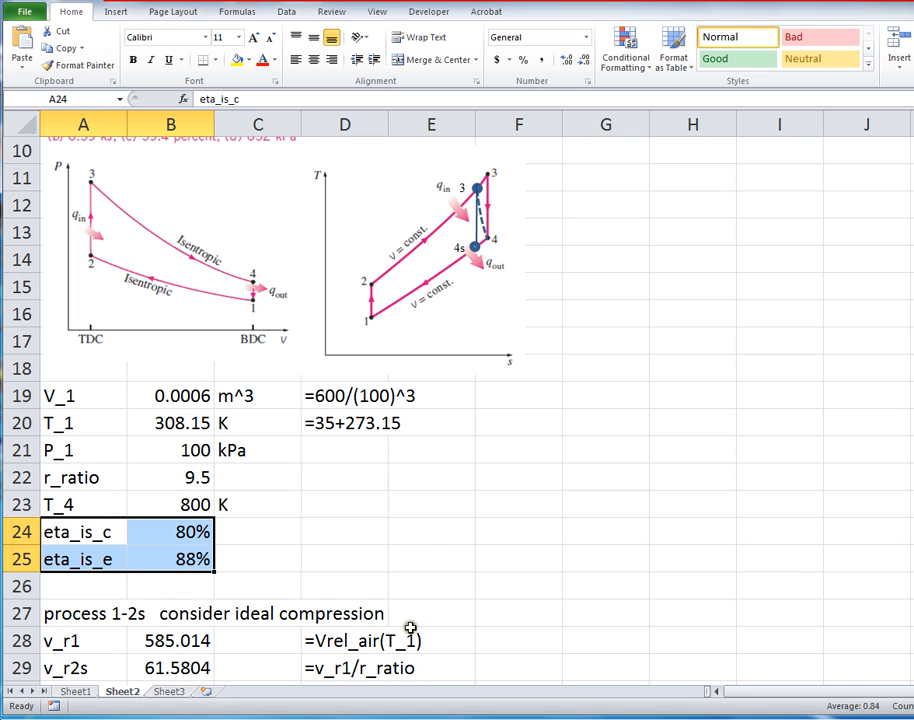
pyautogui.moveTo(436, 564)
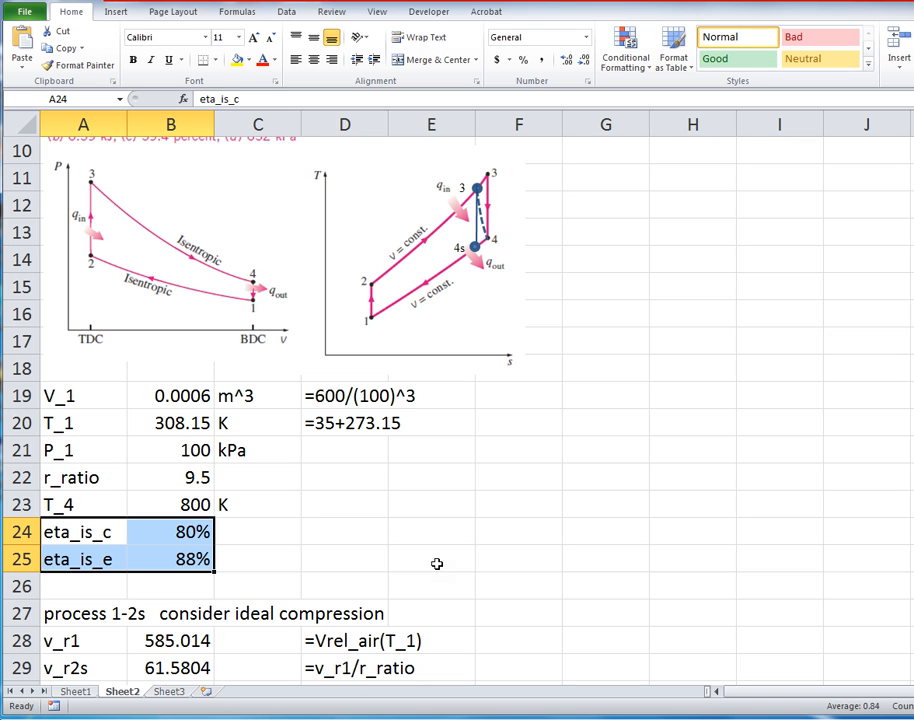
pyautogui.scroll(-3)
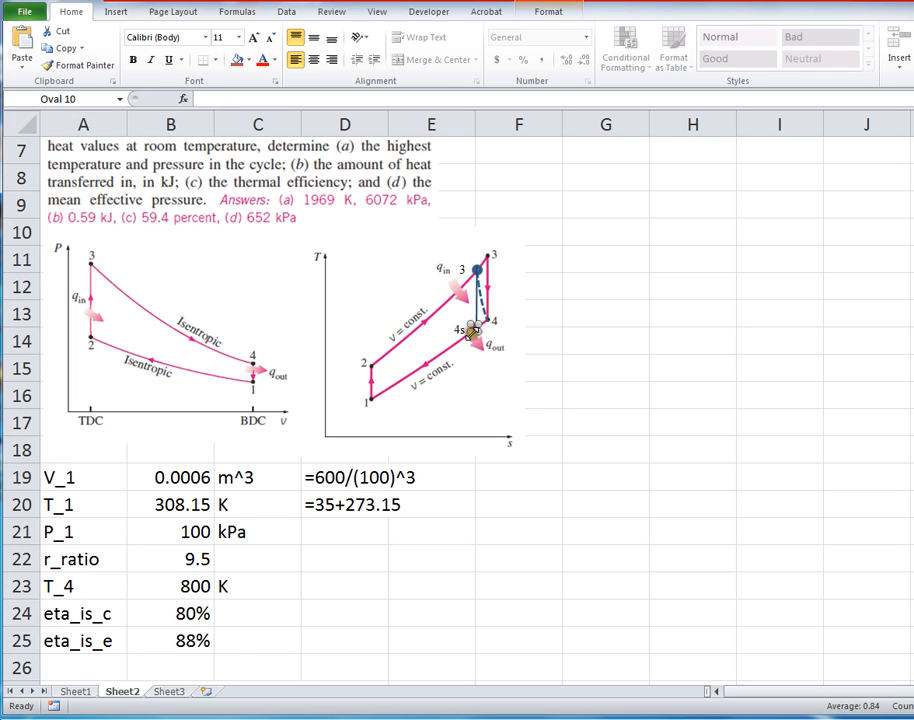
pyautogui.click(470, 344)
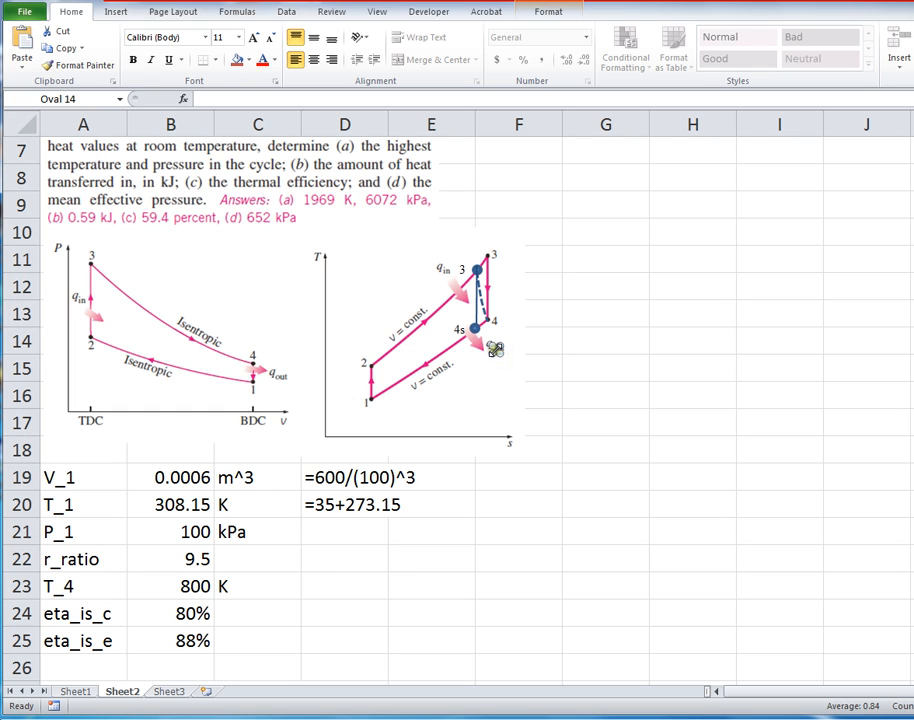
pyautogui.moveTo(496, 352)
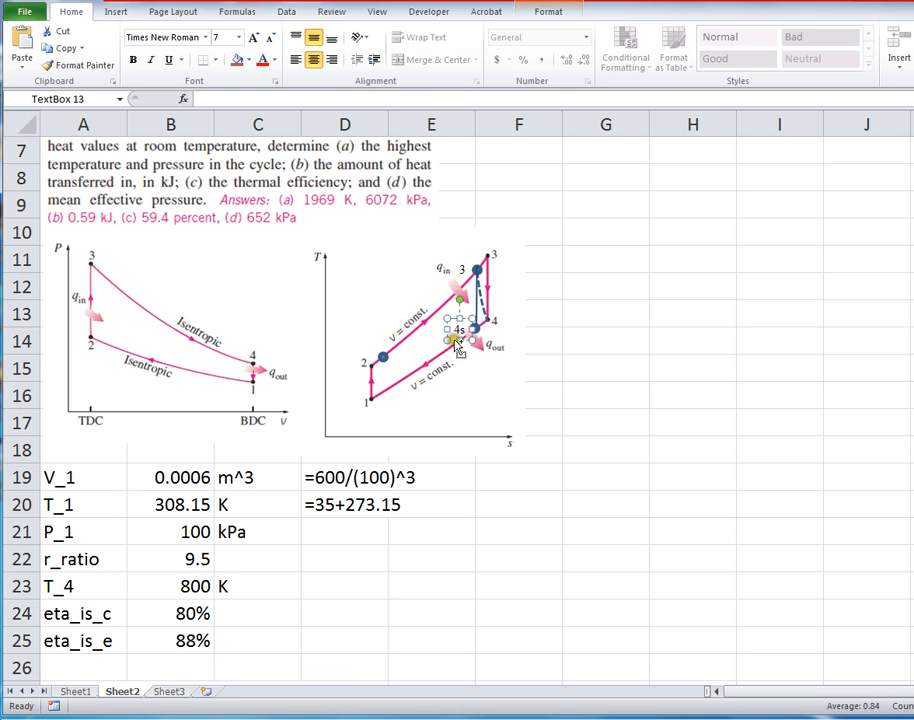
# Step: Move the label near point 2 and give it a solid fill via Format Shape
pyautogui.moveTo(458, 336); pyautogui.dragTo(364, 370)
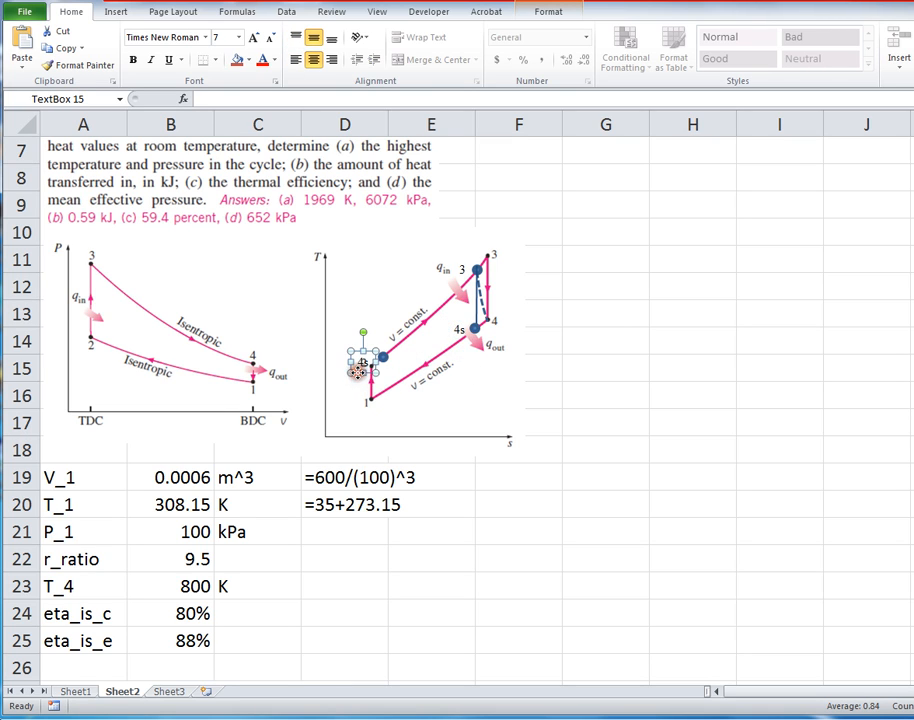
pyautogui.rightClick(362, 370)
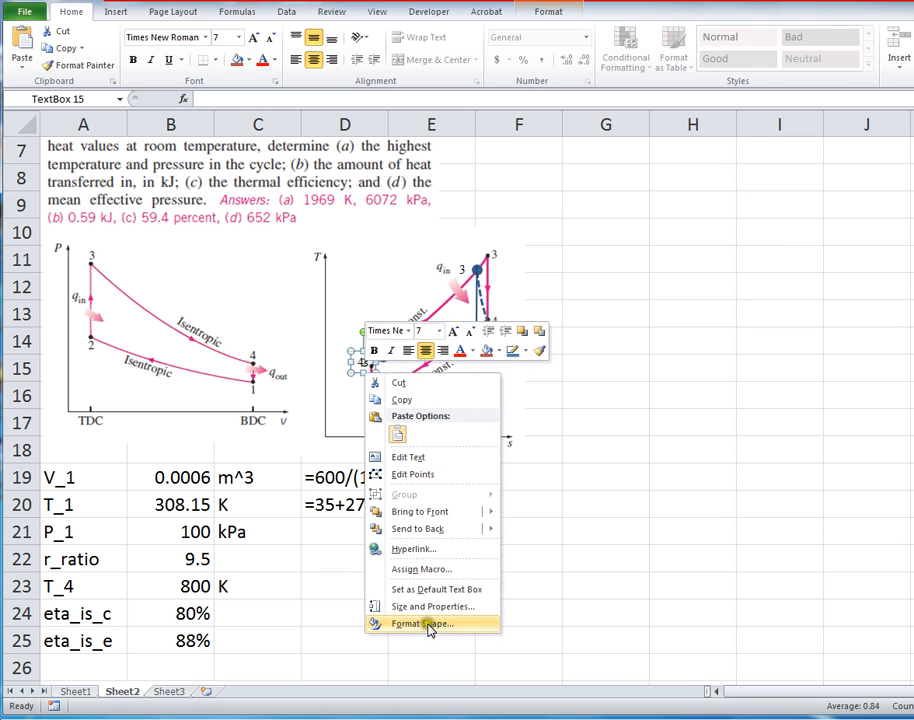
pyautogui.click(420, 624)
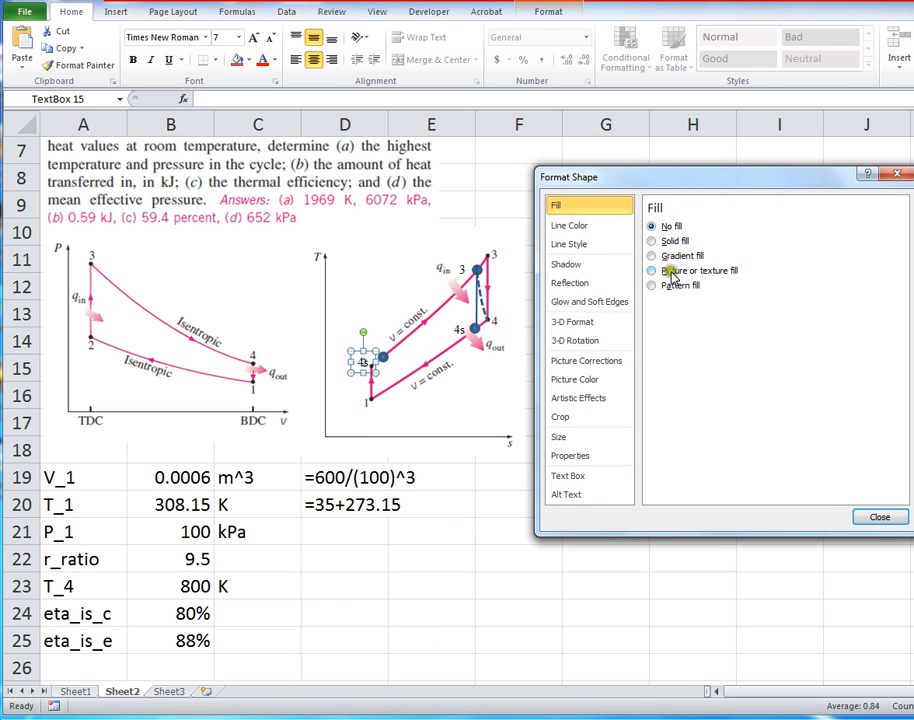
pyautogui.click(652, 240)
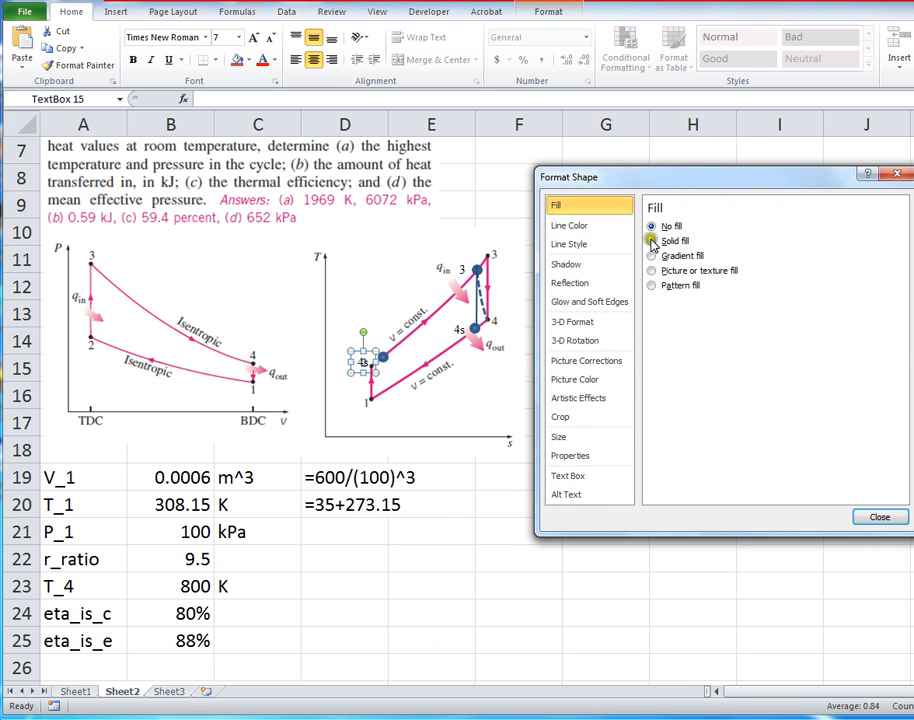
pyautogui.click(652, 240)
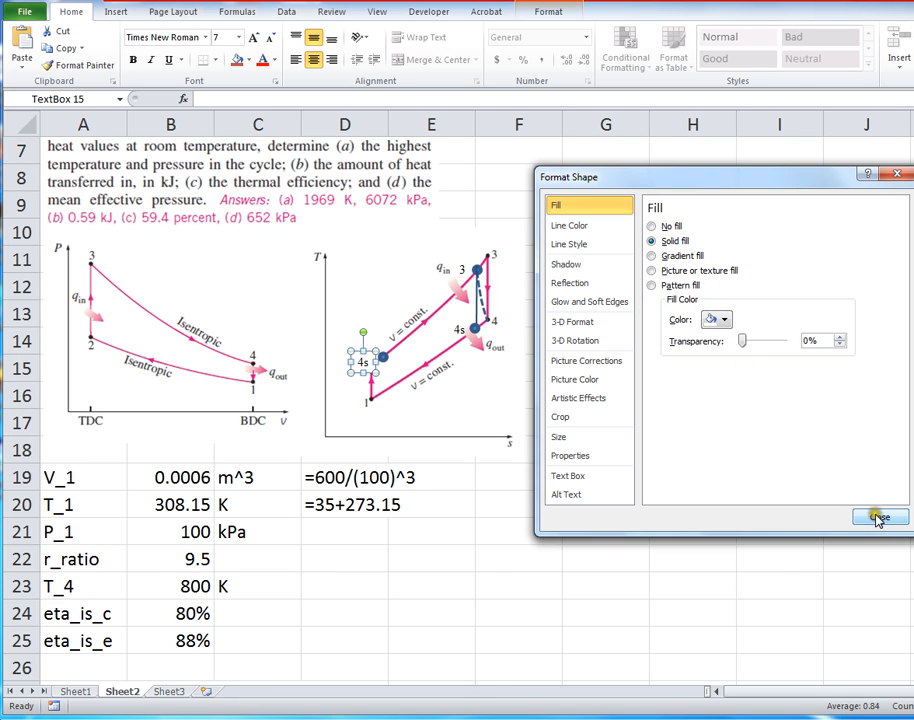
pyautogui.click(880, 516)
pyautogui.write('2')
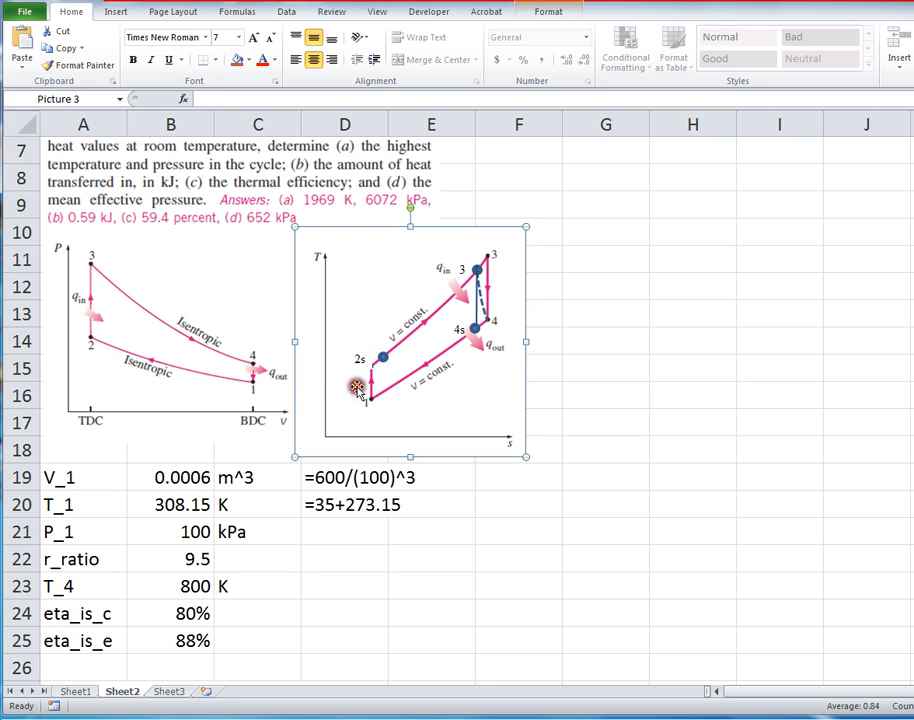
pyautogui.click(358, 358)
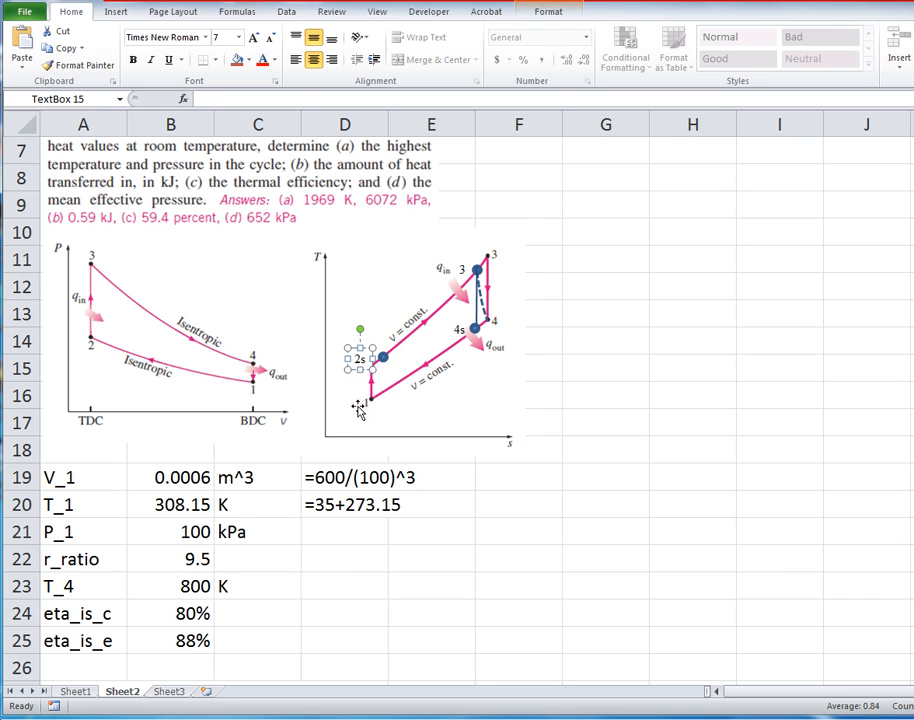
# Step: Copy the 2s label box and place the copy next to point 2
pyautogui.click(360, 360)
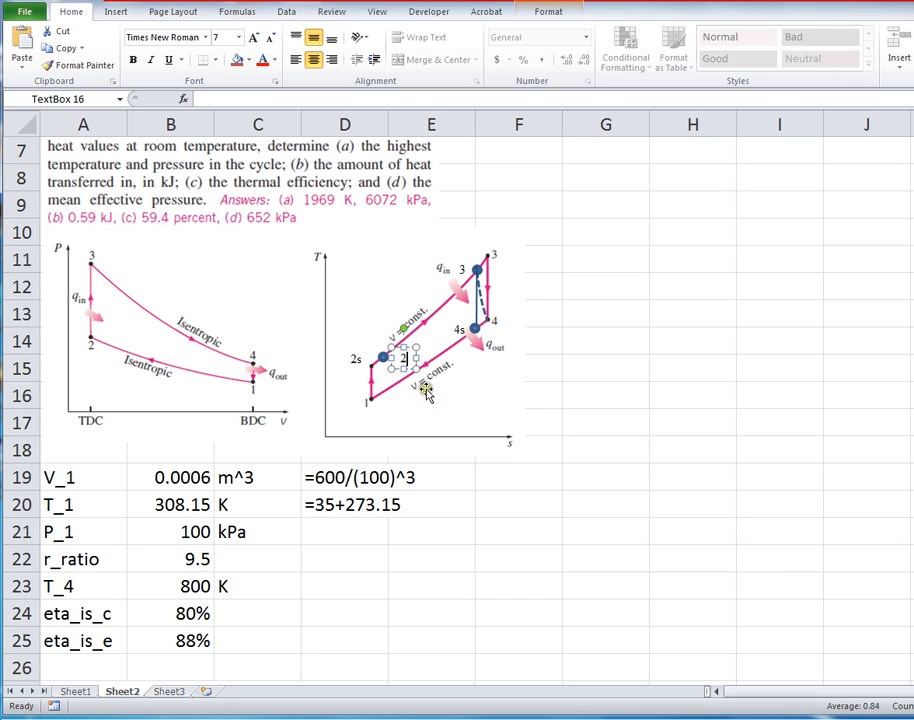
pyautogui.click(444, 412)
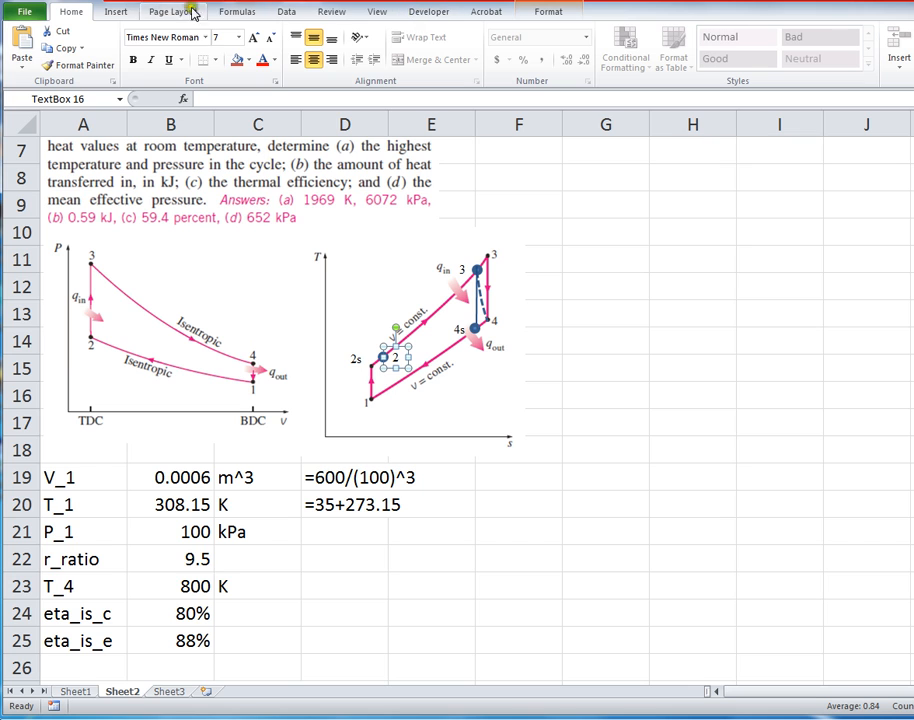
pyautogui.click(170, 48)
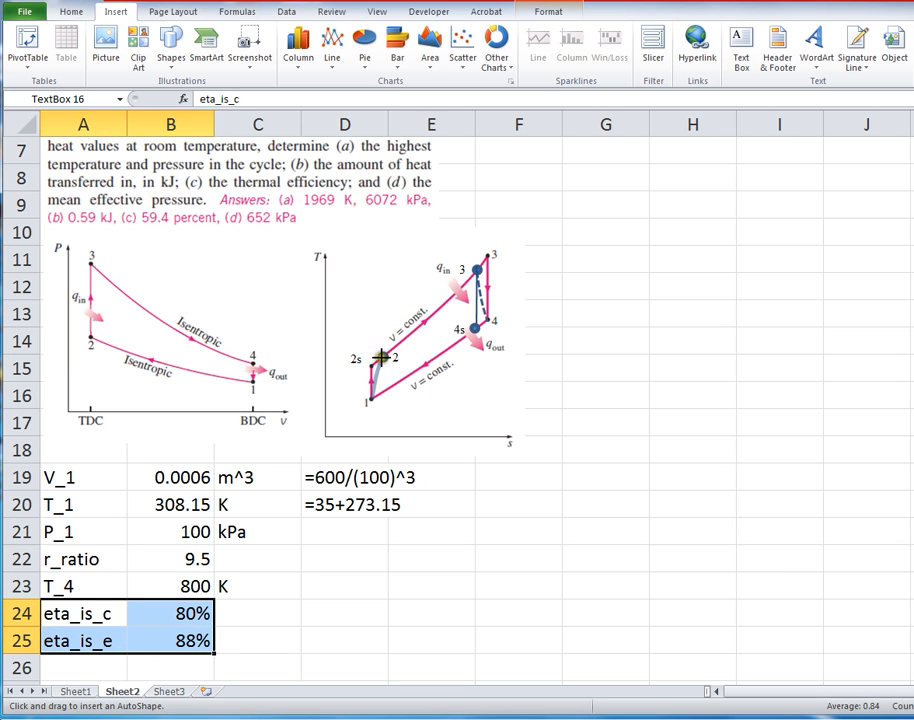
# Step: Draw a freeform line from point 1 to point 2 and set its width to 1 pt
pyautogui.click(378, 376)
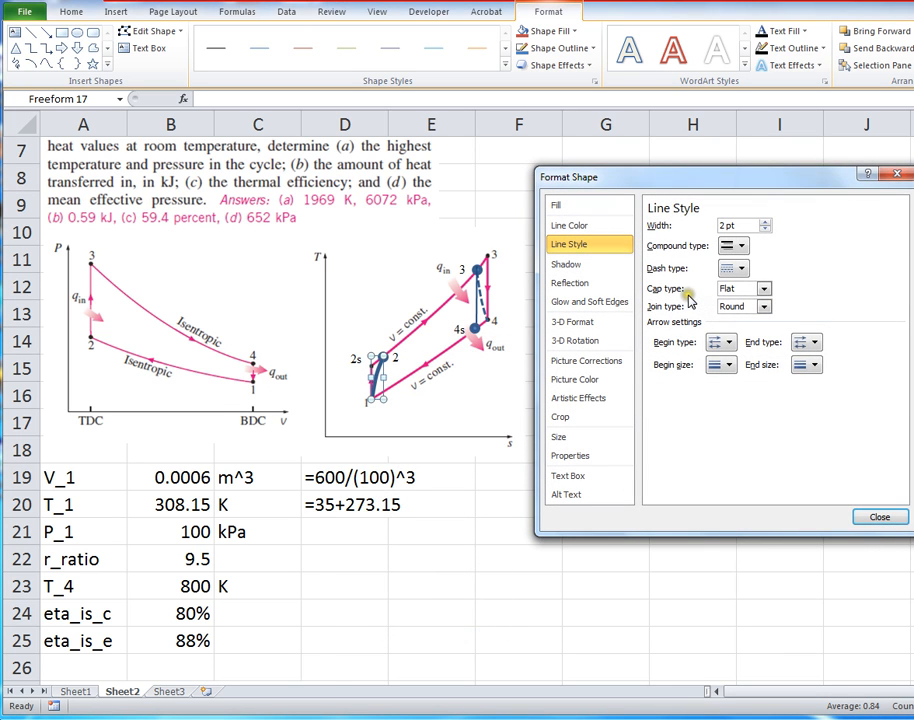
pyautogui.click(742, 246)
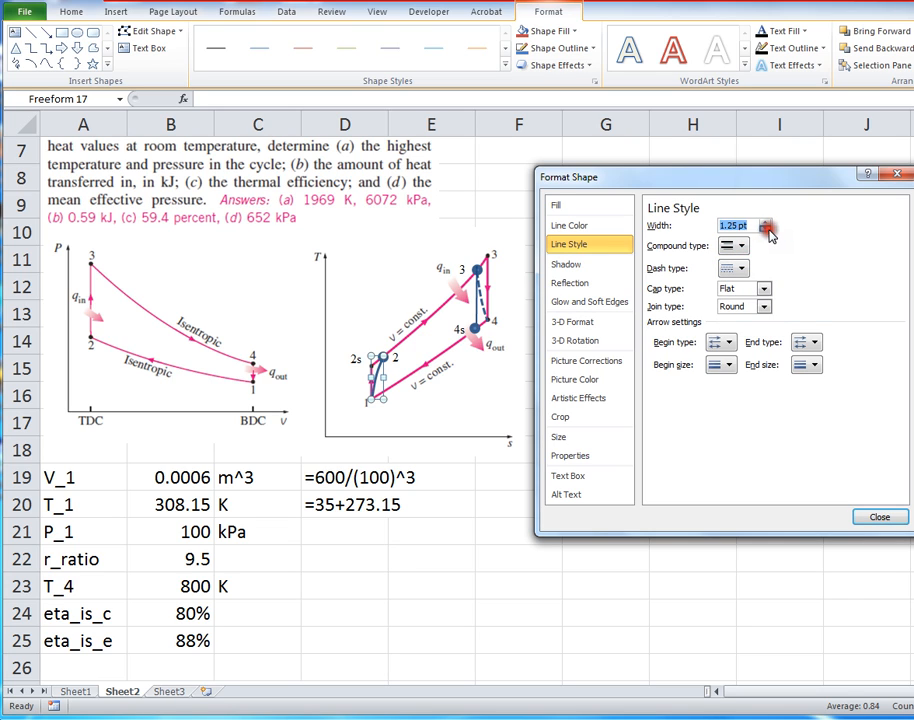
pyautogui.click(766, 230)
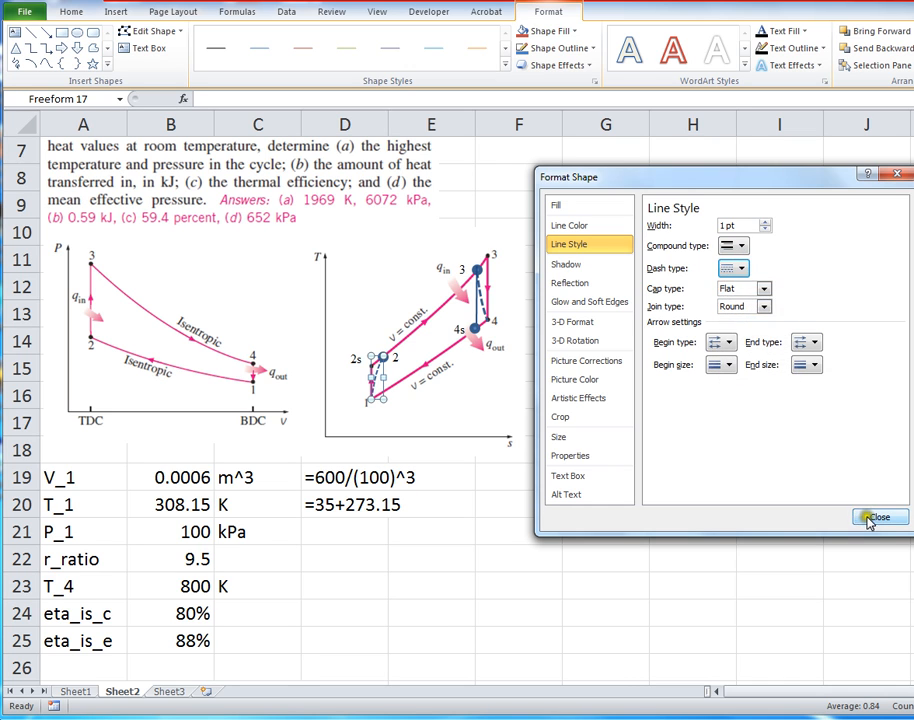
pyautogui.click(878, 516)
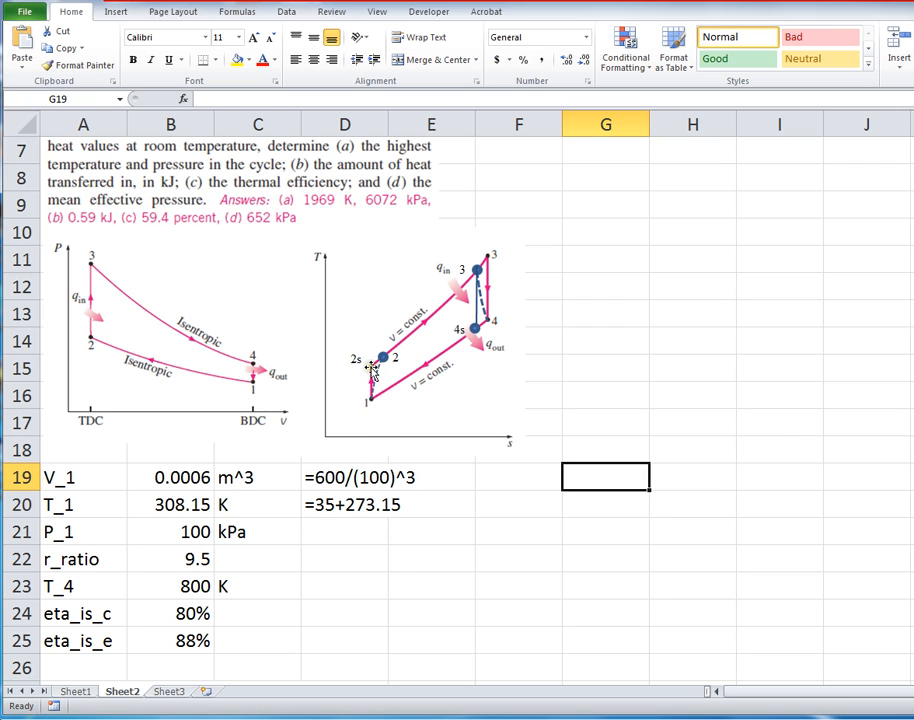
pyautogui.moveTo(372, 404)
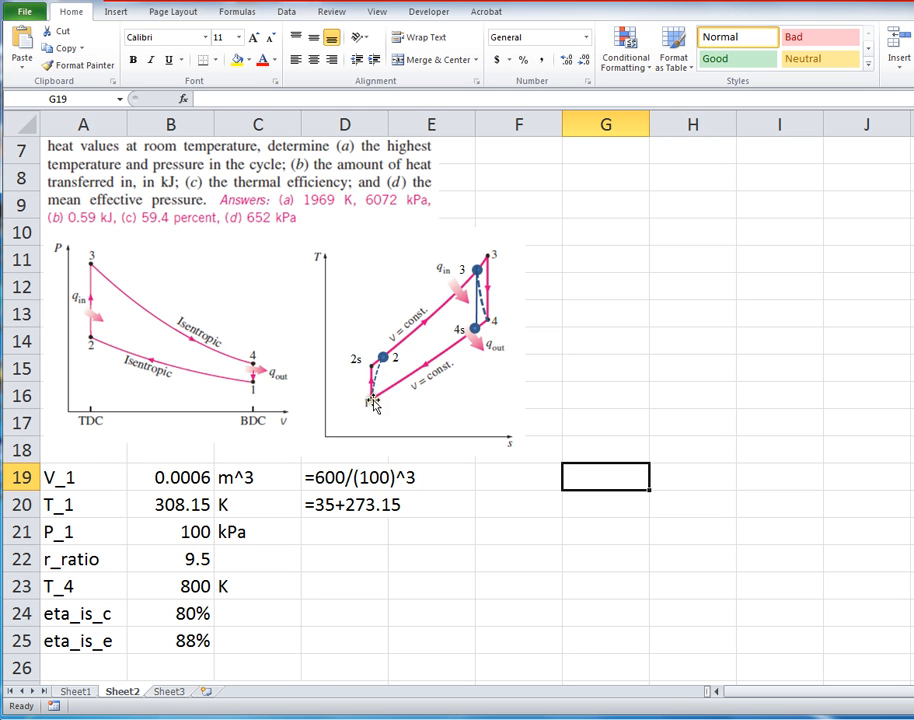
pyautogui.scroll(-3)
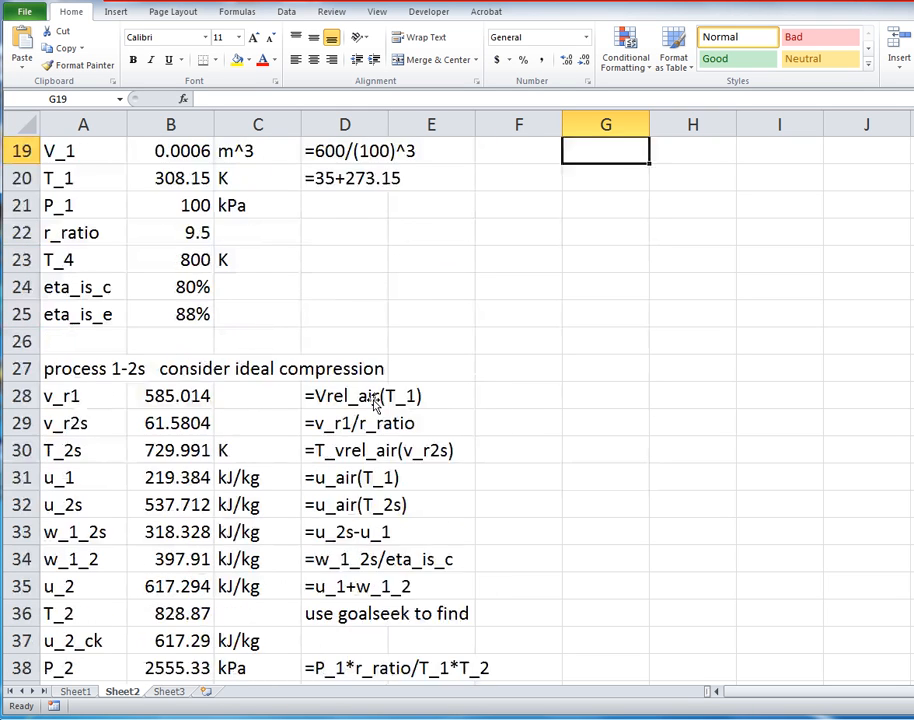
pyautogui.scroll(-3)
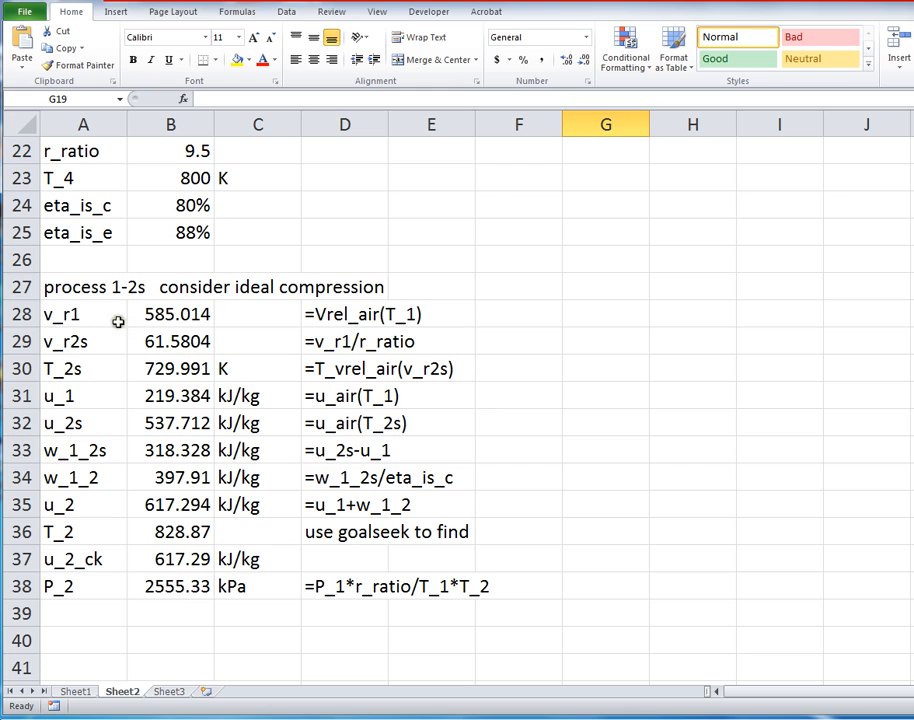
pyautogui.moveTo(64, 316)
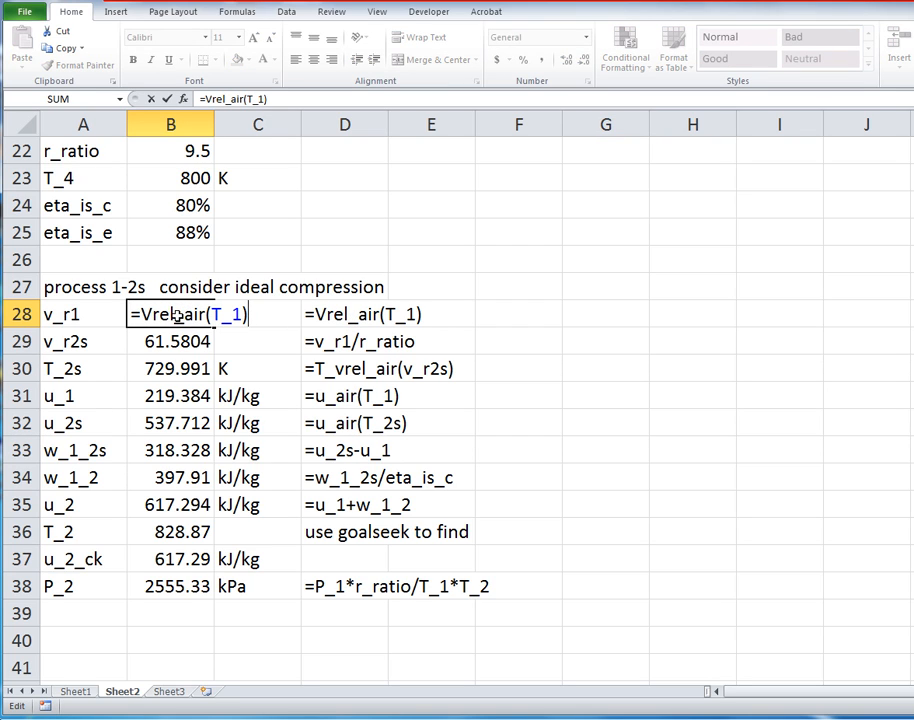
pyautogui.moveTo(288, 410)
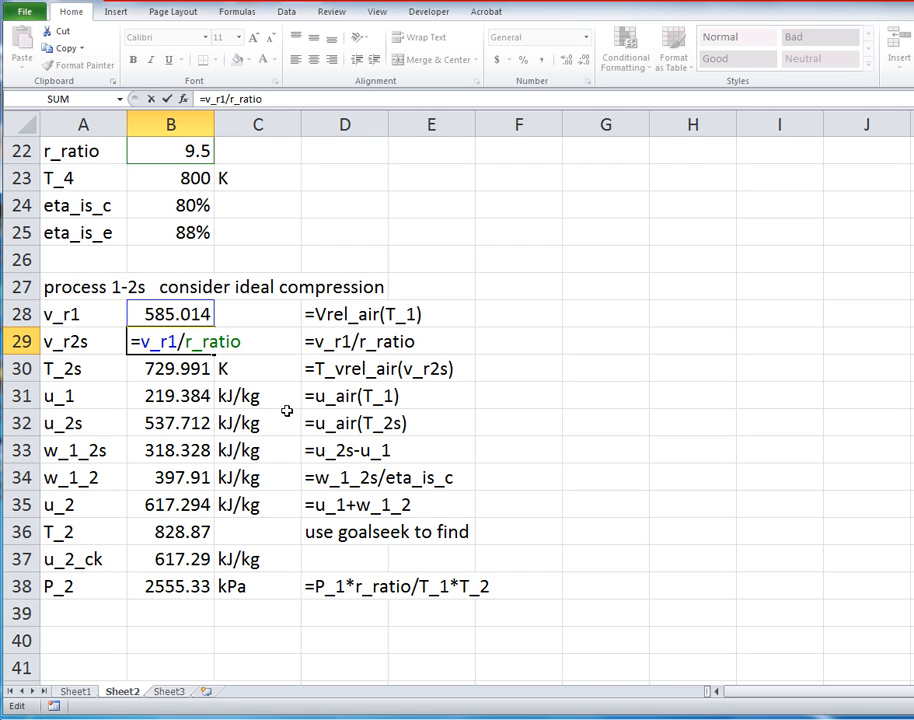
pyautogui.moveTo(262, 412)
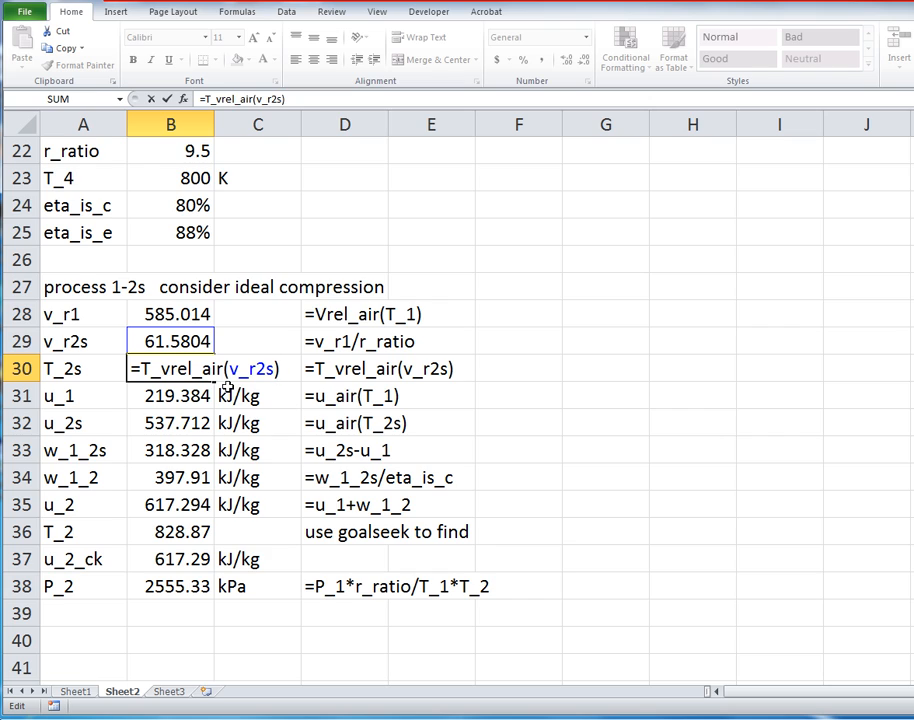
pyautogui.click(280, 368)
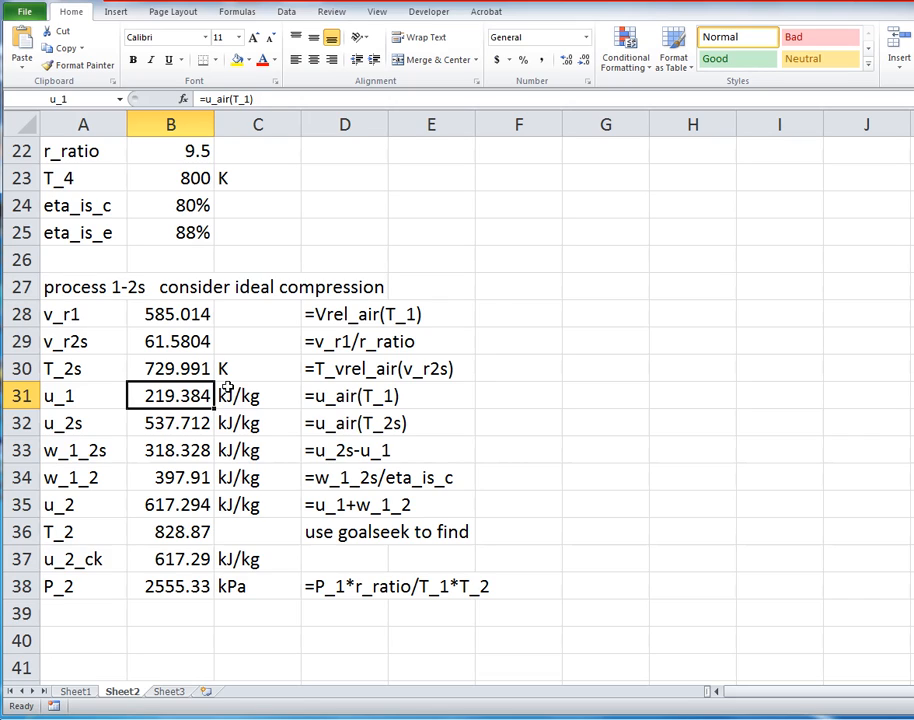
pyautogui.doubleClick(170, 396)
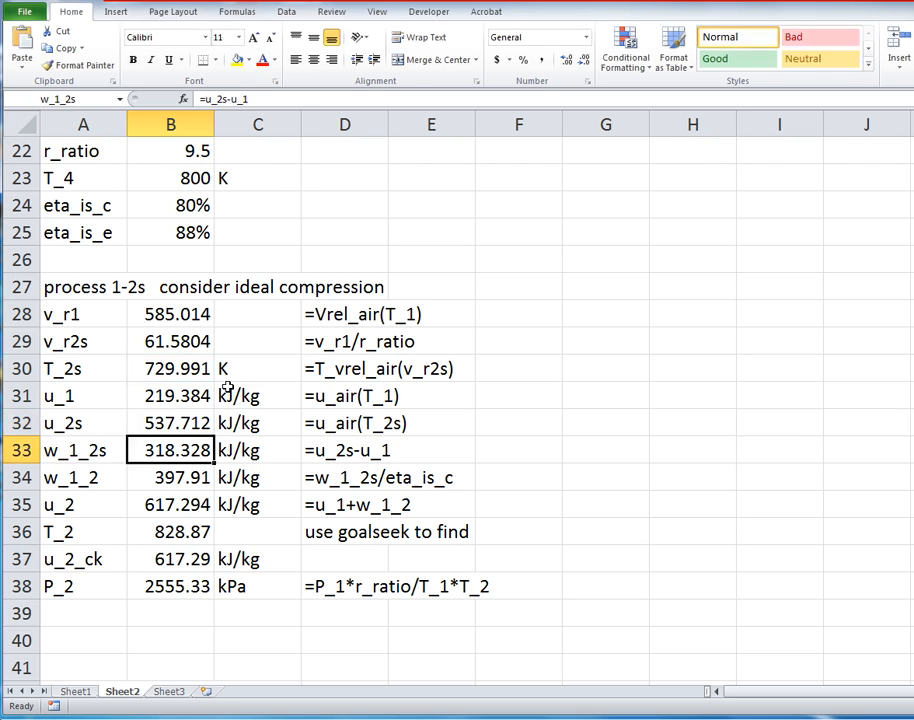
pyautogui.doubleClick(170, 450)
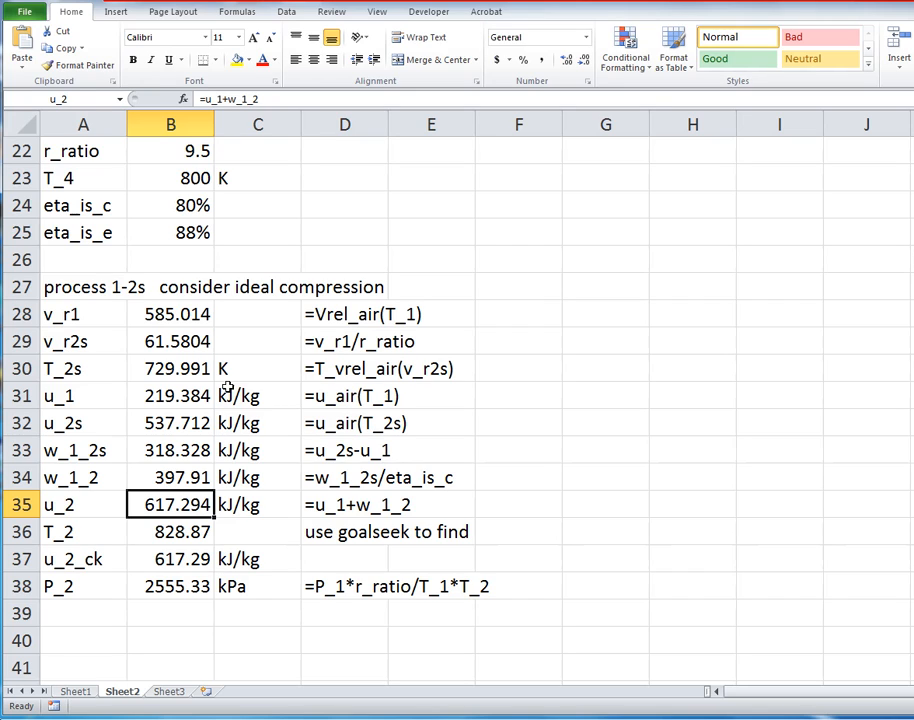
pyautogui.click(170, 560)
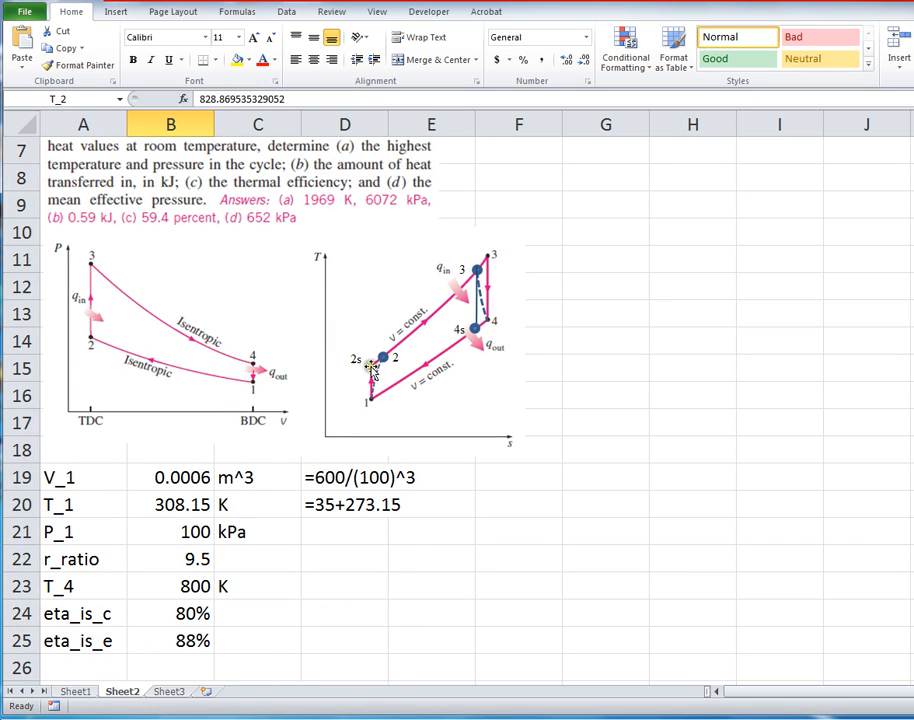
pyautogui.moveTo(372, 372)
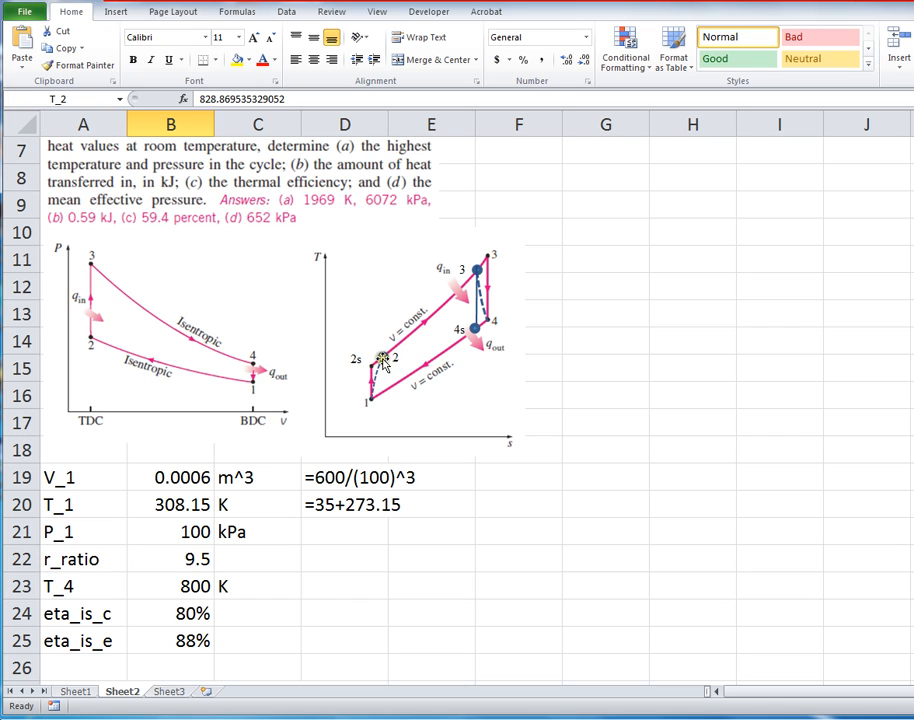
pyautogui.scroll(-3)
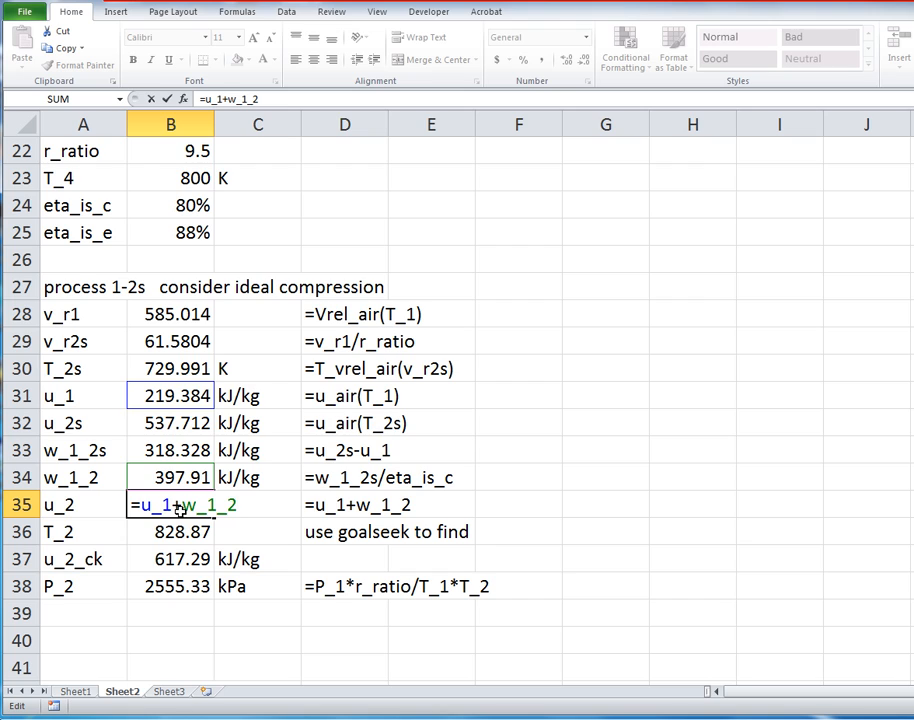
pyautogui.moveTo(192, 532)
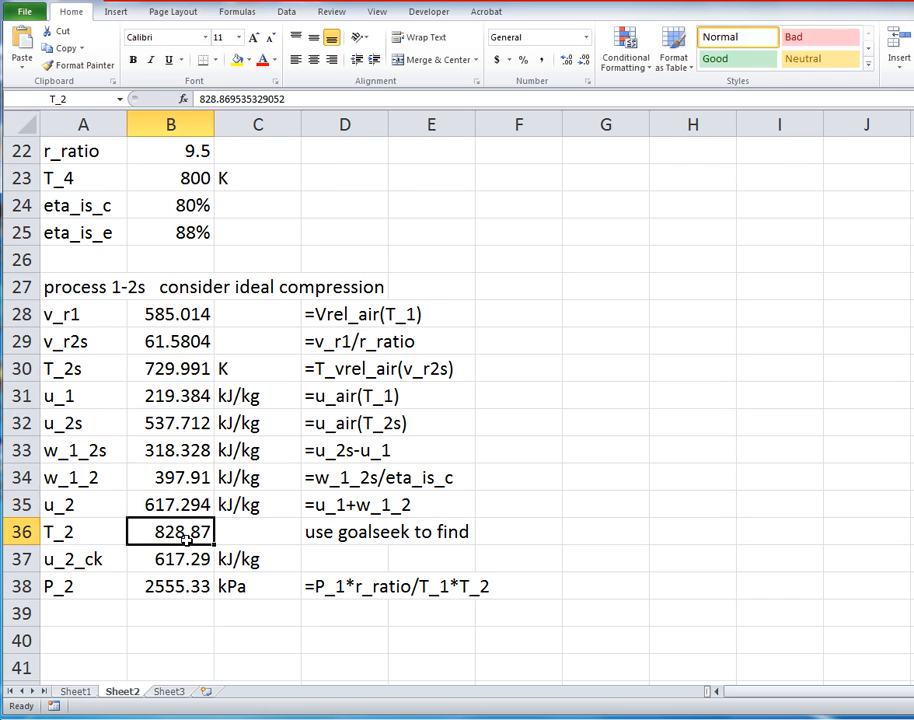
# Step: Enter a 750 K trial for T_2 and review the u_2_ck formula =u_air(T_2)
pyautogui.doubleClick(170, 532)
pyautogui.write('750')
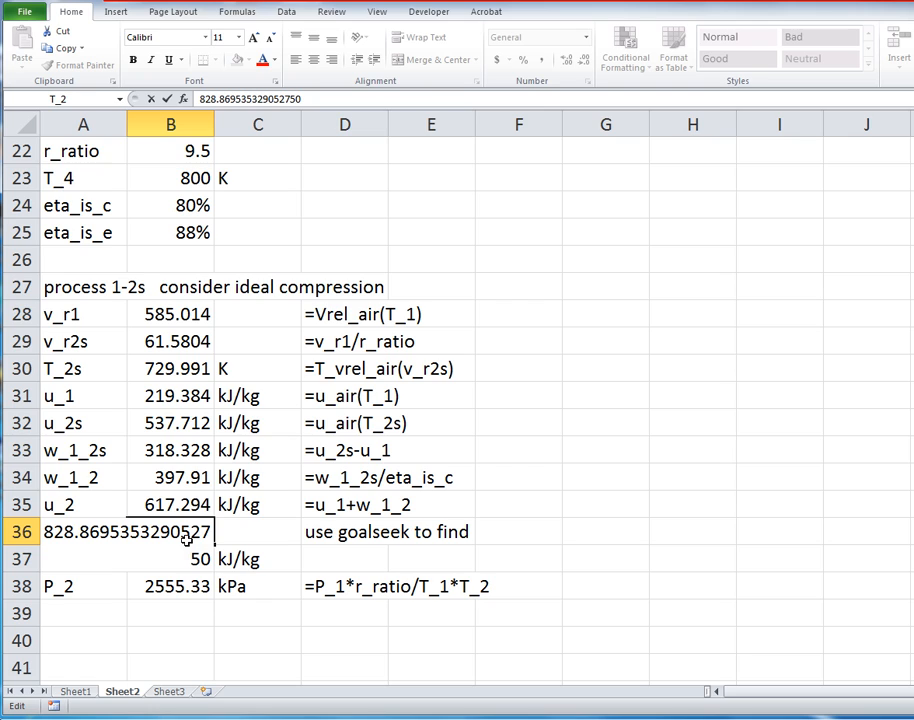
pyautogui.write('8')
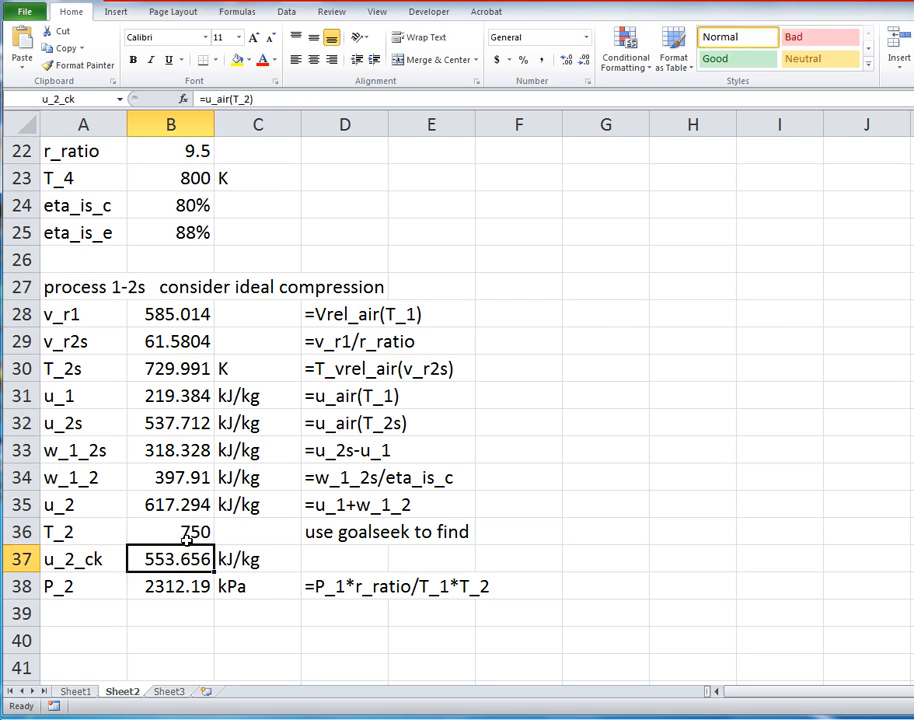
pyautogui.click(256, 532)
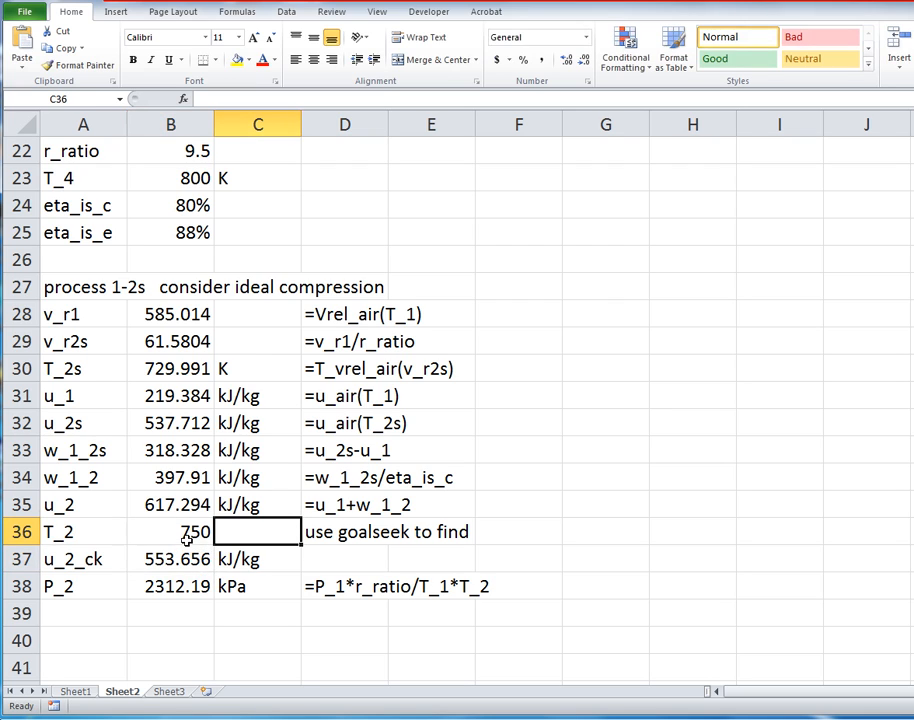
pyautogui.click(170, 560)
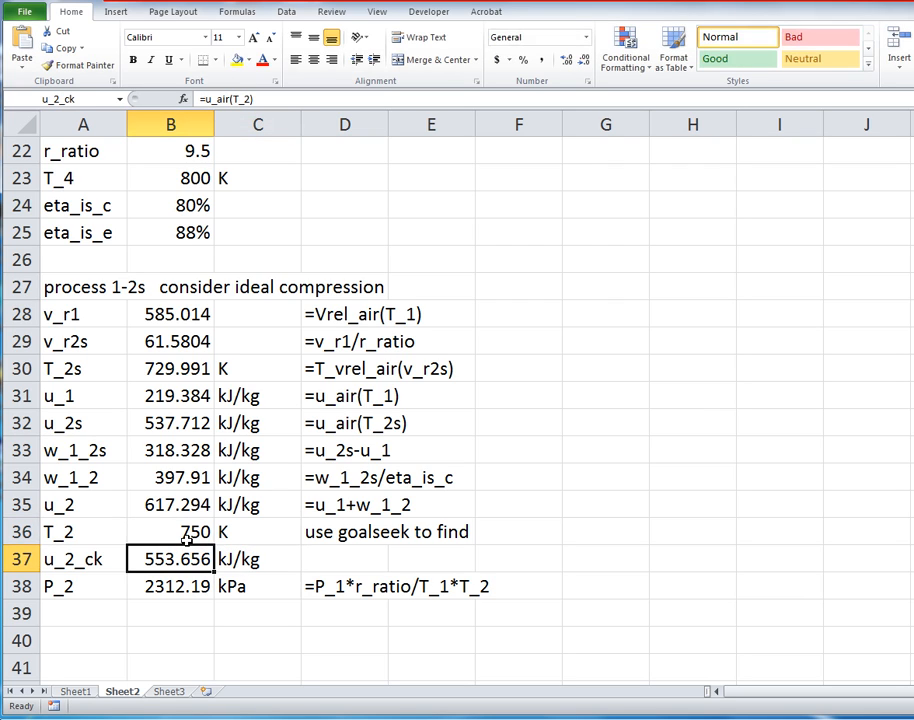
pyautogui.doubleClick(170, 560)
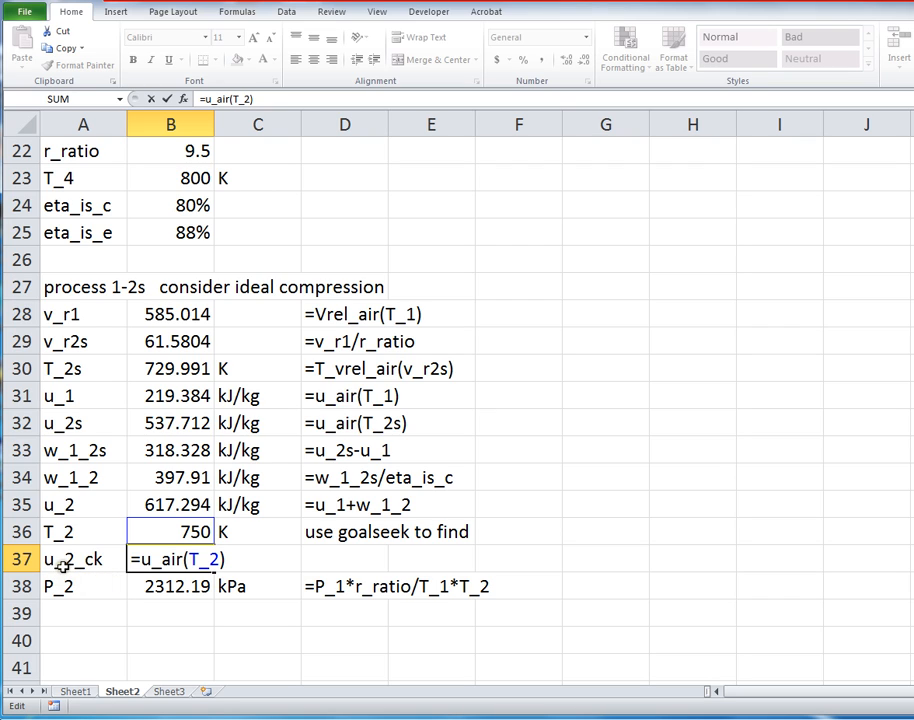
pyautogui.click(184, 532)
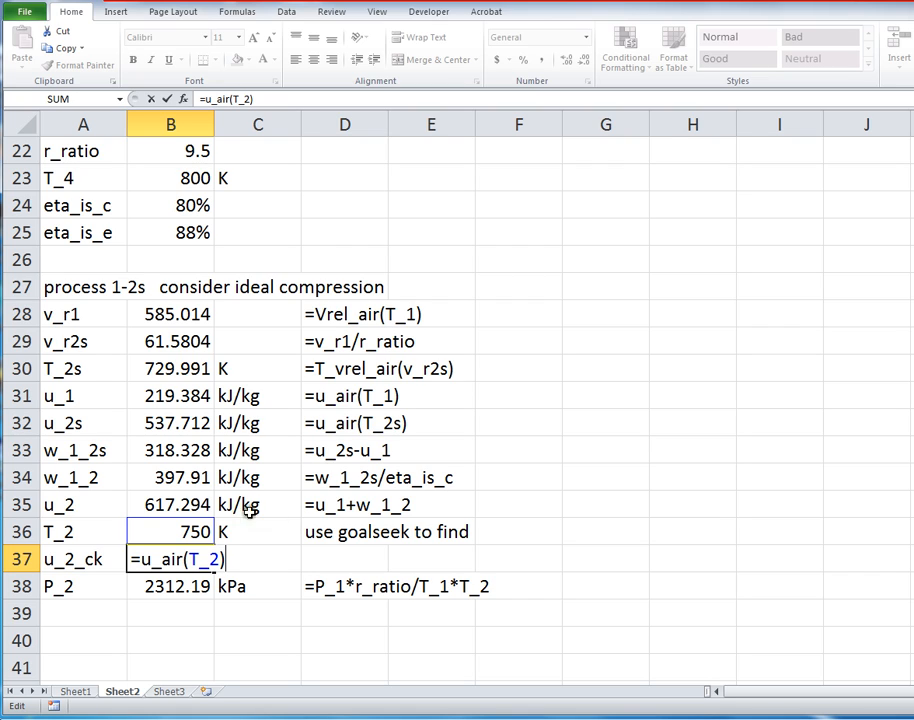
pyautogui.moveTo(222, 540)
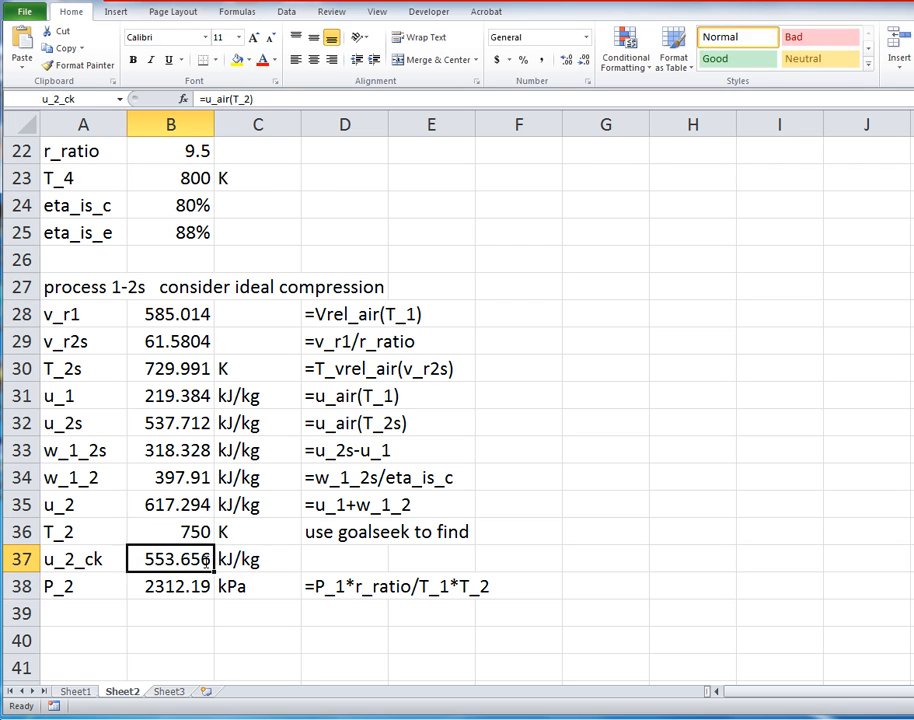
pyautogui.moveTo(348, 38)
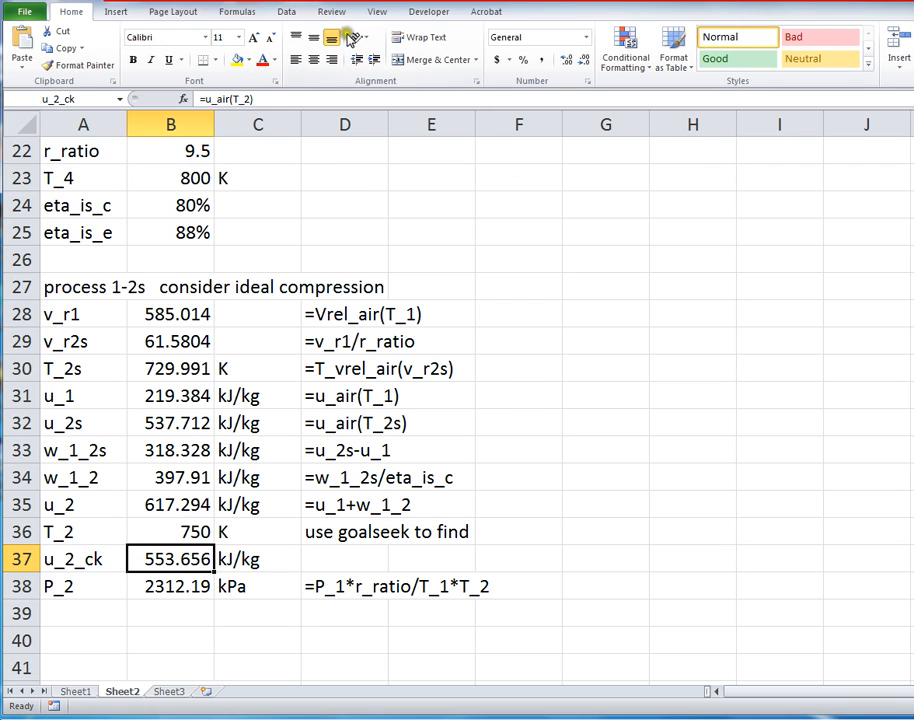
# Step: Launch Goal Seek from the Data tab's What-If Analysis menu
pyautogui.click(288, 12)
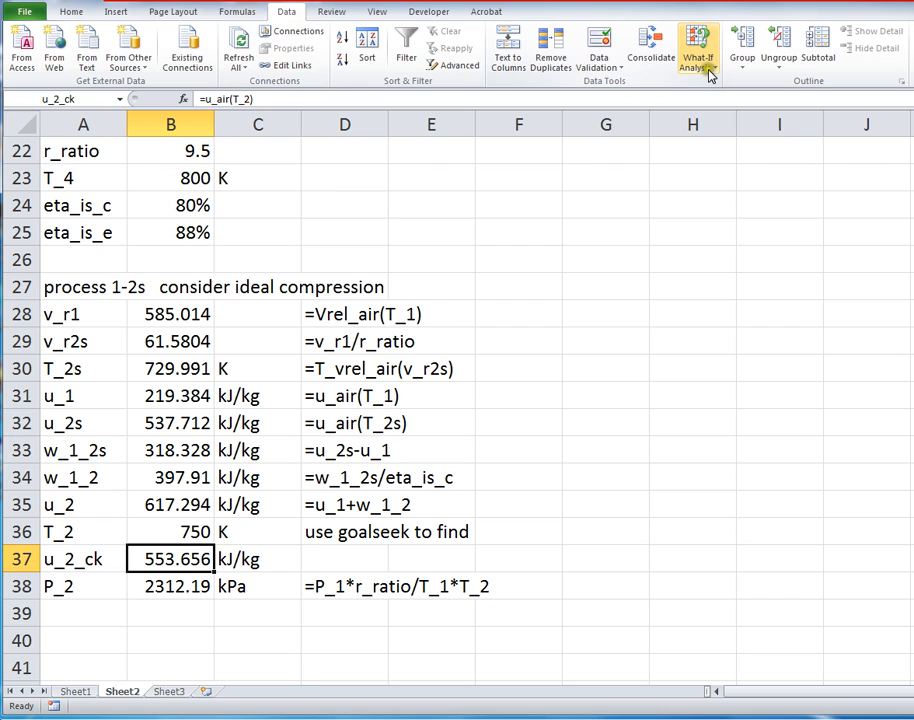
pyautogui.moveTo(700, 50)
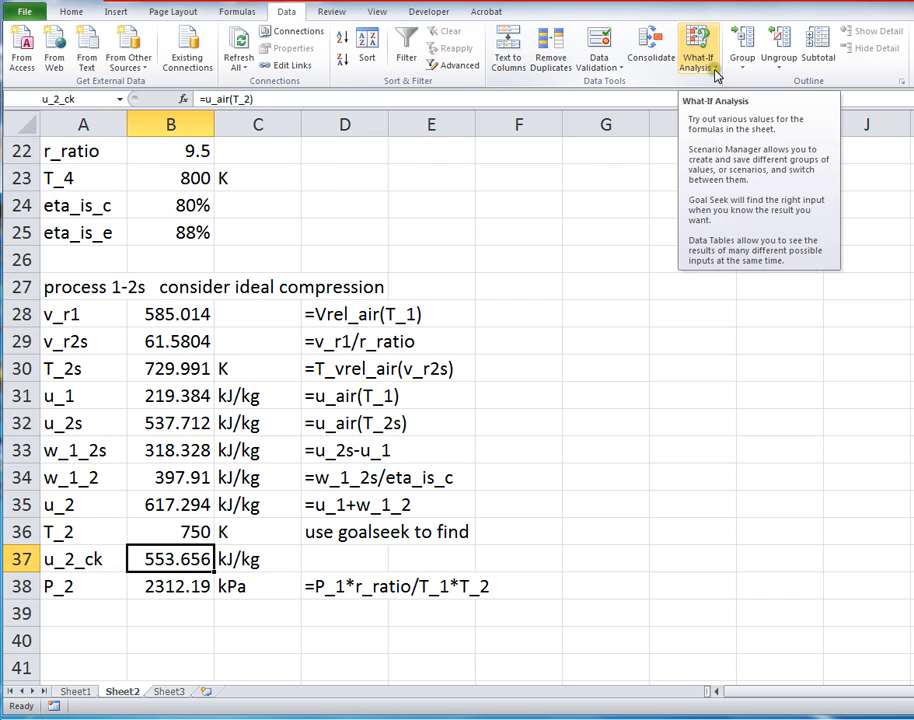
pyautogui.click(698, 50)
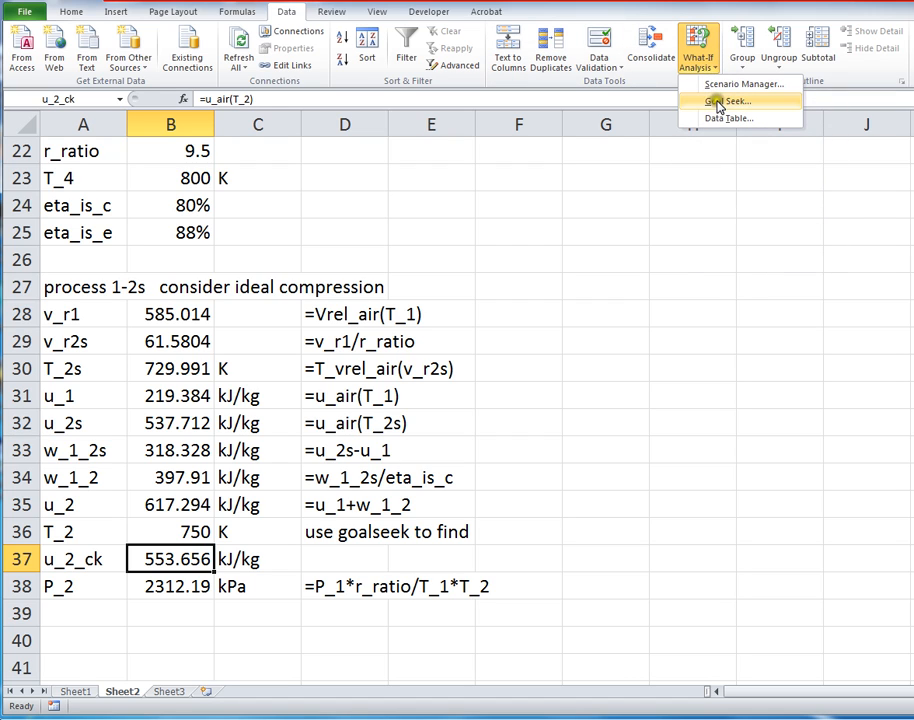
pyautogui.moveTo(730, 100)
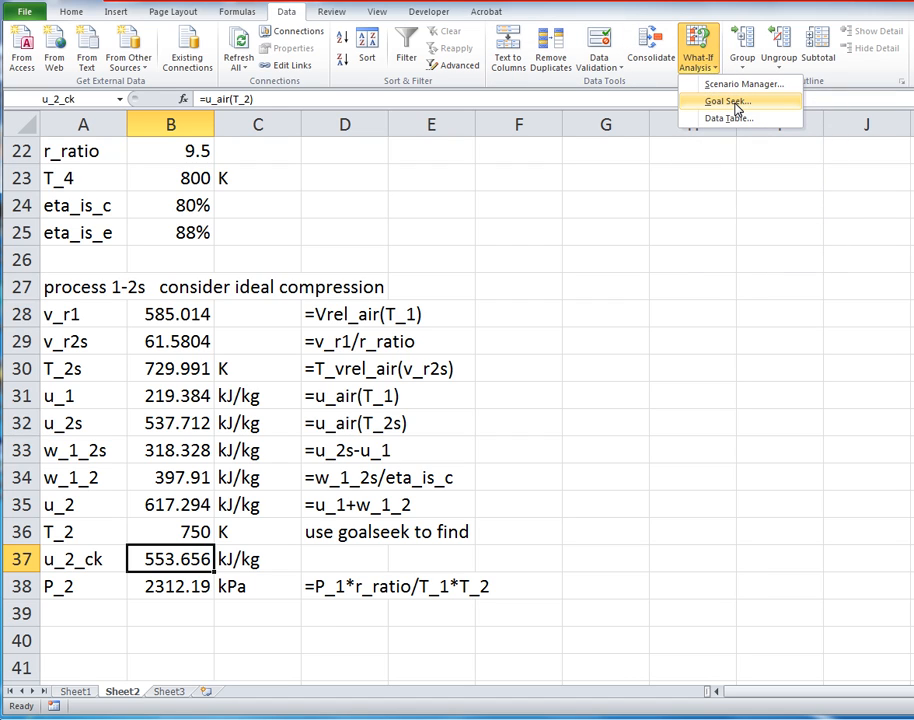
pyautogui.click(728, 100)
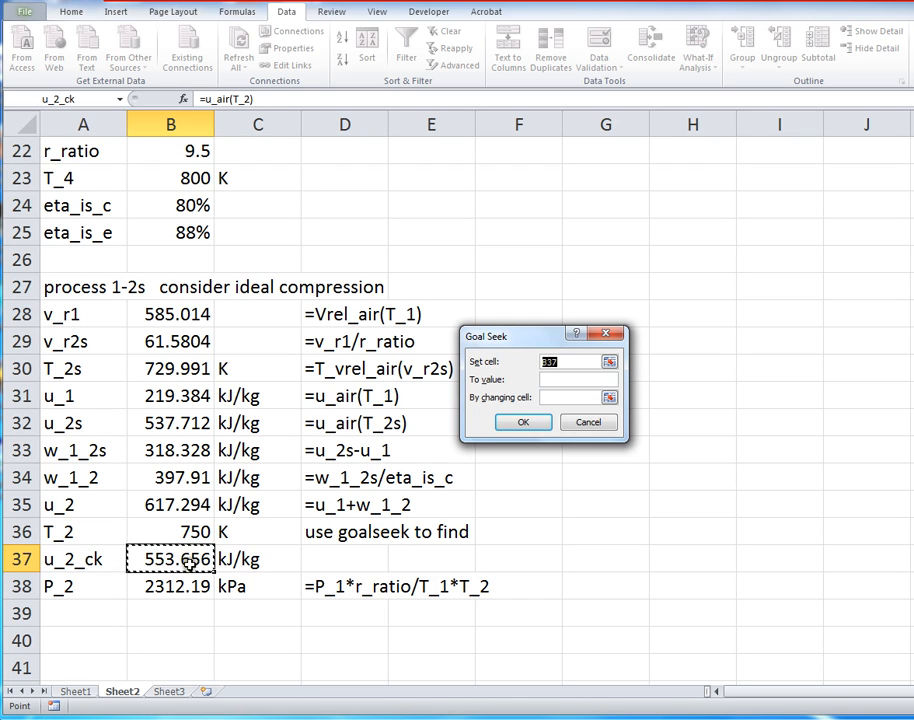
# Step: Goal Seek u_2_ck to 617.294 by changing T_2, yielding T_2 = 828.875 K
pyautogui.click(572, 380)
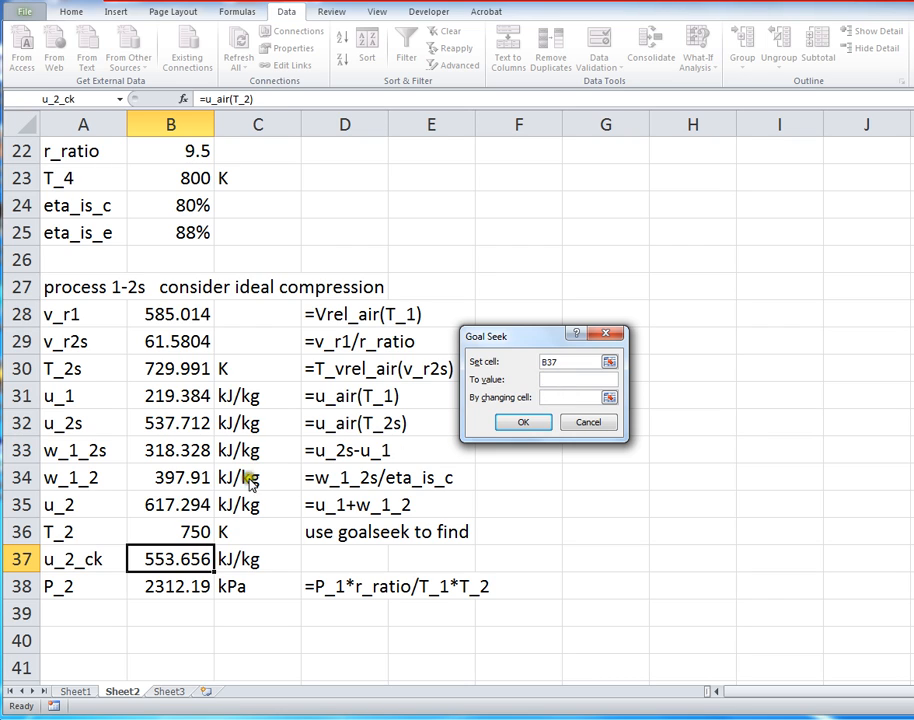
pyautogui.moveTo(256, 478)
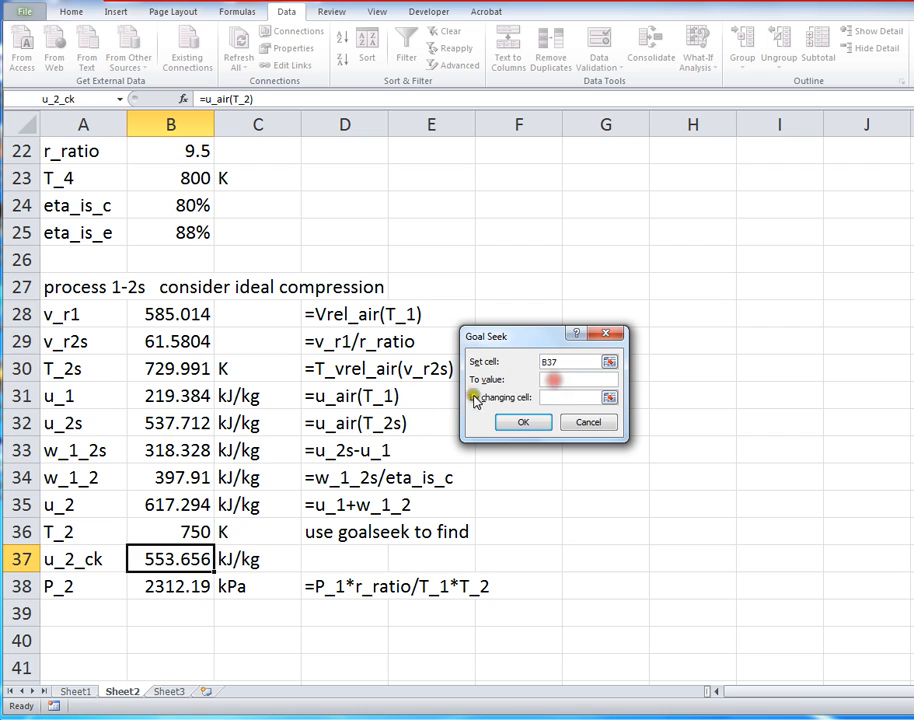
pyautogui.click(576, 378)
pyautogui.write('6')
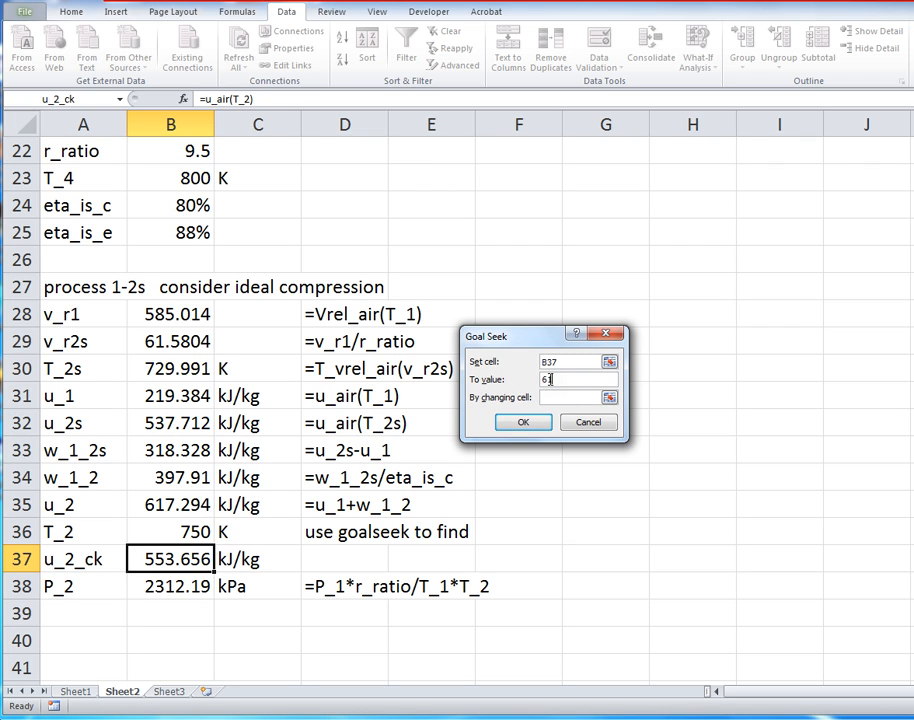
pyautogui.write('17.294')
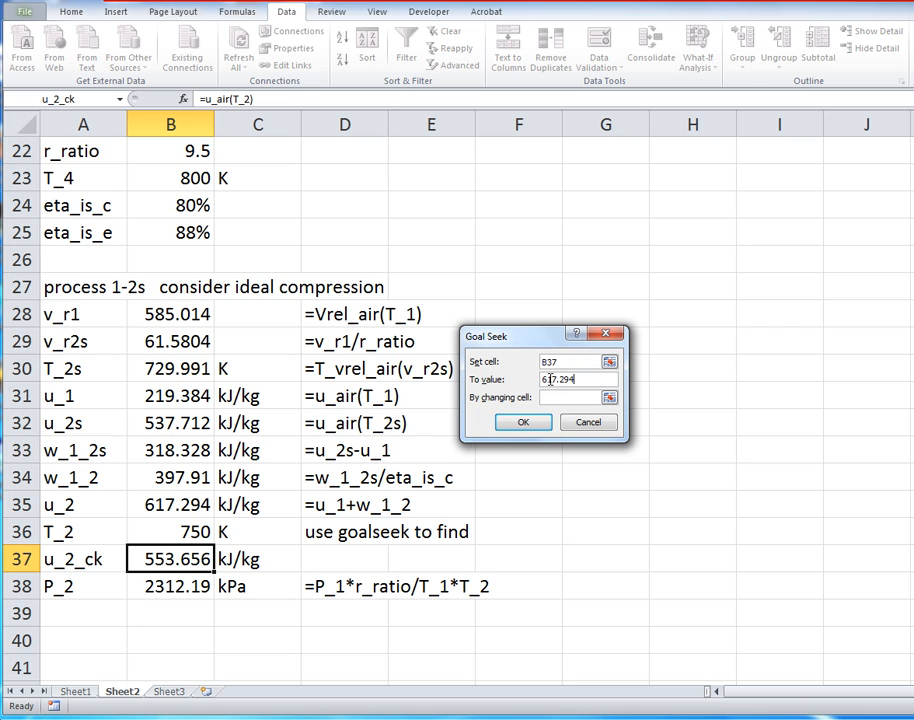
pyautogui.click(570, 396)
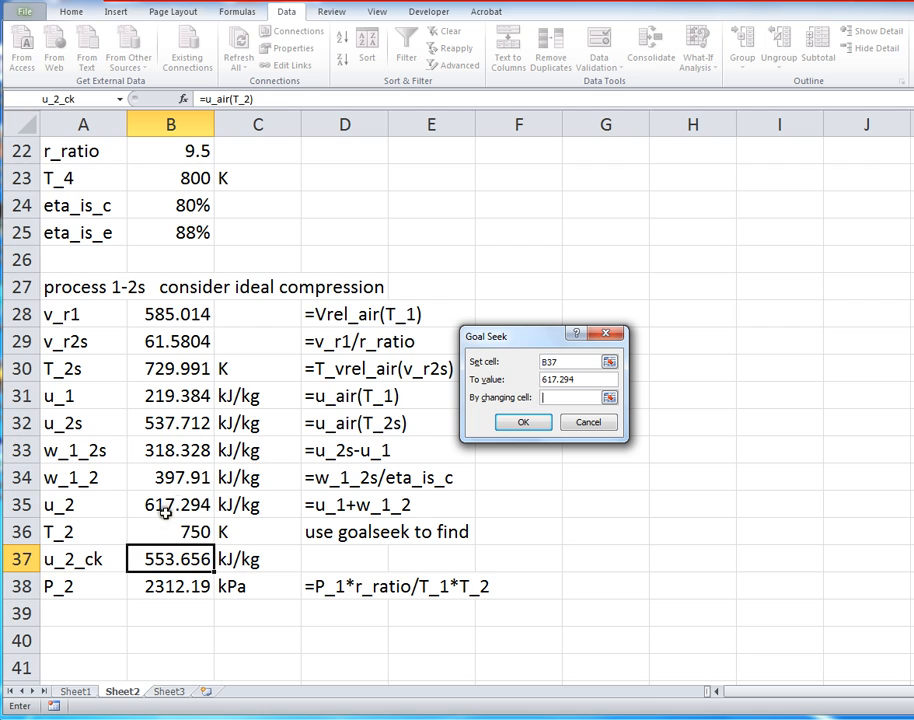
pyautogui.click(170, 532)
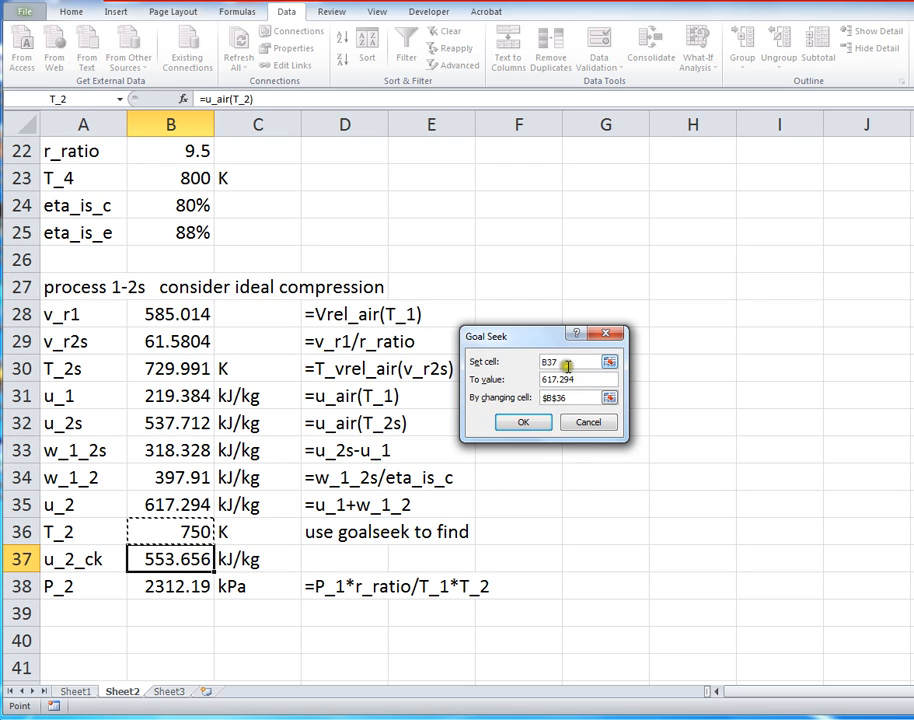
pyautogui.click(522, 420)
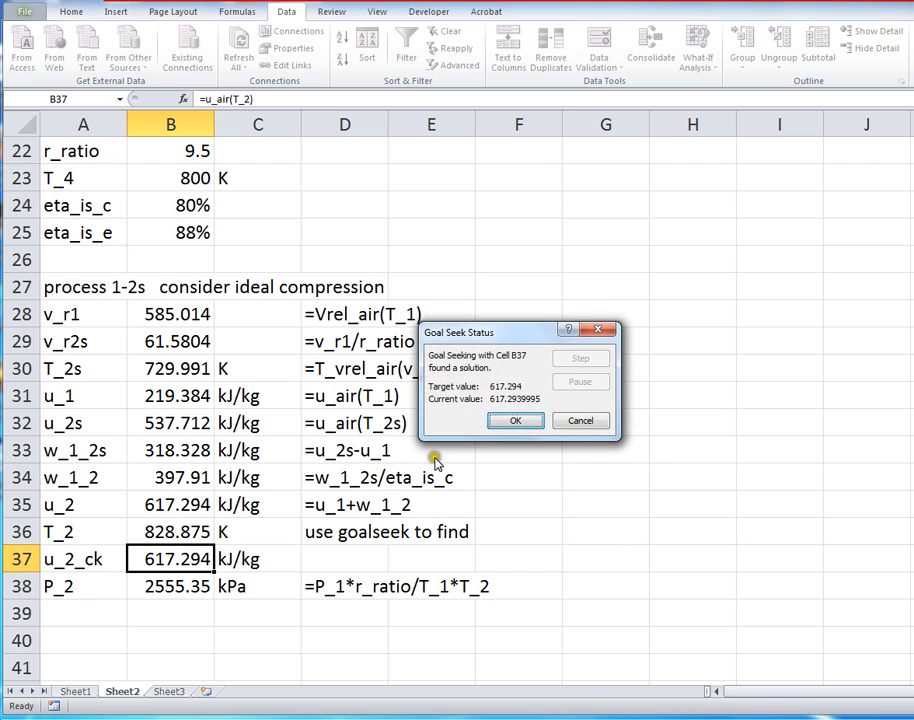
pyautogui.click(516, 420)
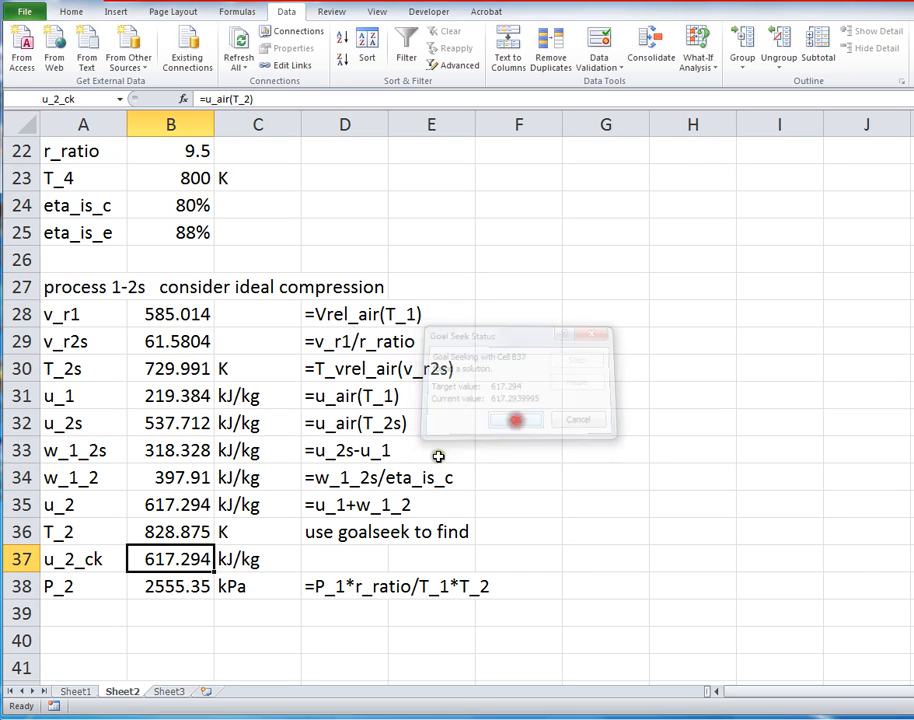
pyautogui.click(516, 418)
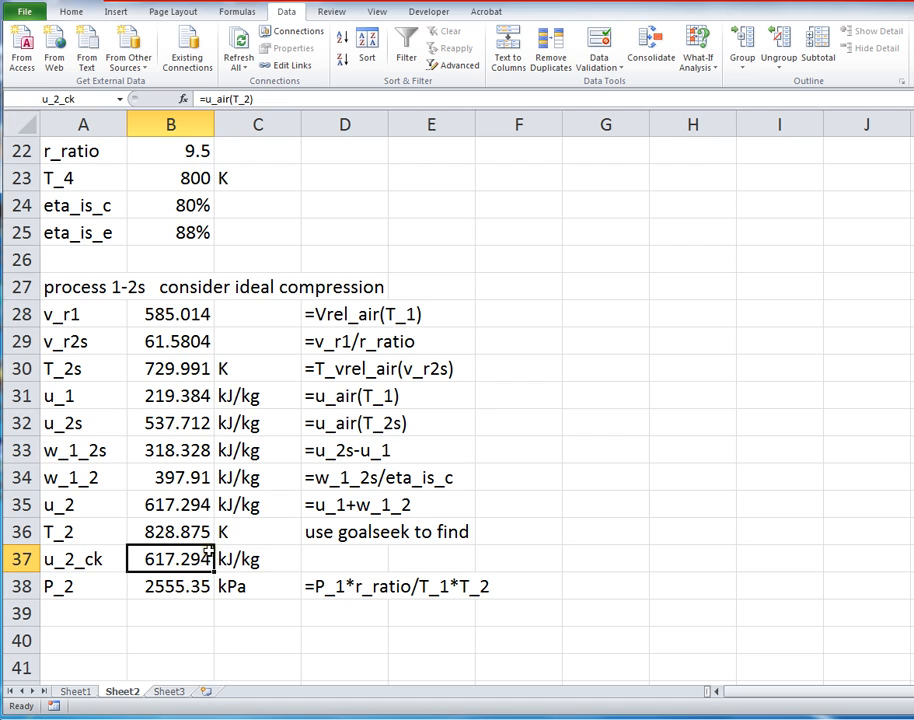
pyautogui.moveTo(184, 532)
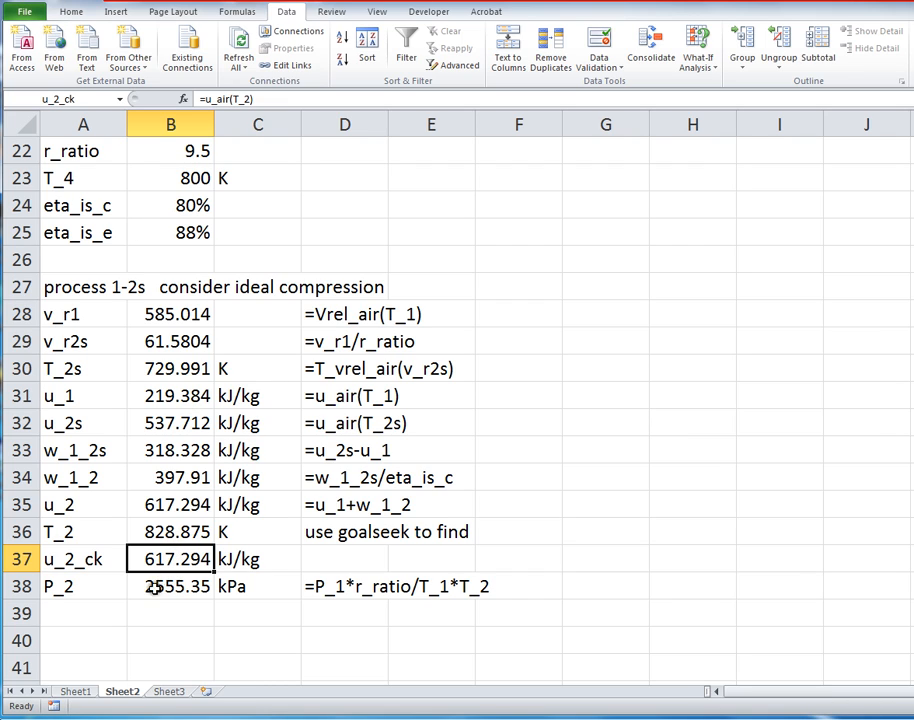
pyautogui.moveTo(190, 590)
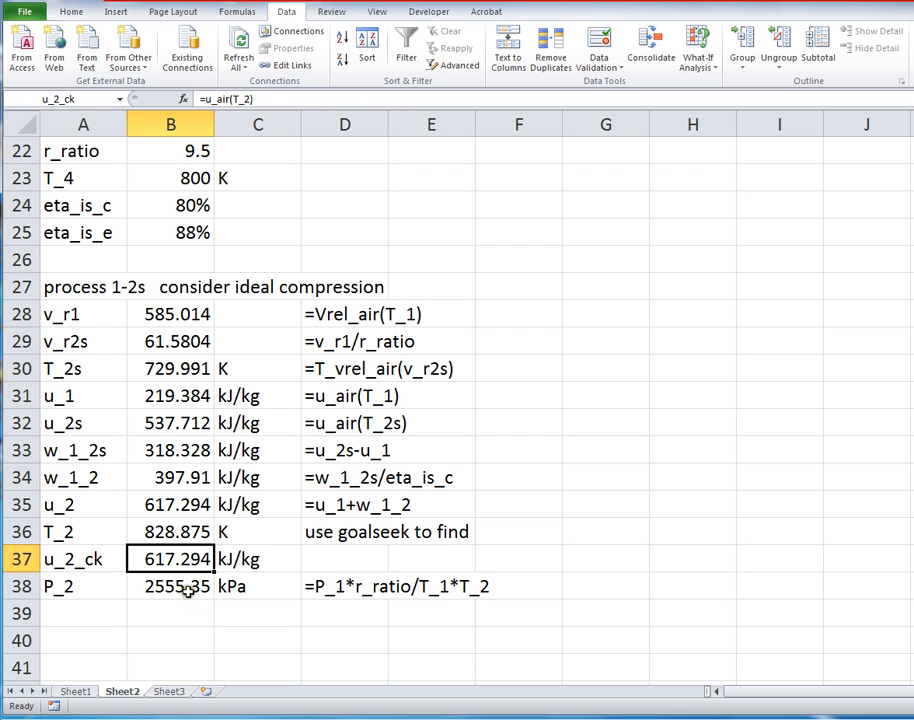
pyautogui.click(170, 586)
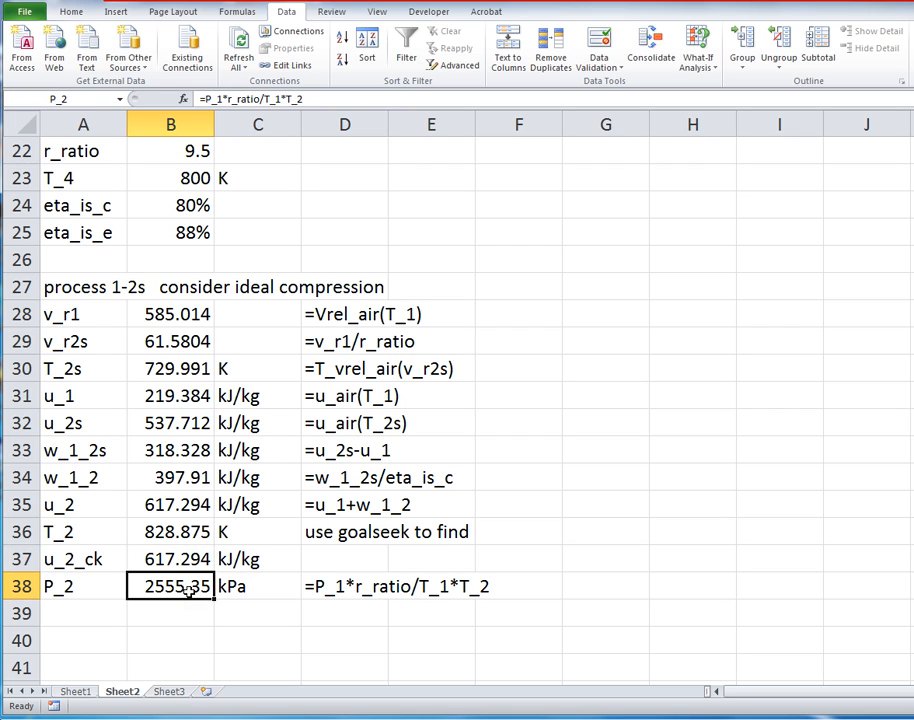
pyautogui.doubleClick(170, 586)
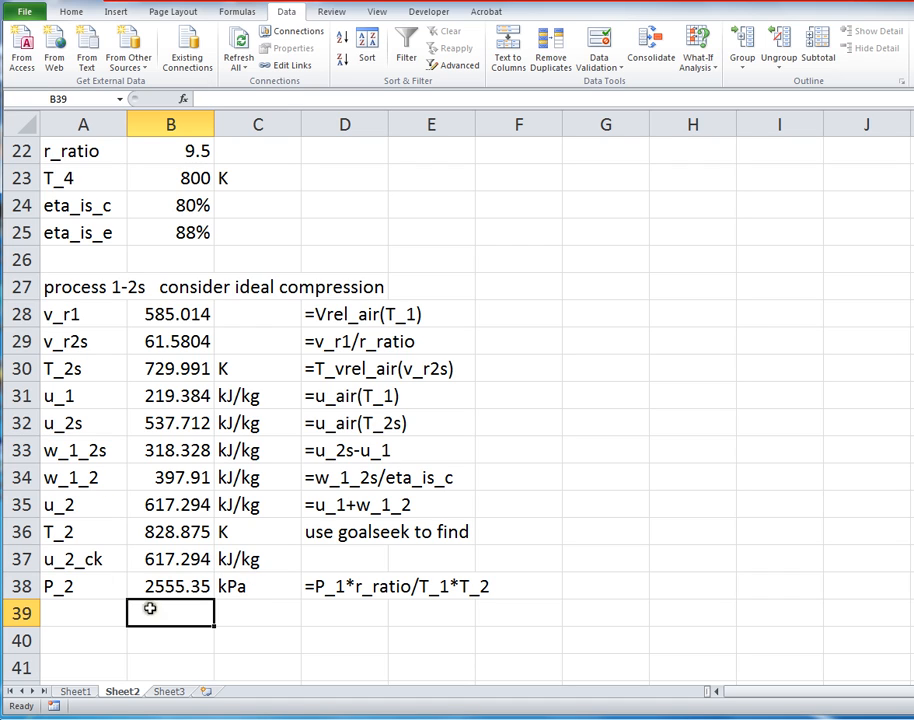
pyautogui.scroll(-3)
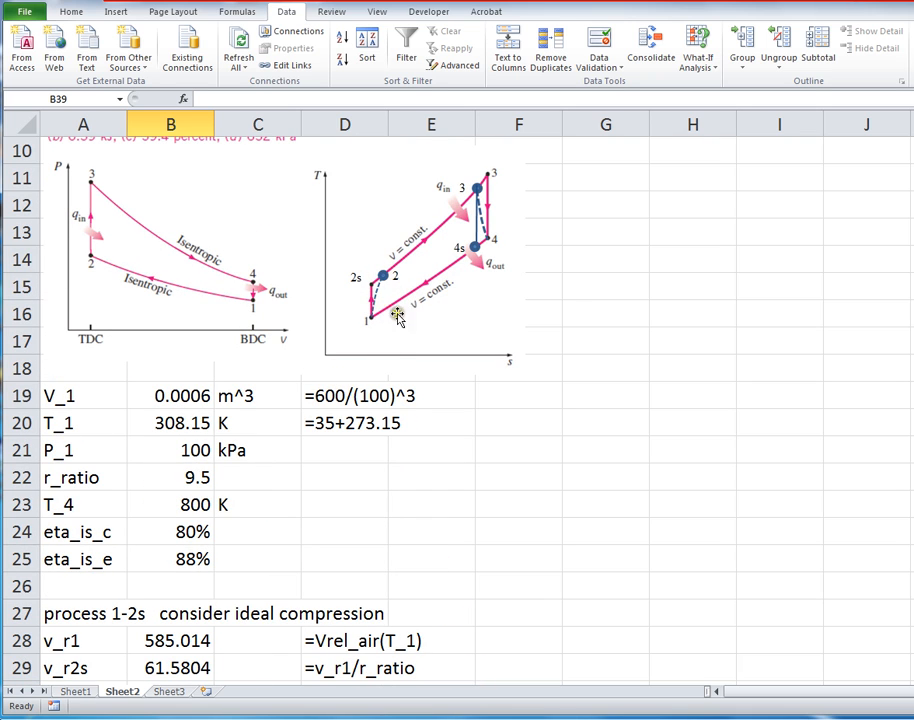
pyautogui.moveTo(484, 224)
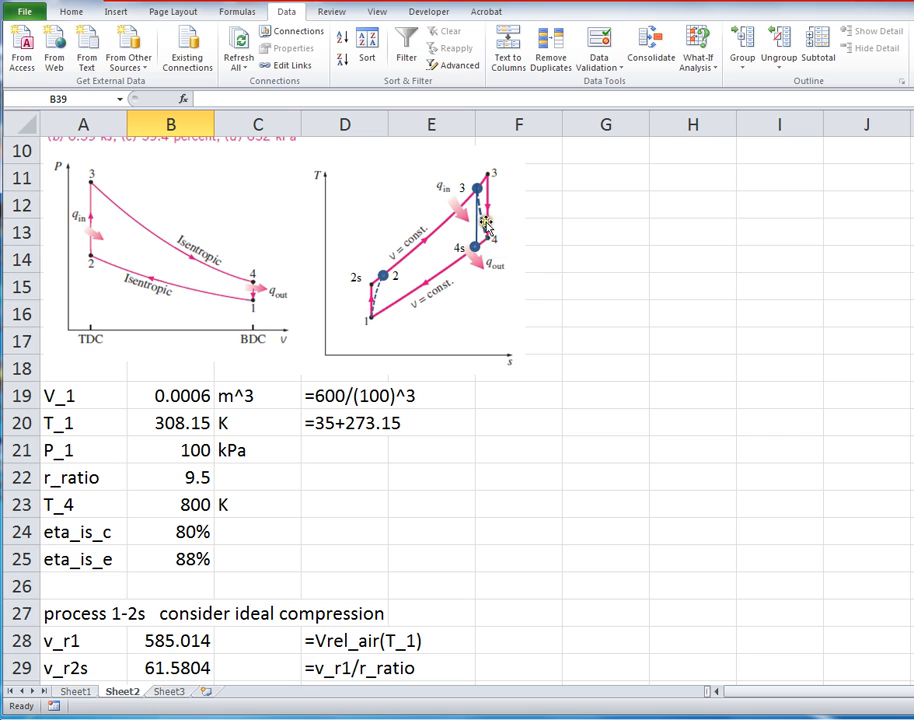
pyautogui.moveTo(498, 248)
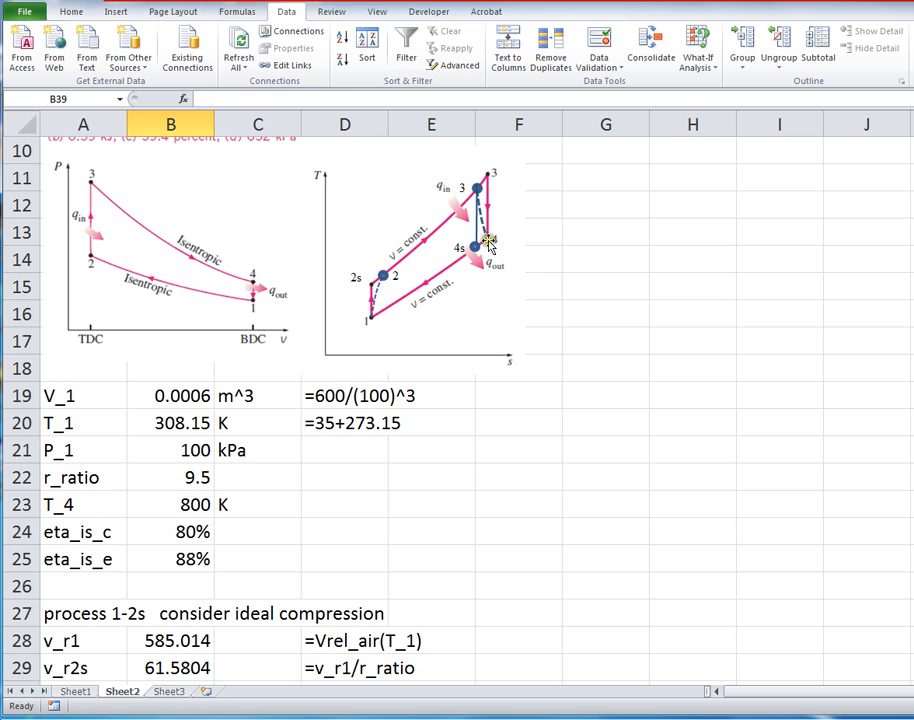
pyautogui.moveTo(490, 248)
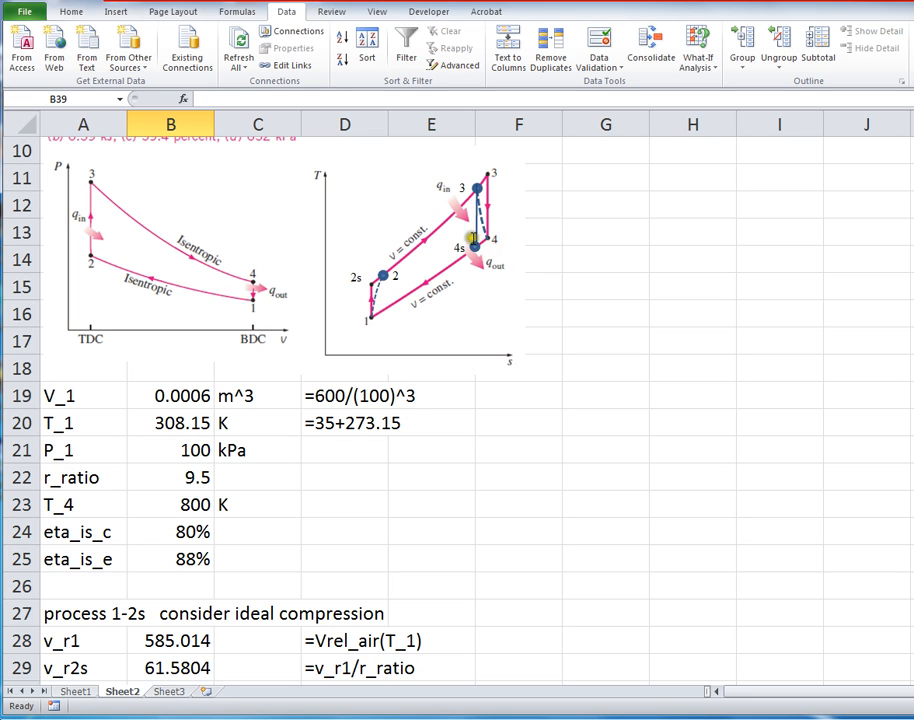
pyautogui.moveTo(486, 248)
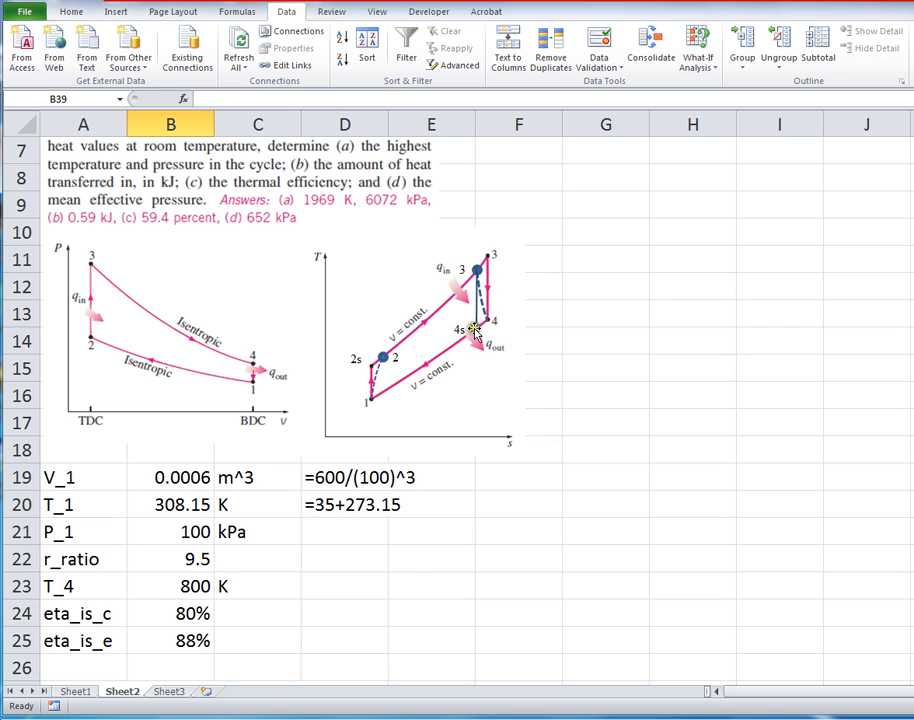
pyautogui.moveTo(500, 348)
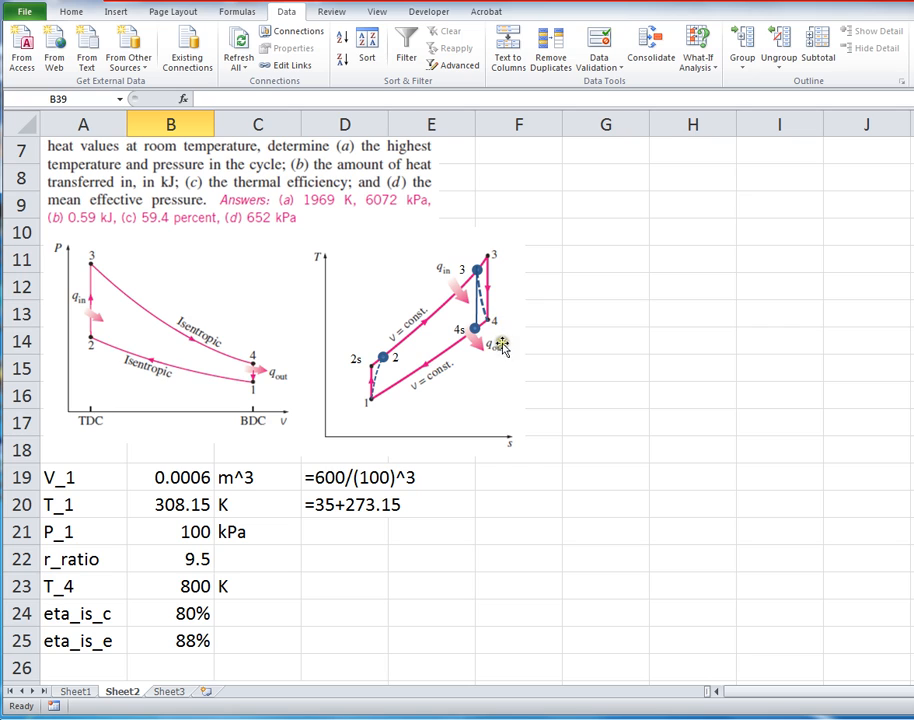
pyautogui.moveTo(460, 378)
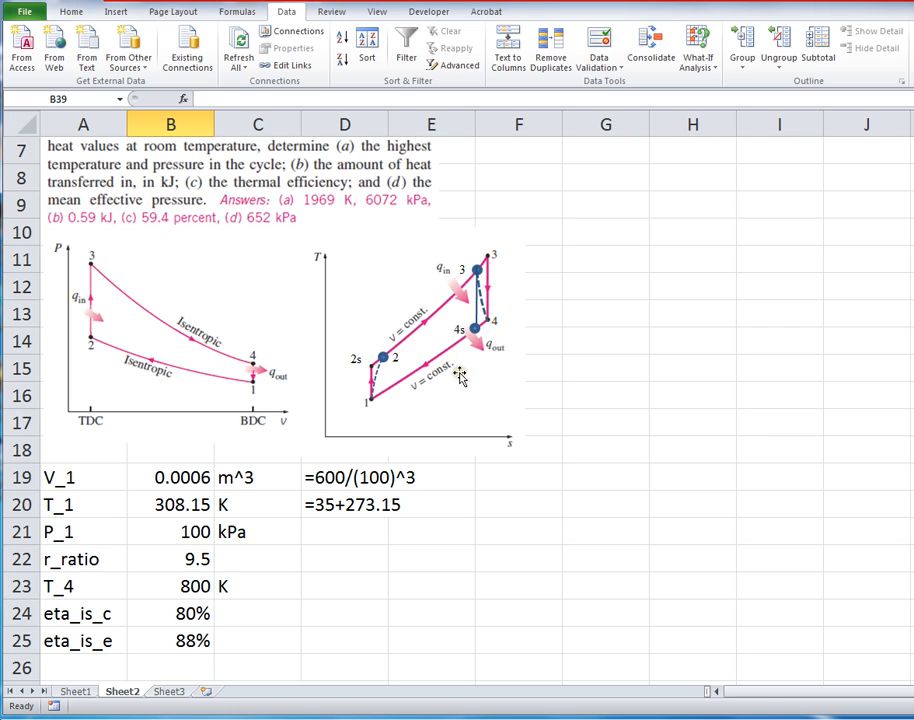
pyautogui.moveTo(480, 268)
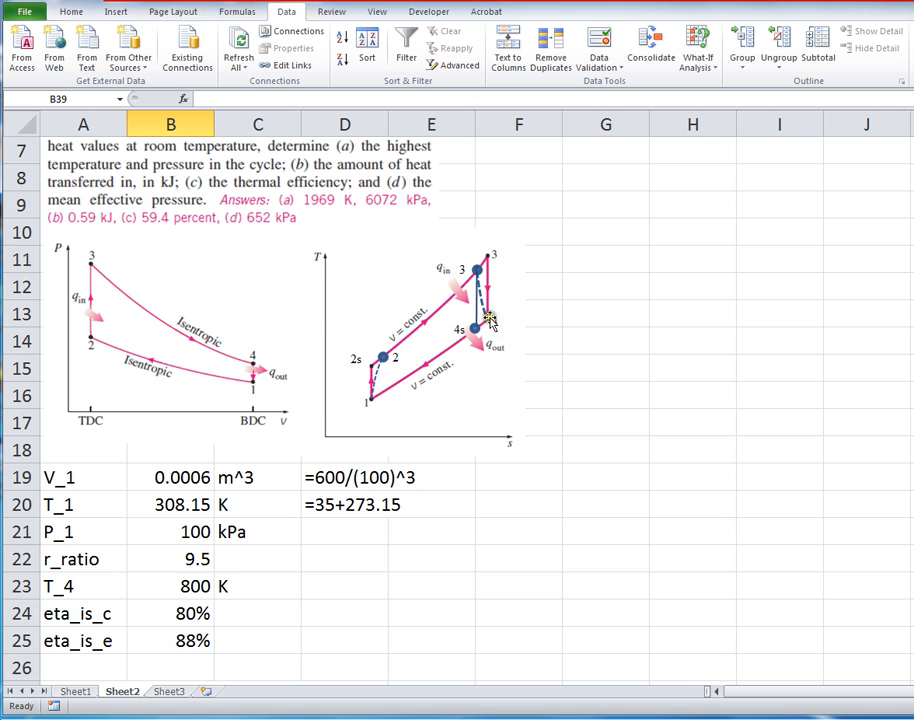
pyautogui.scroll(-3)
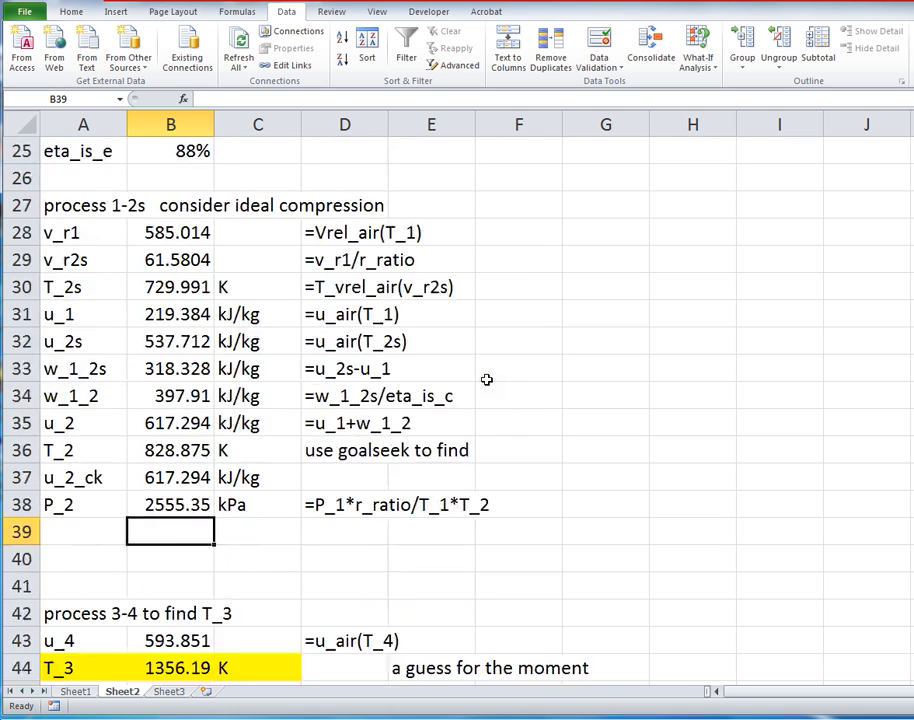
# Step: Try T_3 = 800 K, then settle on 1200 K, giving eta_is of 0.8332
pyautogui.scroll(-3)
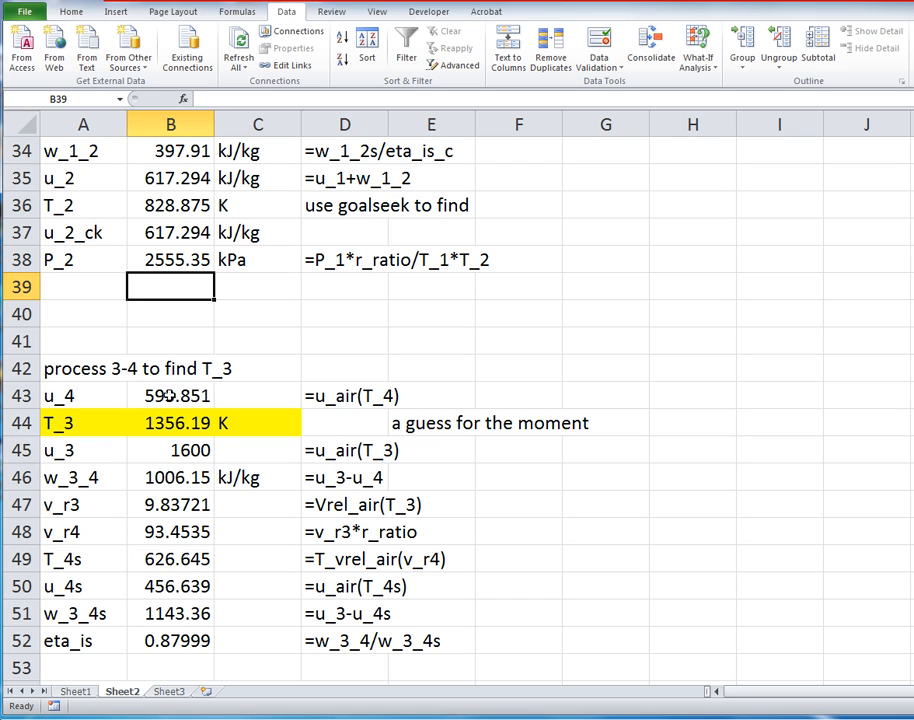
pyautogui.click(170, 396)
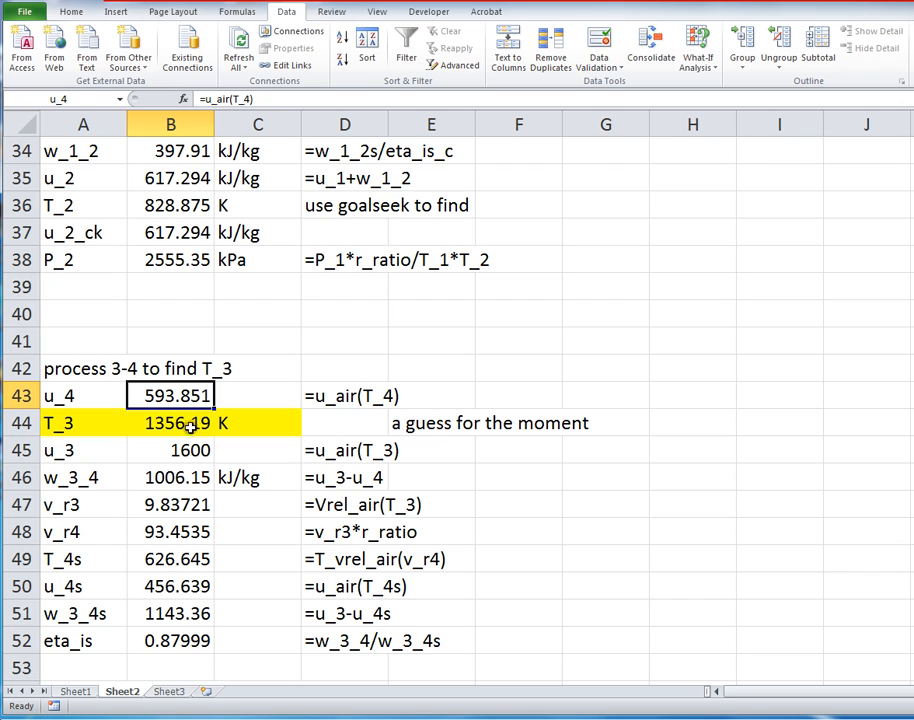
pyautogui.click(170, 422)
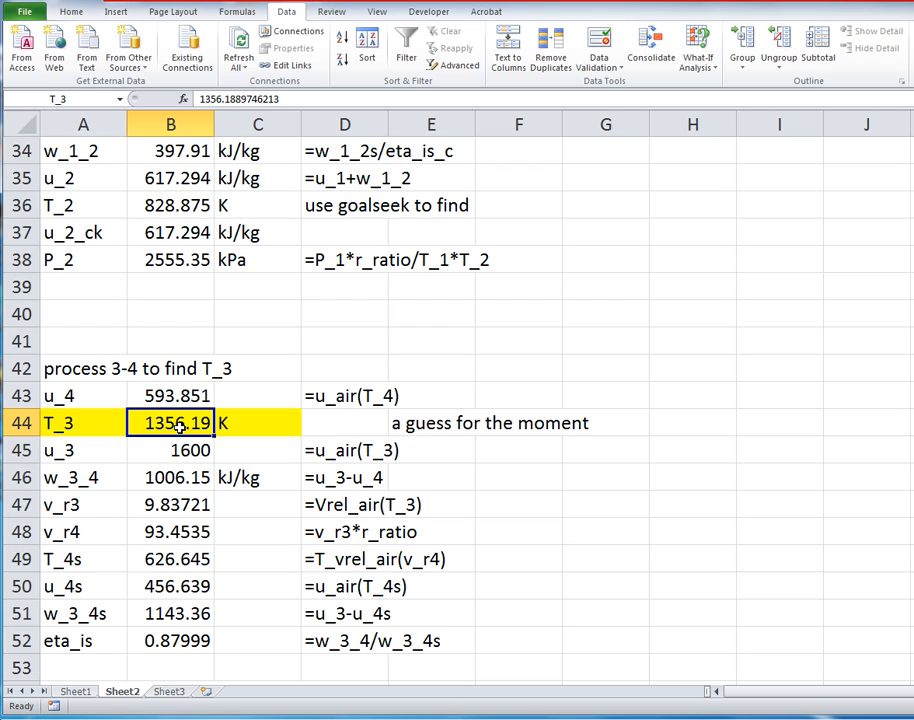
pyautogui.write('800')
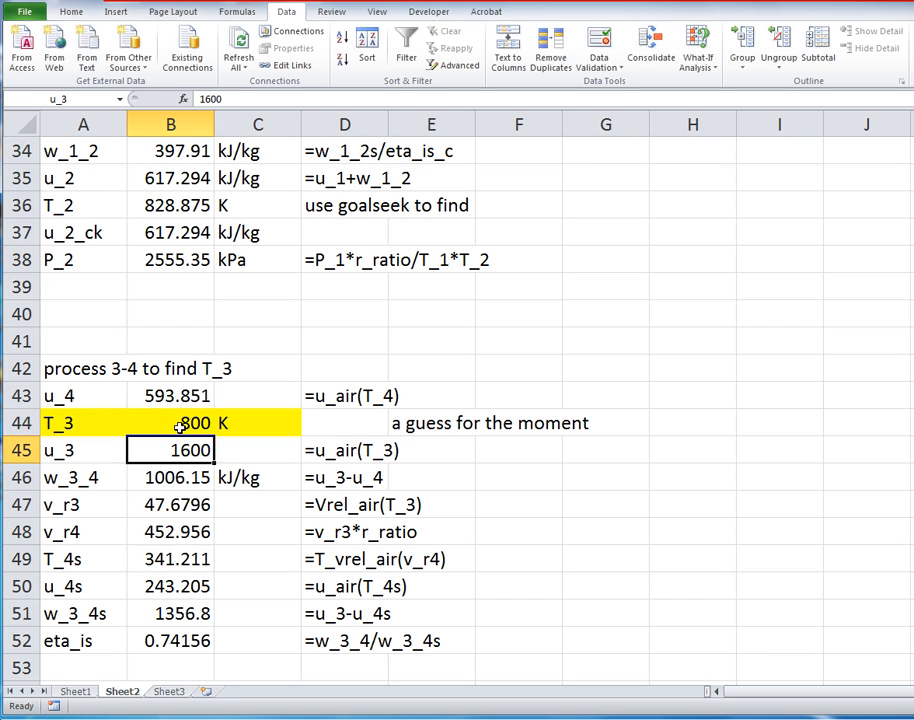
pyautogui.click(170, 422)
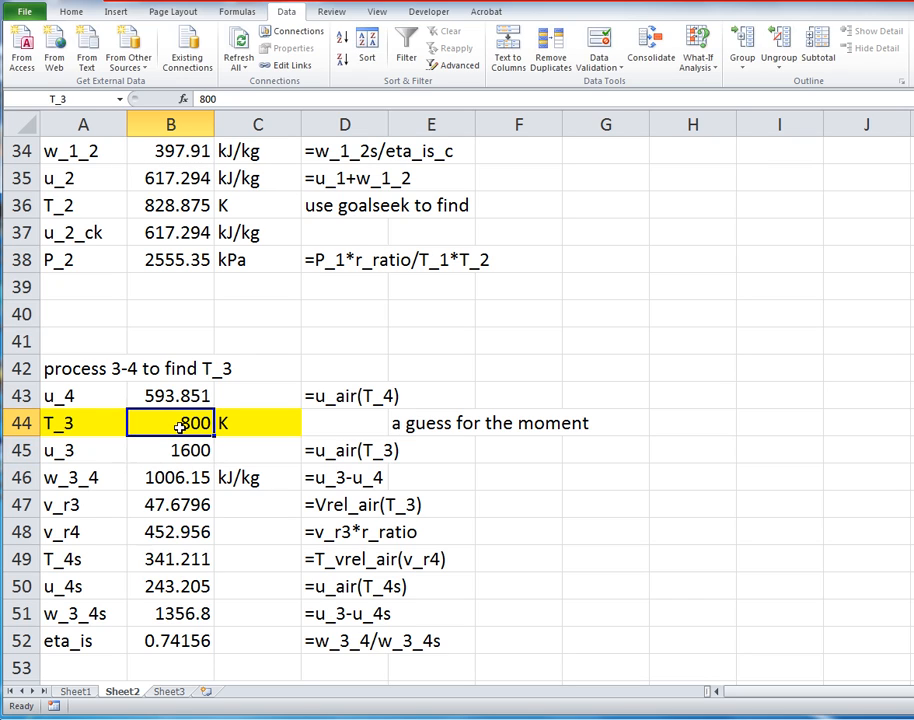
pyautogui.write('1200')
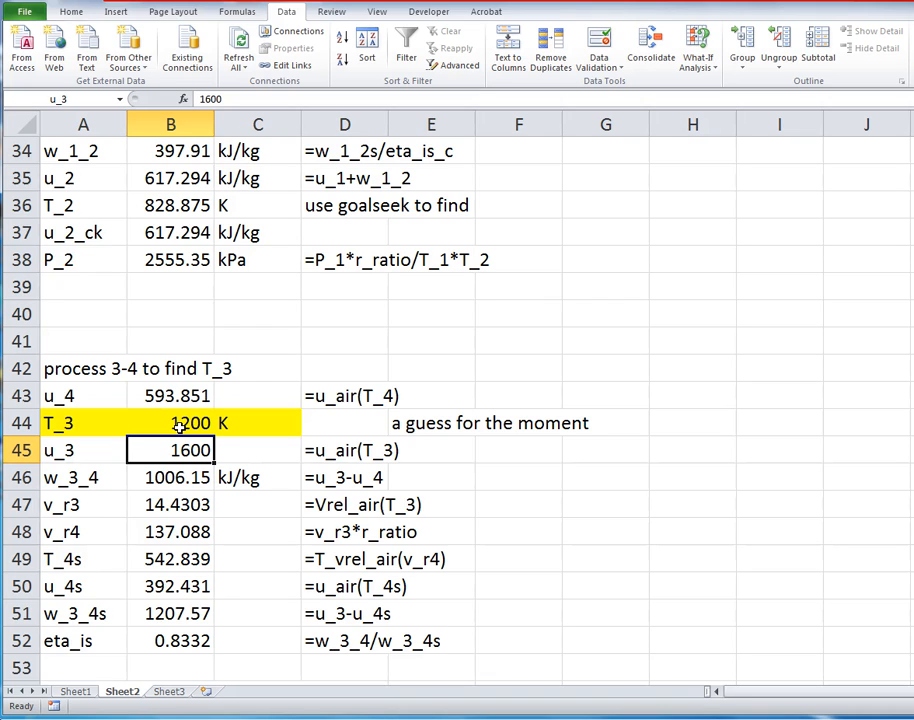
pyautogui.moveTo(176, 428)
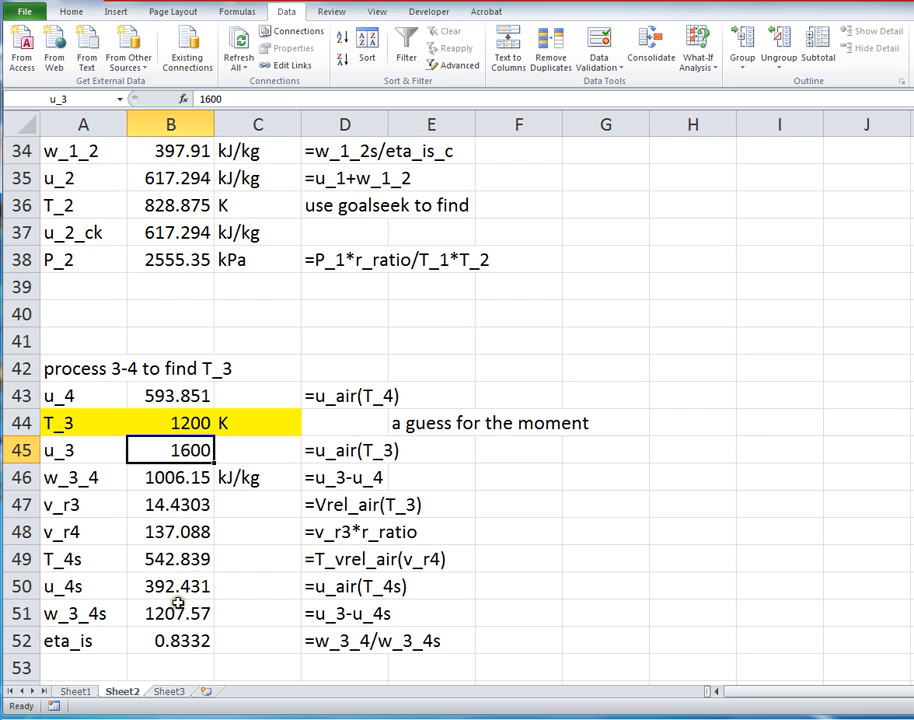
pyautogui.moveTo(184, 520)
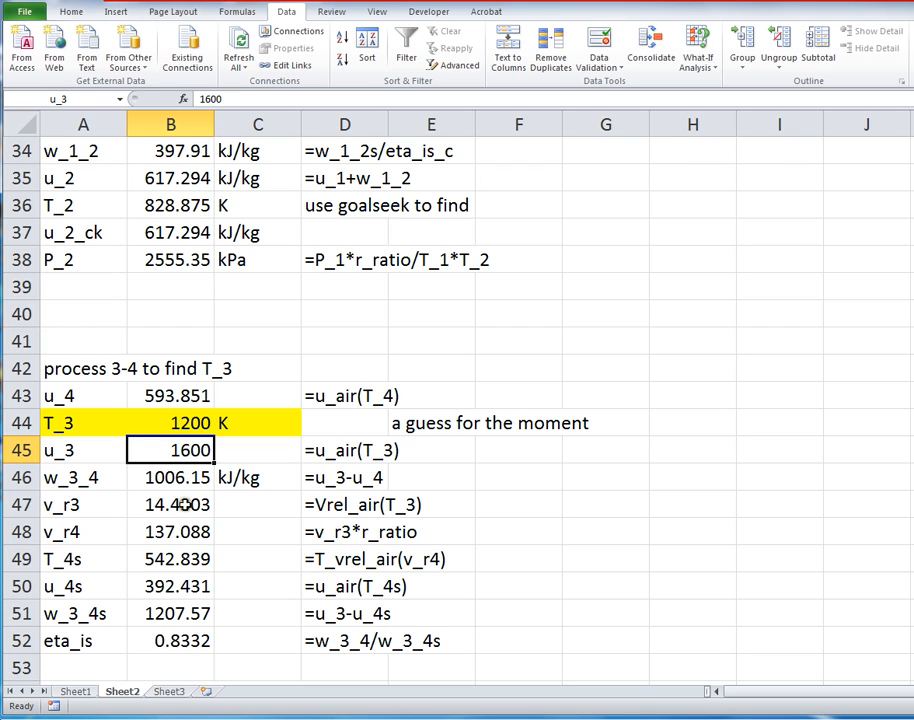
pyautogui.moveTo(174, 598)
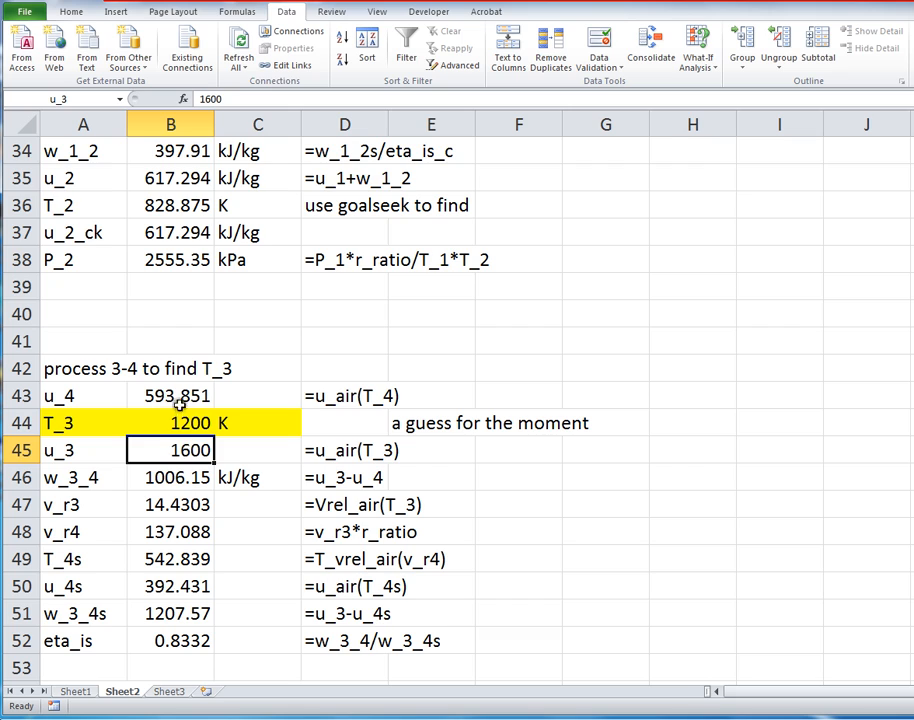
pyautogui.click(170, 396)
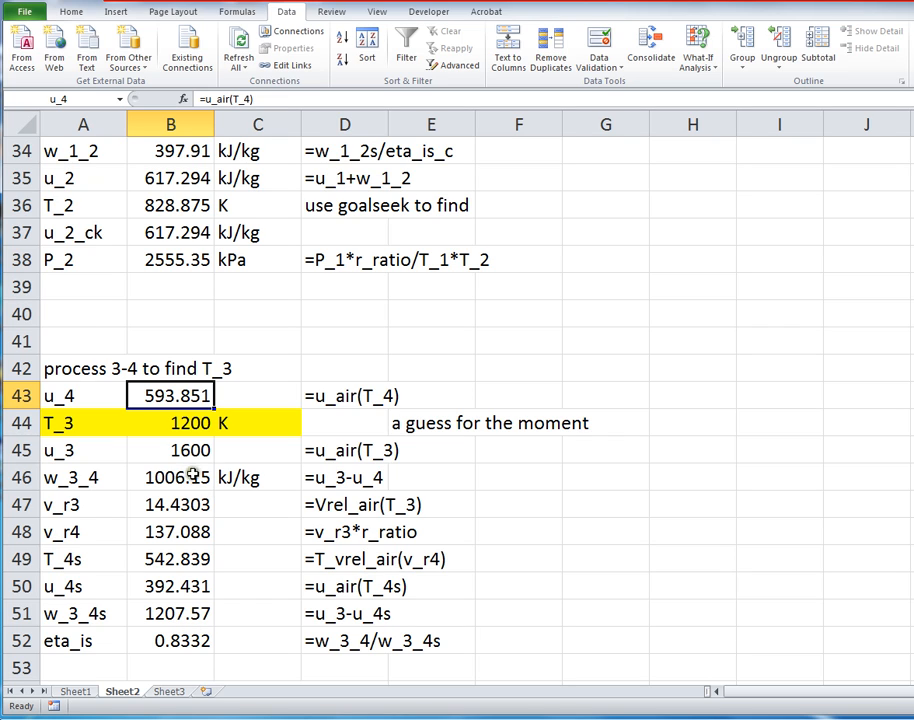
pyautogui.click(170, 422)
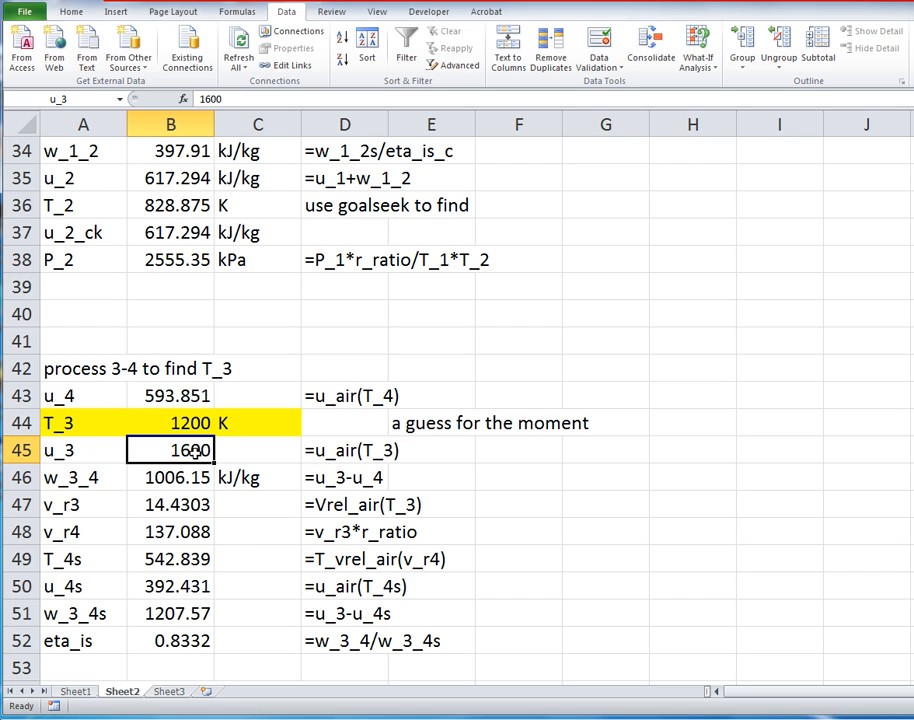
pyautogui.doubleClick(170, 448)
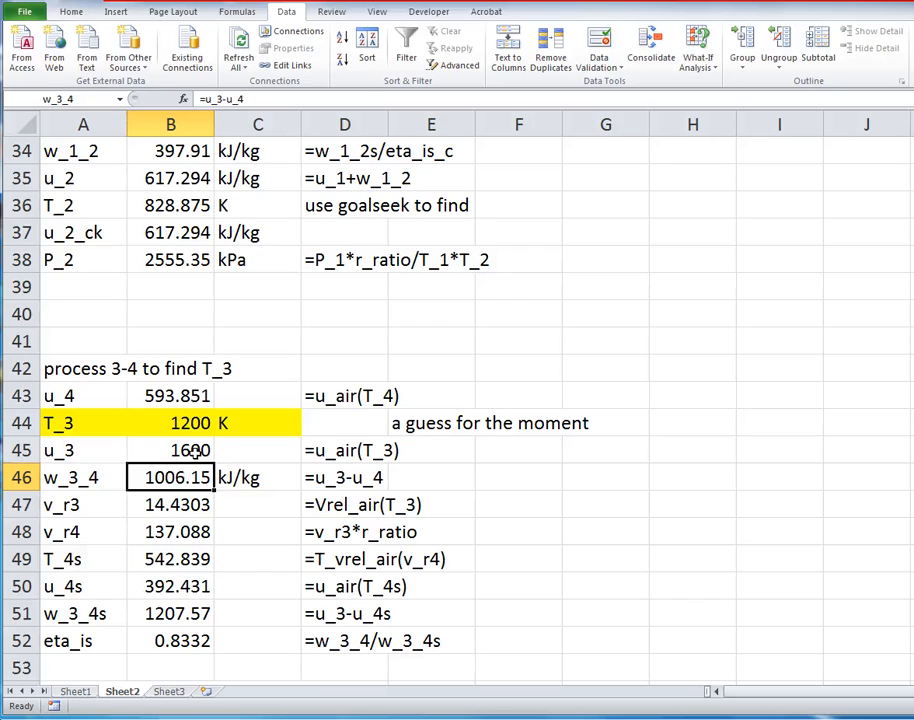
pyautogui.doubleClick(170, 476)
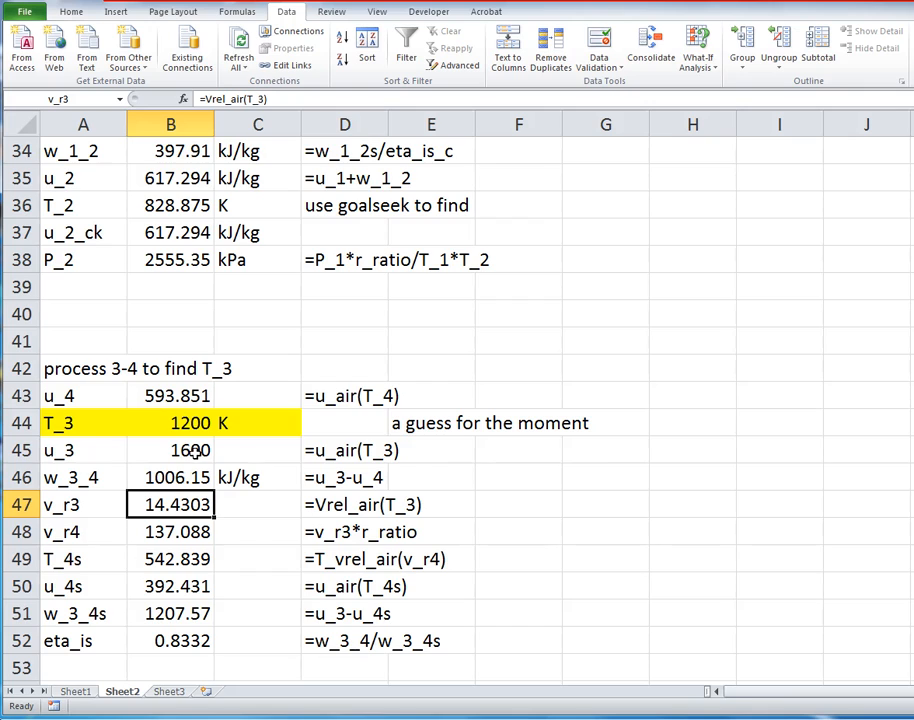
pyautogui.click(170, 422)
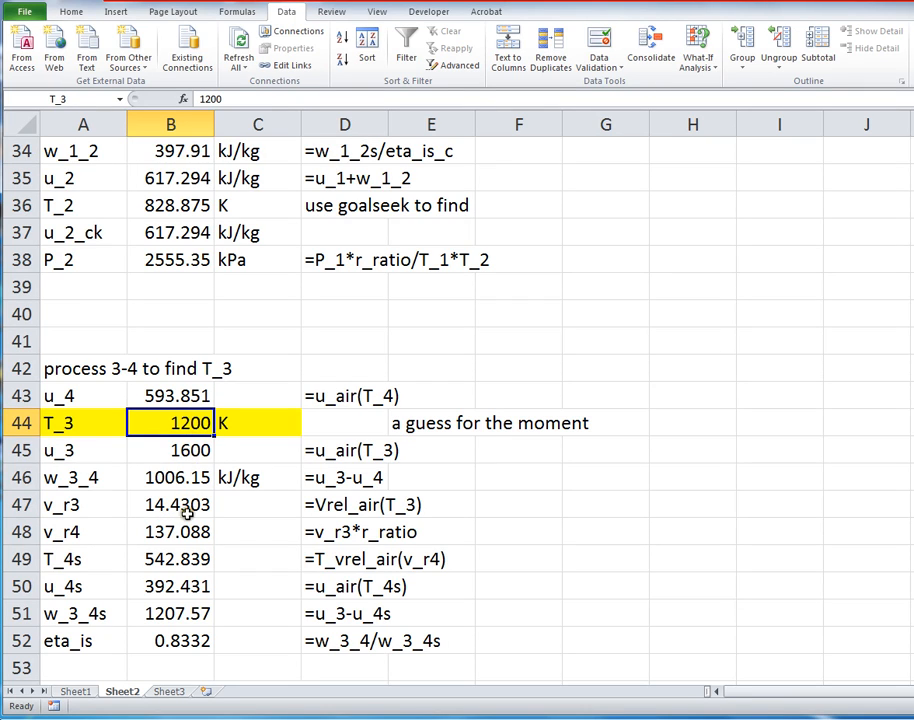
pyautogui.click(170, 504)
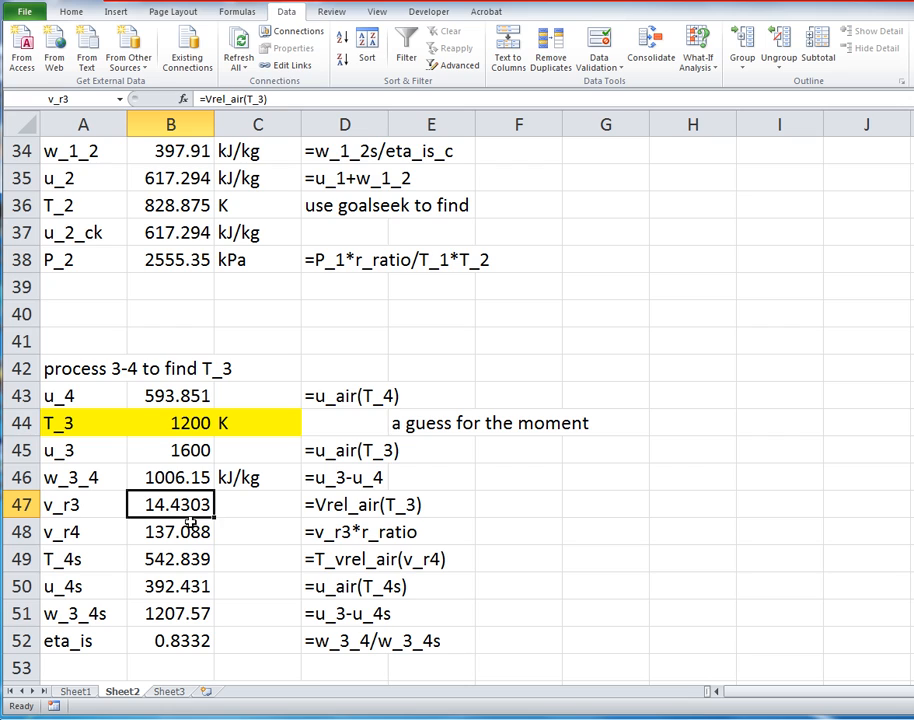
pyautogui.doubleClick(170, 504)
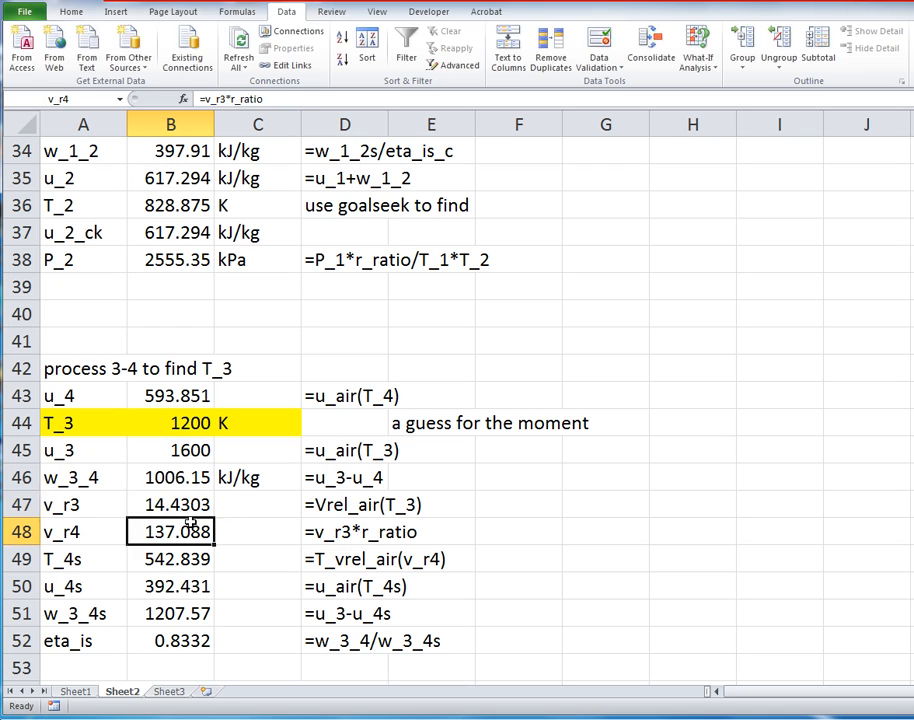
pyautogui.doubleClick(170, 532)
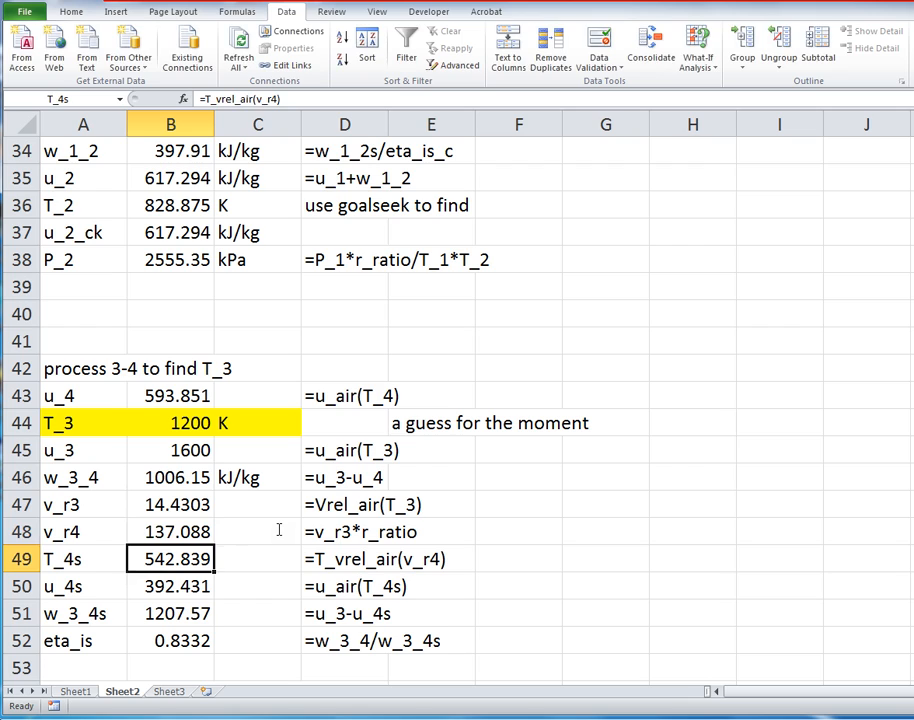
pyautogui.doubleClick(170, 558)
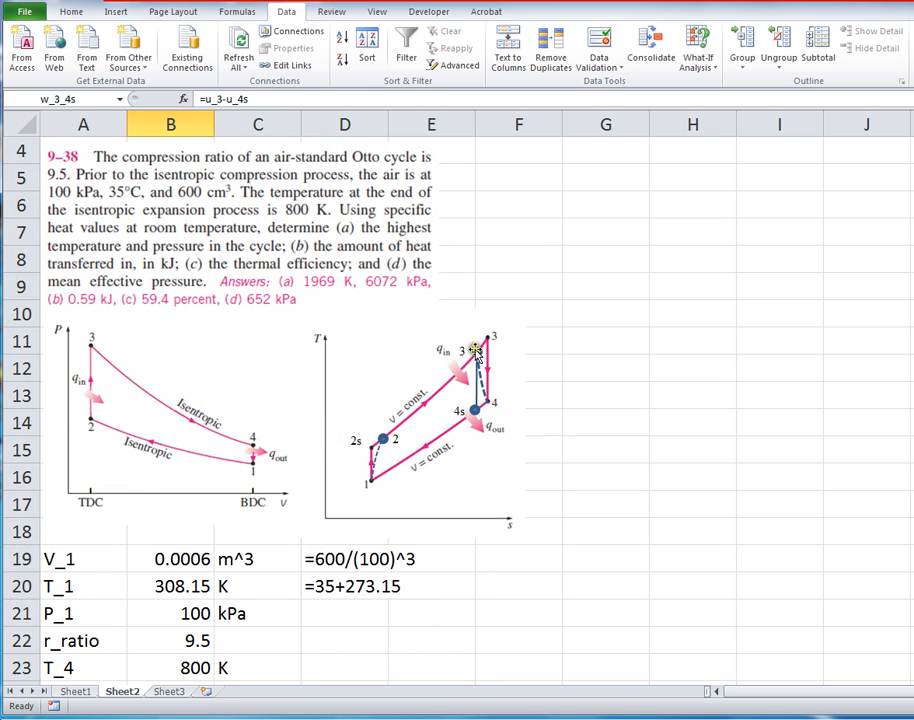
pyautogui.moveTo(470, 412)
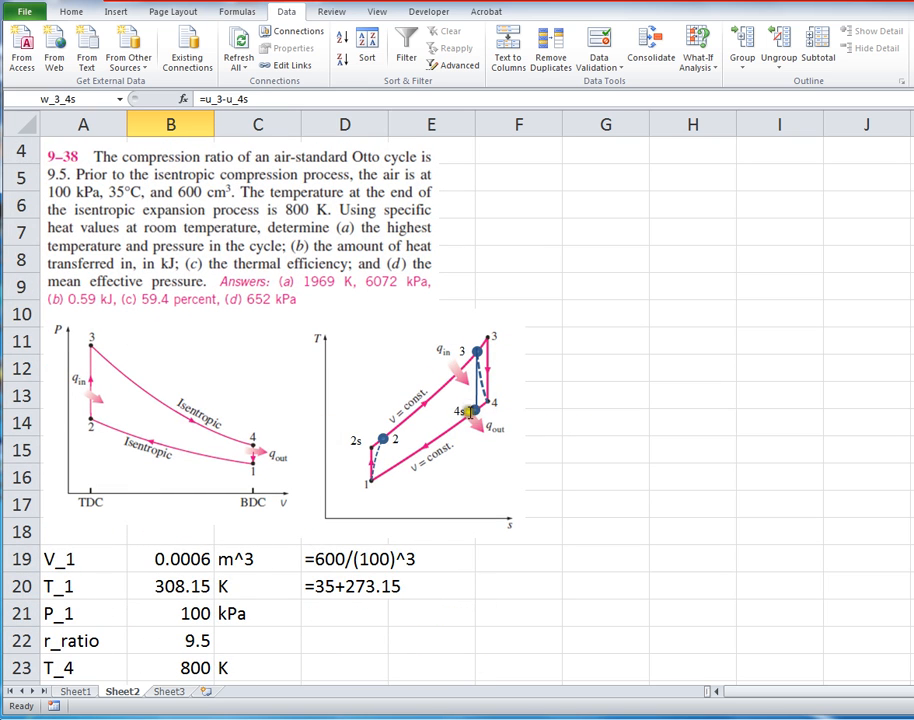
pyautogui.moveTo(470, 414)
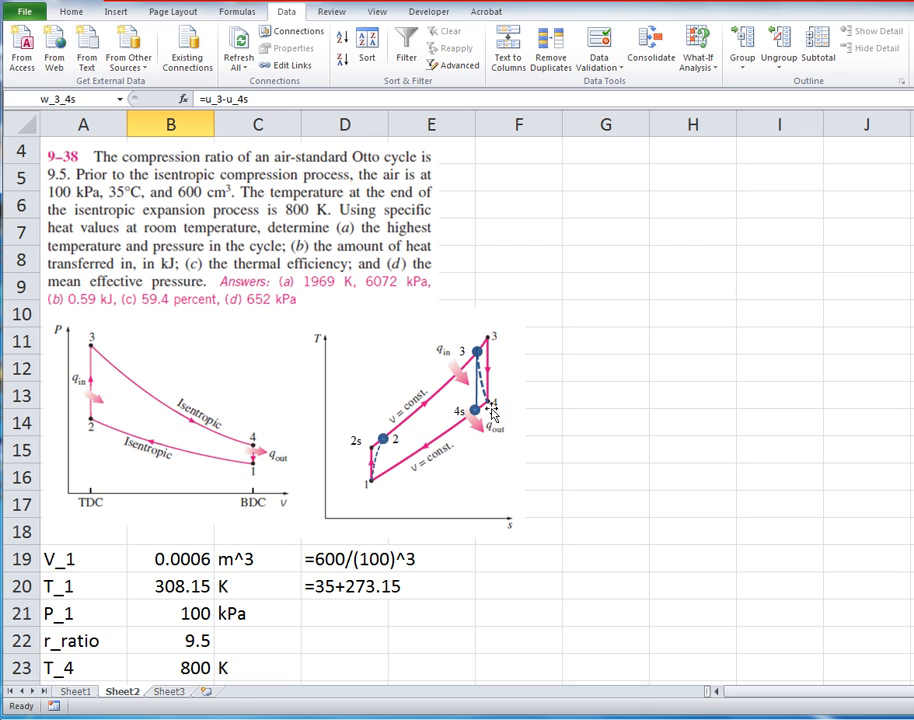
pyautogui.moveTo(492, 412)
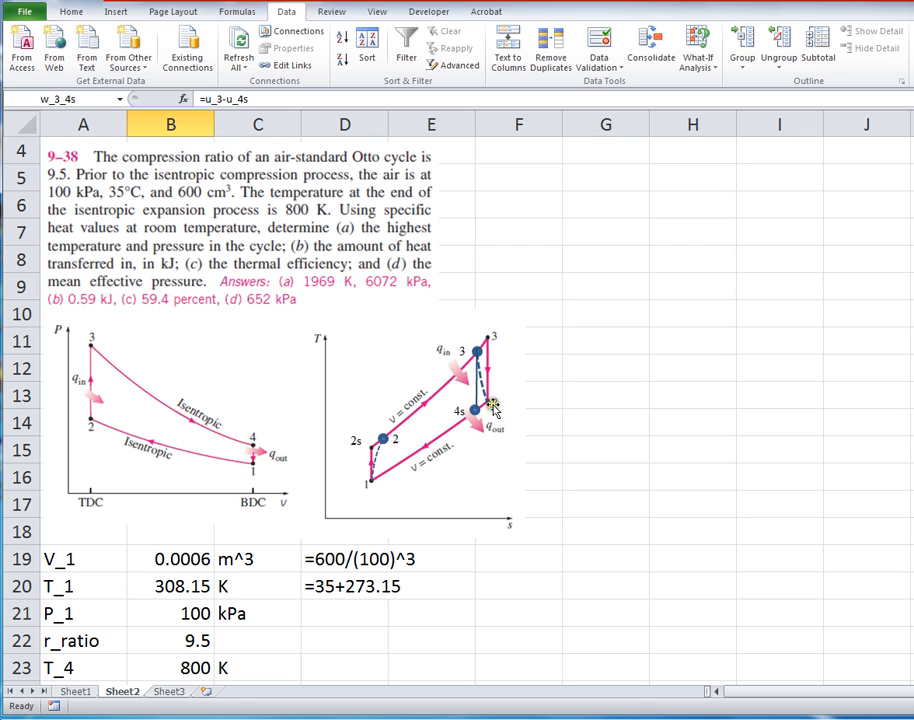
pyautogui.moveTo(484, 390)
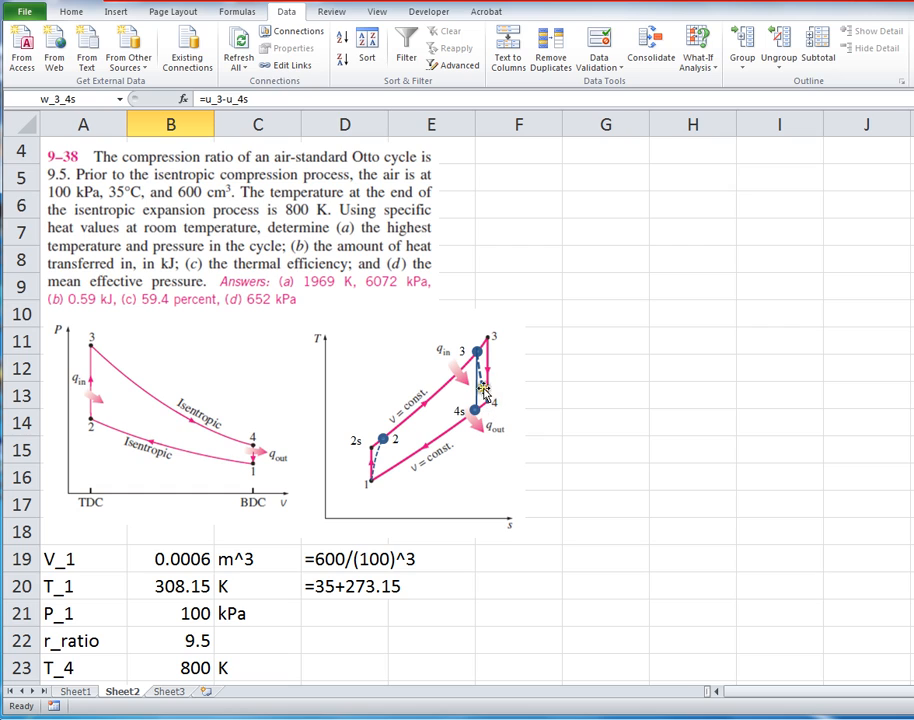
pyautogui.moveTo(480, 434)
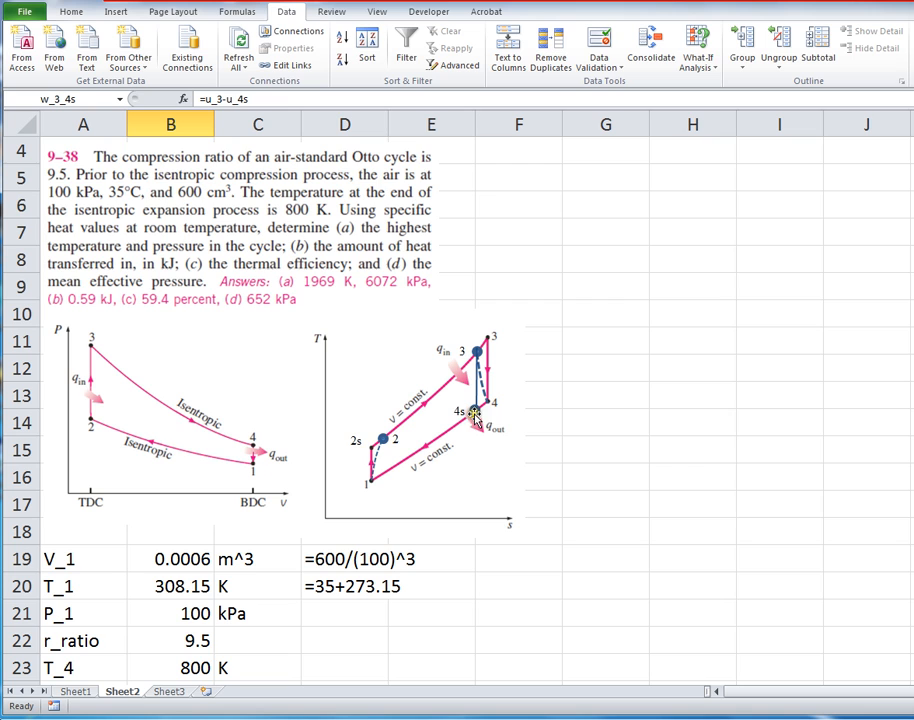
pyautogui.moveTo(444, 464)
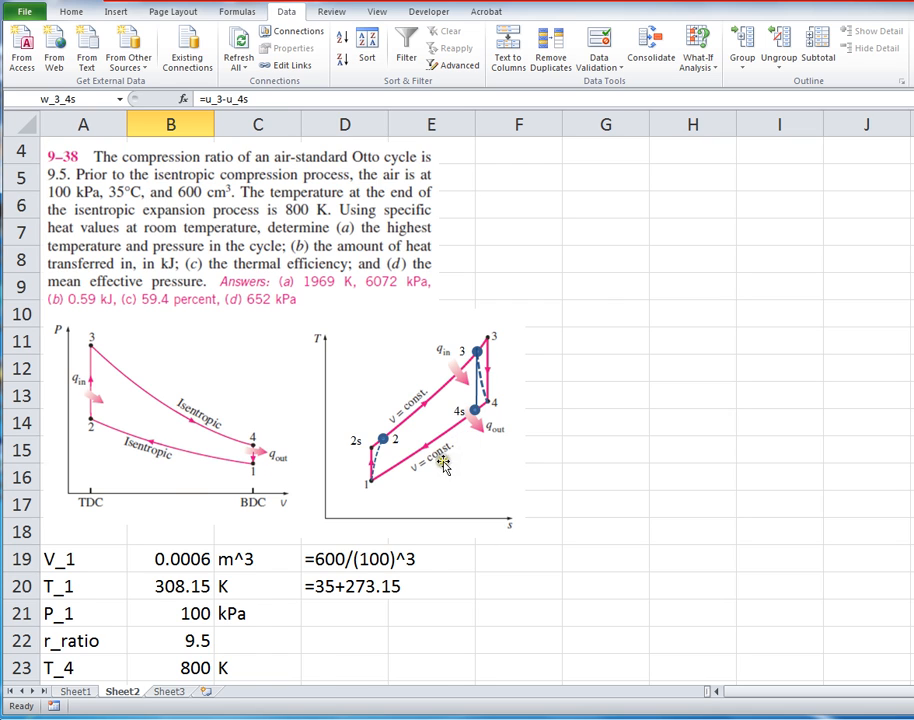
pyautogui.scroll(-3)
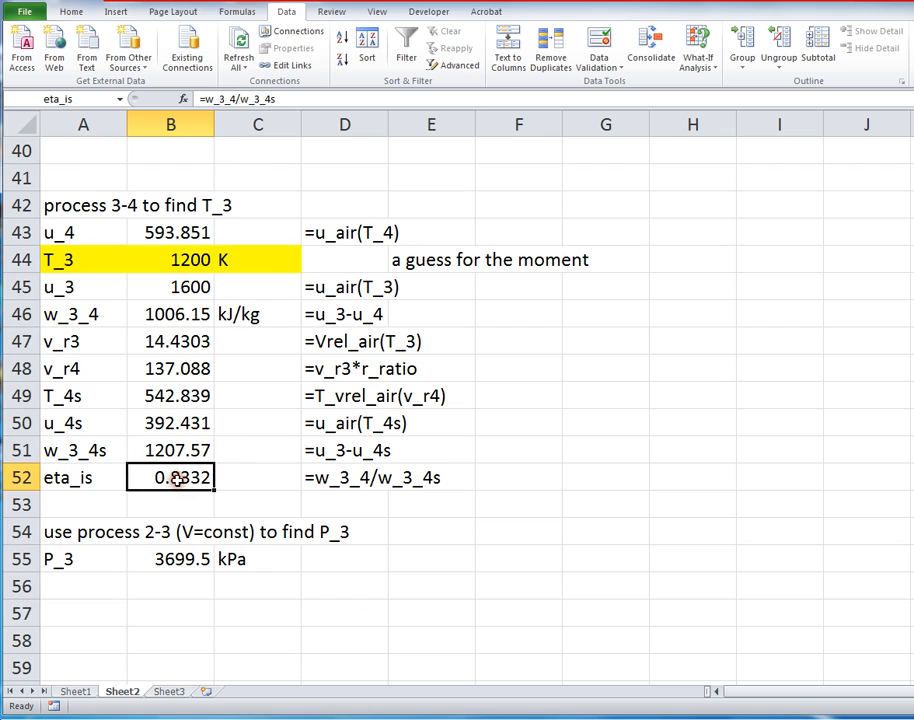
# Step: Review the eta_is formula =w_3_4/w_3_4s and try T_3 = 1000 K
pyautogui.doubleClick(170, 476)
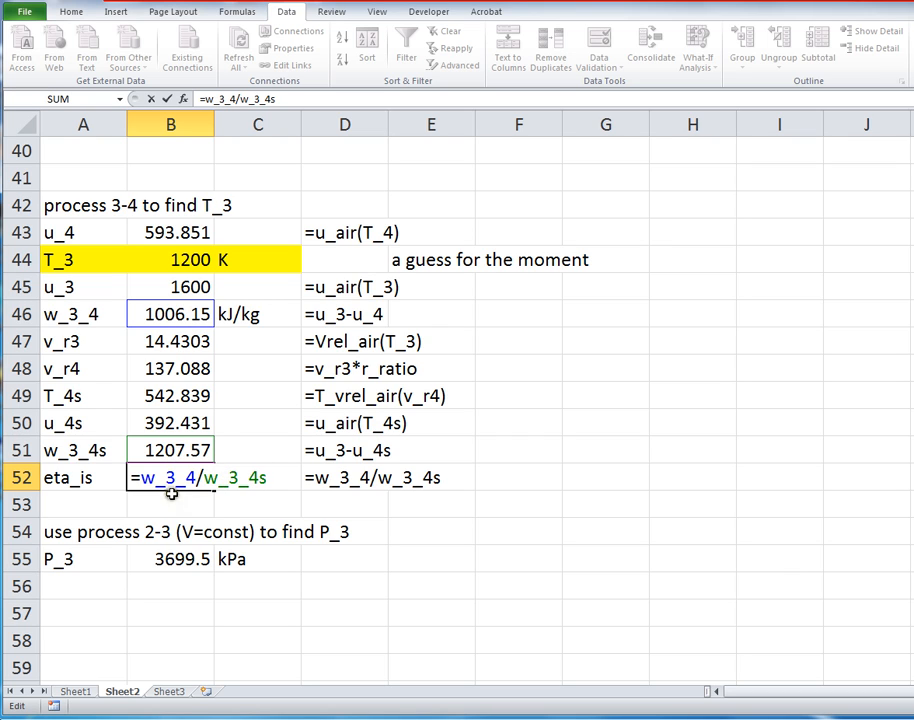
pyautogui.press('enter')
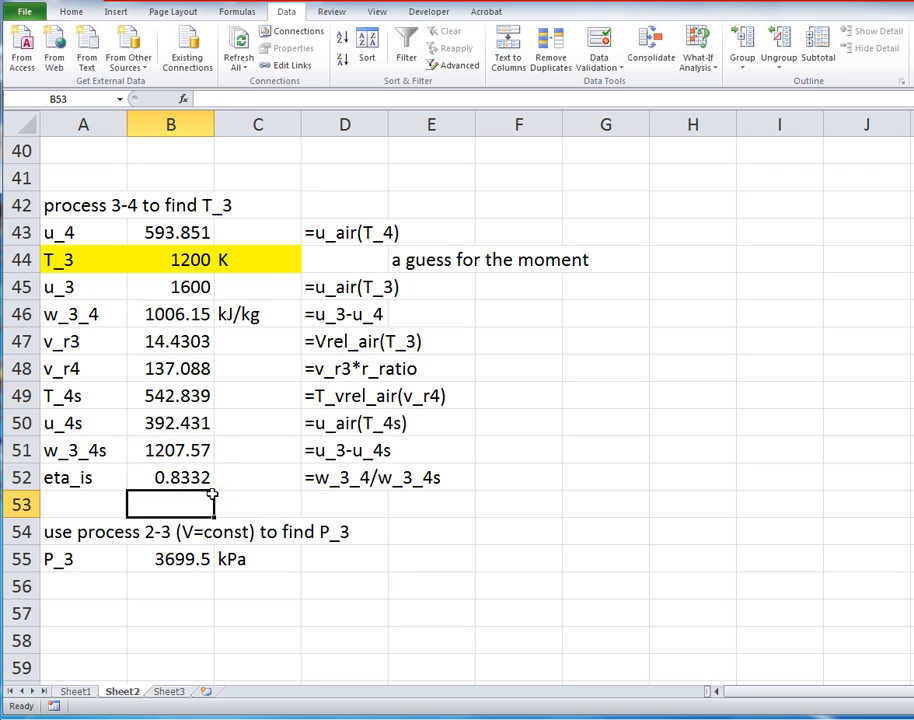
pyautogui.click(170, 260)
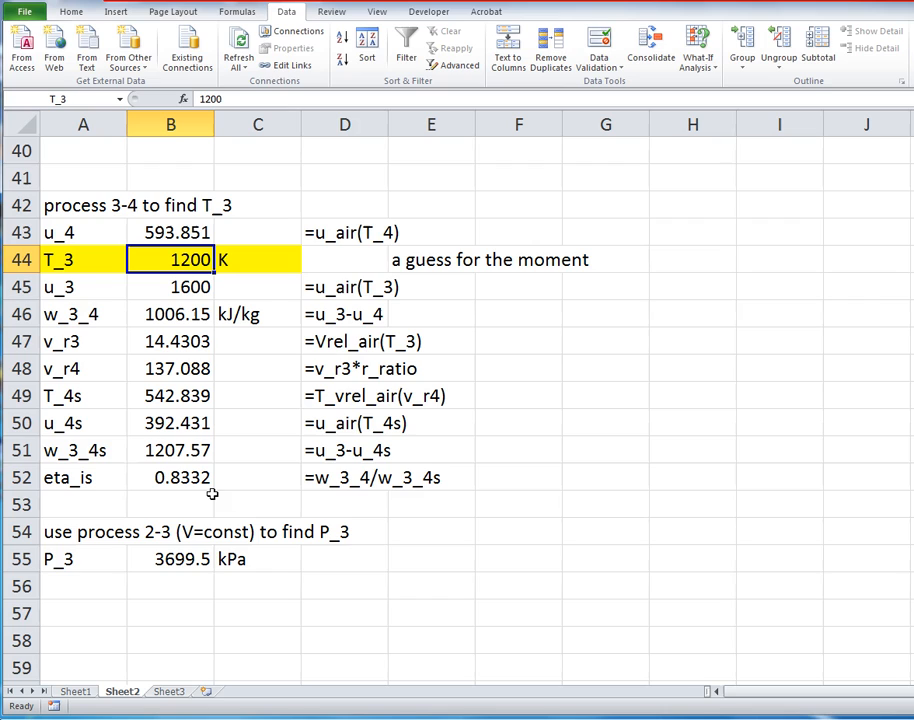
pyautogui.write('1000')
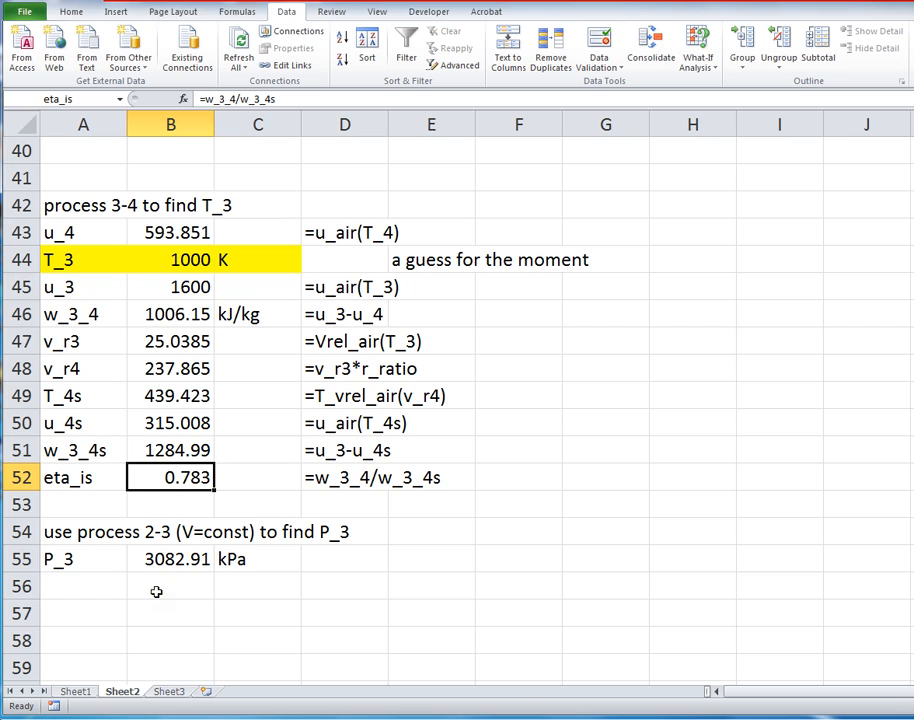
pyautogui.moveTo(176, 580)
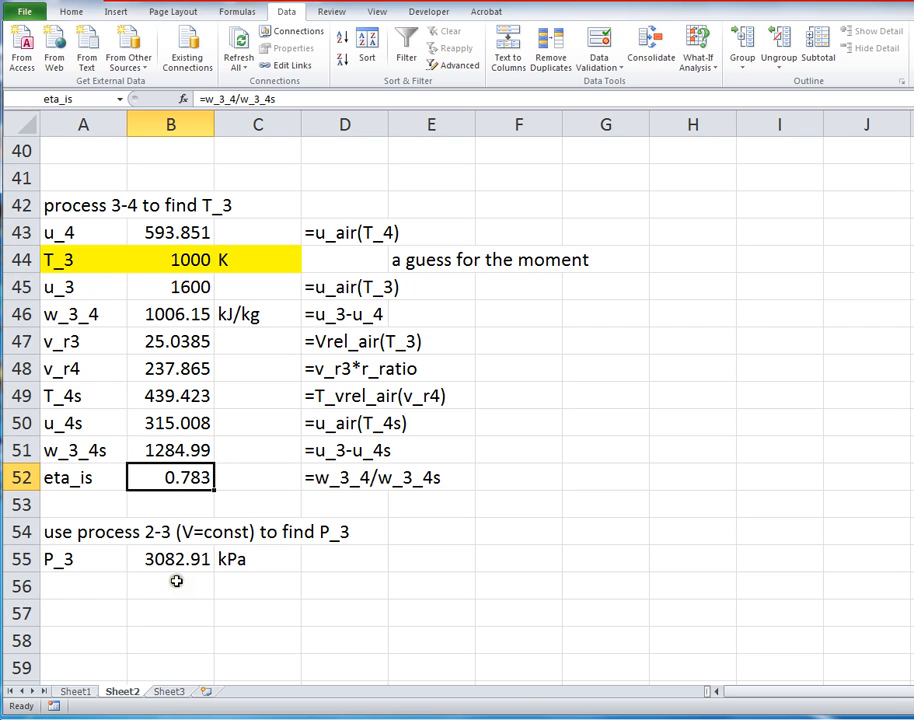
pyautogui.moveTo(194, 560)
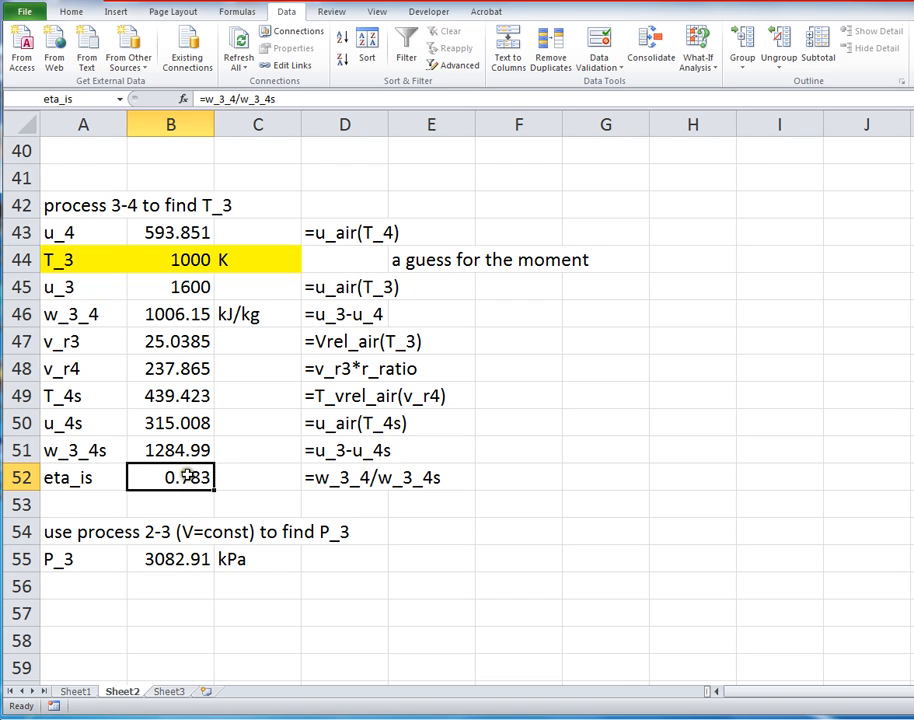
# Step: Note 'use goalseek to match given eff.' beside eta_is and return to the efficiency value
pyautogui.click(518, 476)
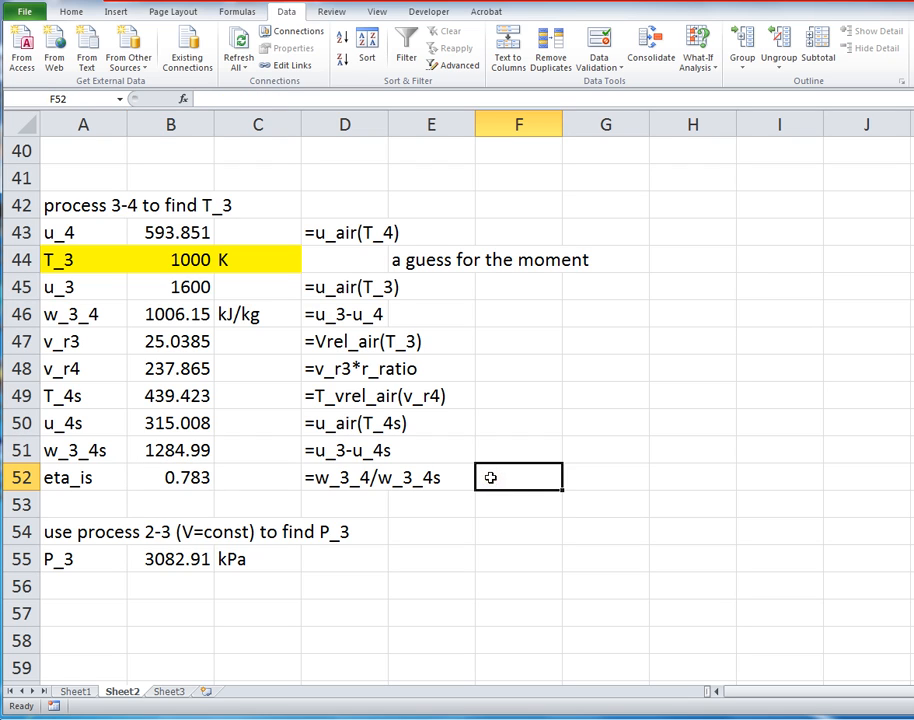
pyautogui.write('use goalseek')
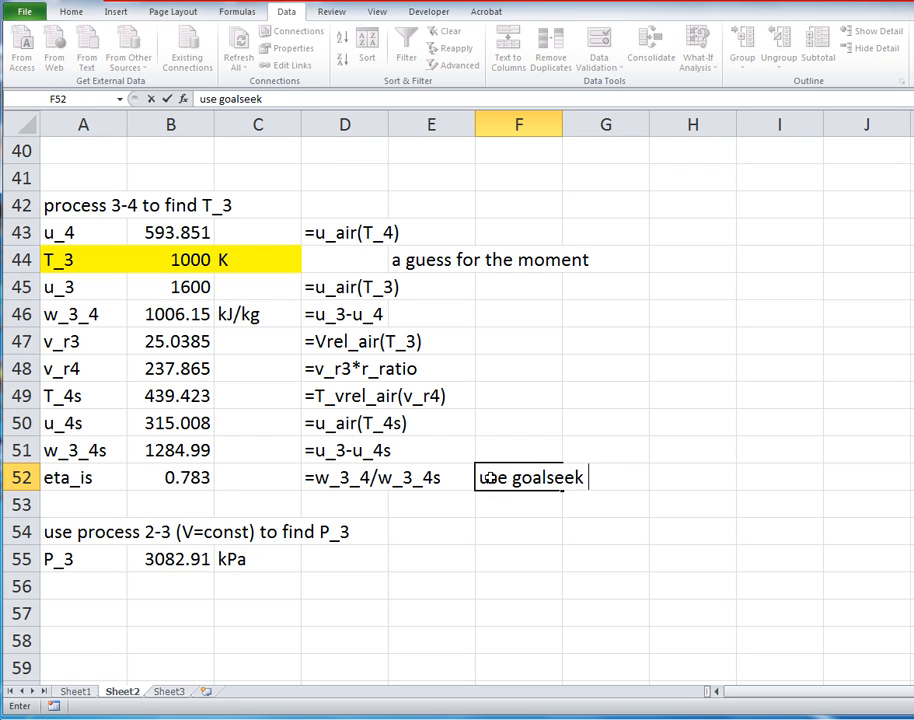
pyautogui.write('to match g')
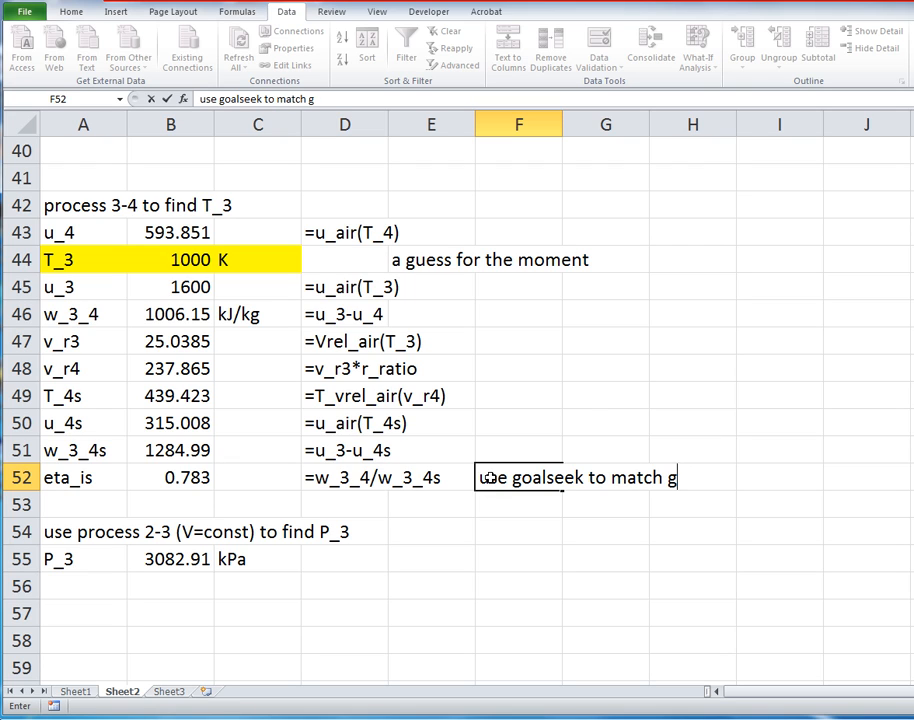
pyautogui.write('iven')
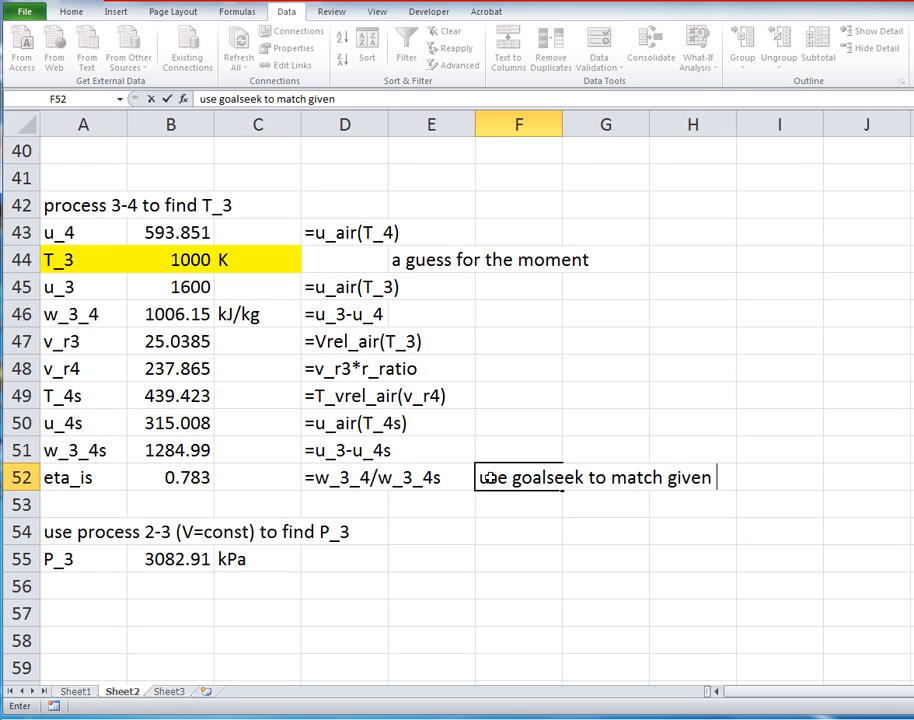
pyautogui.write('eff.')
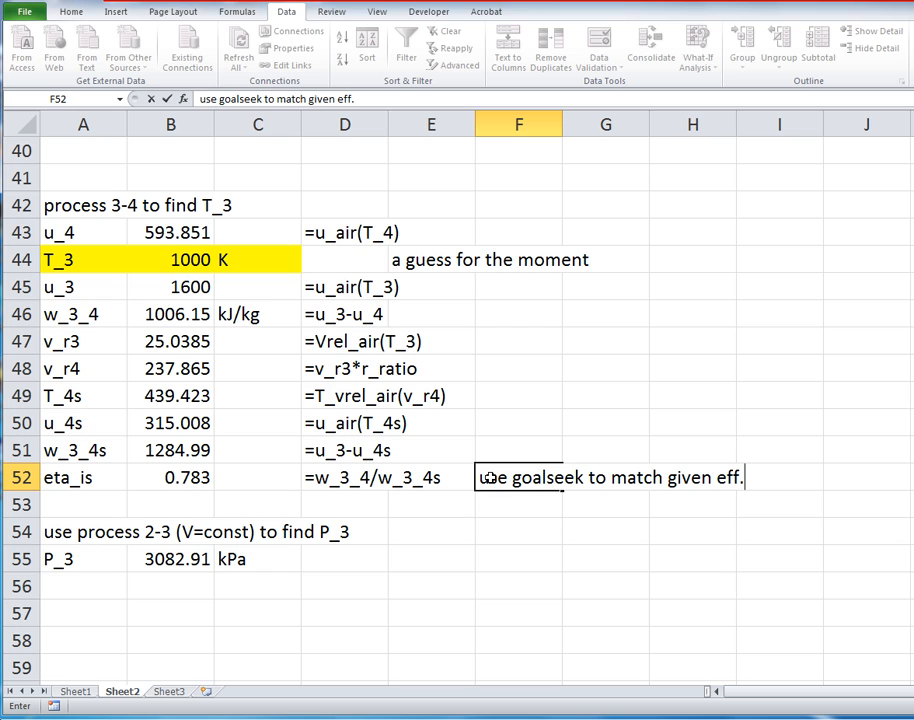
pyautogui.click(170, 476)
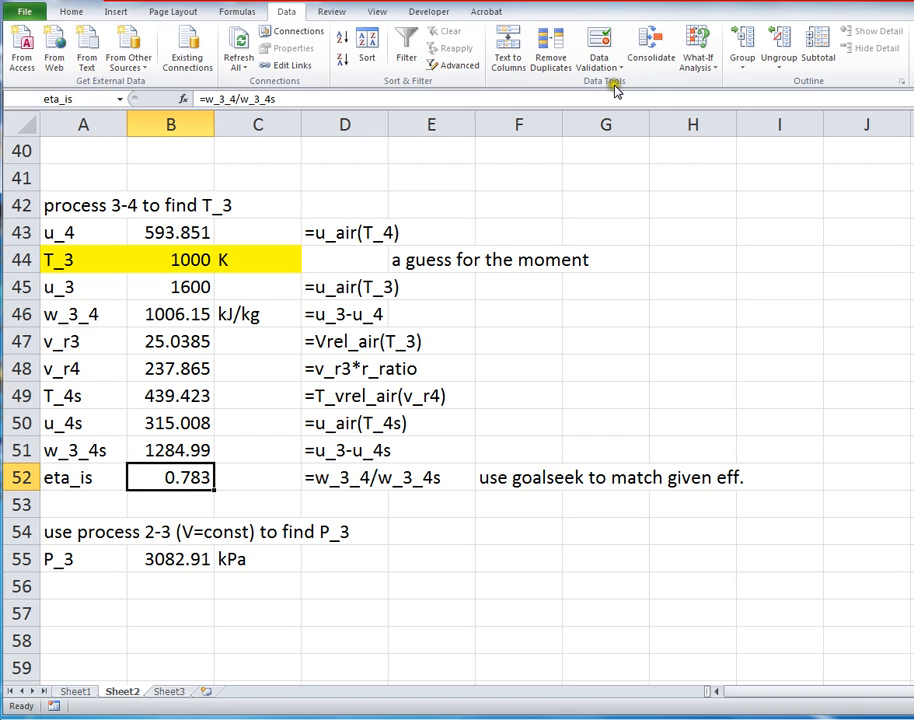
# Step: Goal Seek eta_is to 0.88 by changing T_3, accepting T_3 = 1356.07 K and P_3 = 4180.64 kPa
pyautogui.click(700, 48)
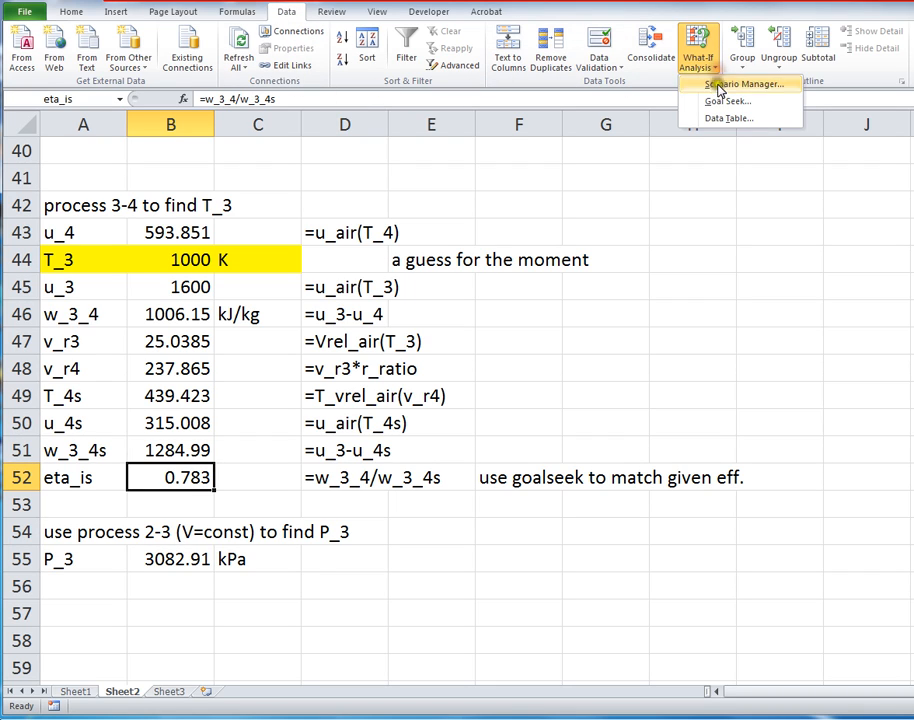
pyautogui.moveTo(728, 100)
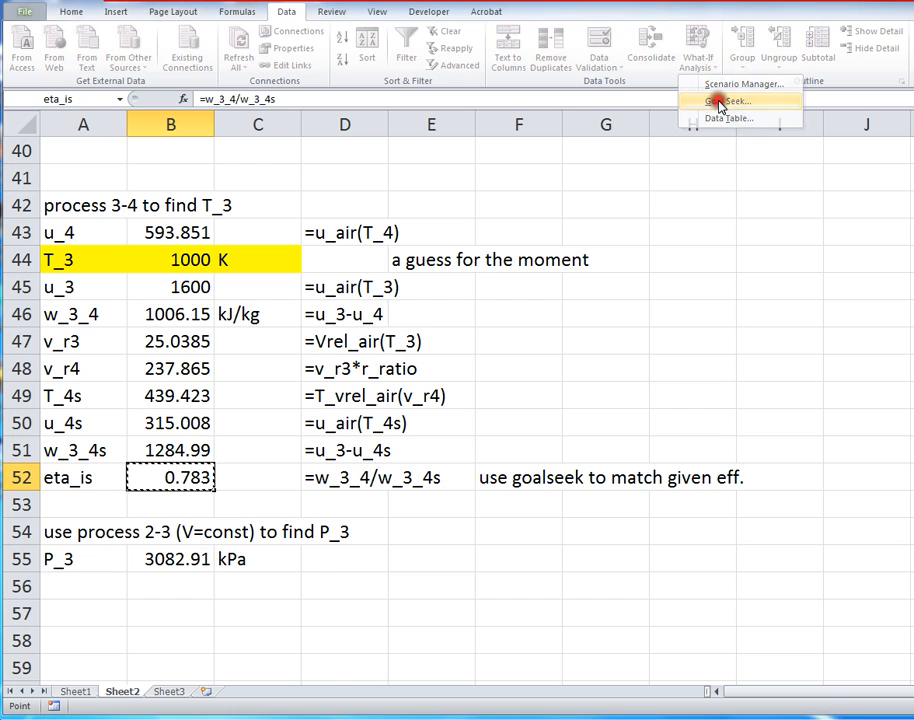
pyautogui.click(732, 100)
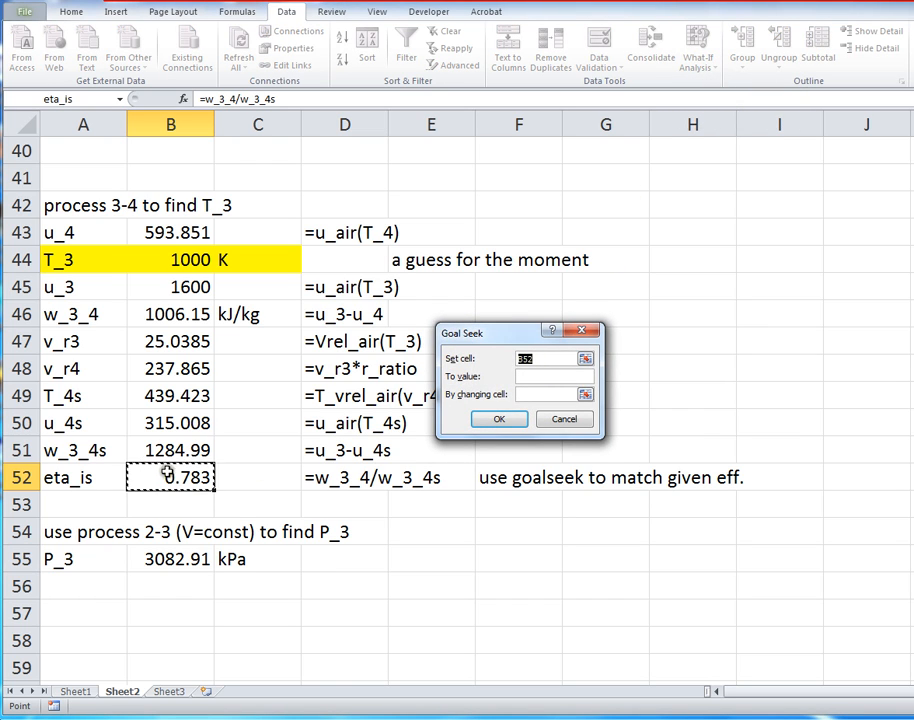
pyautogui.click(550, 376)
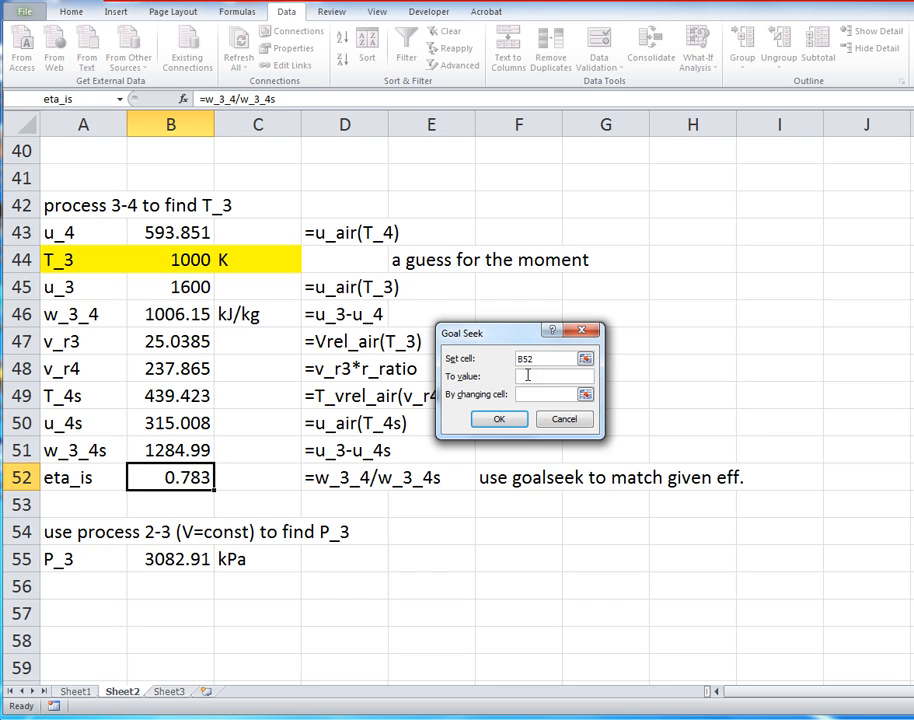
pyautogui.write('0.88')
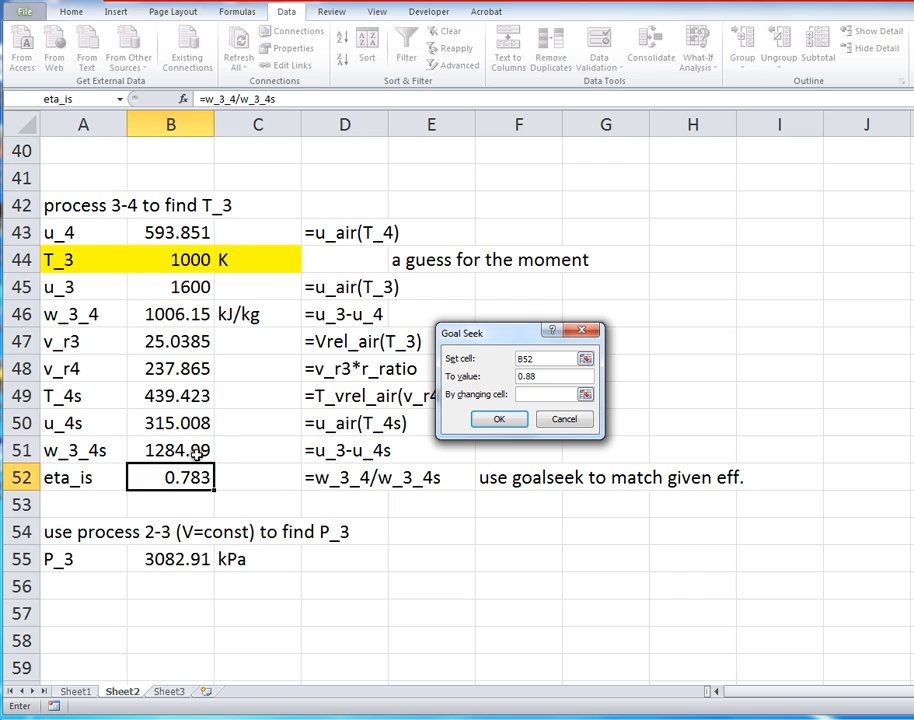
pyautogui.click(548, 392)
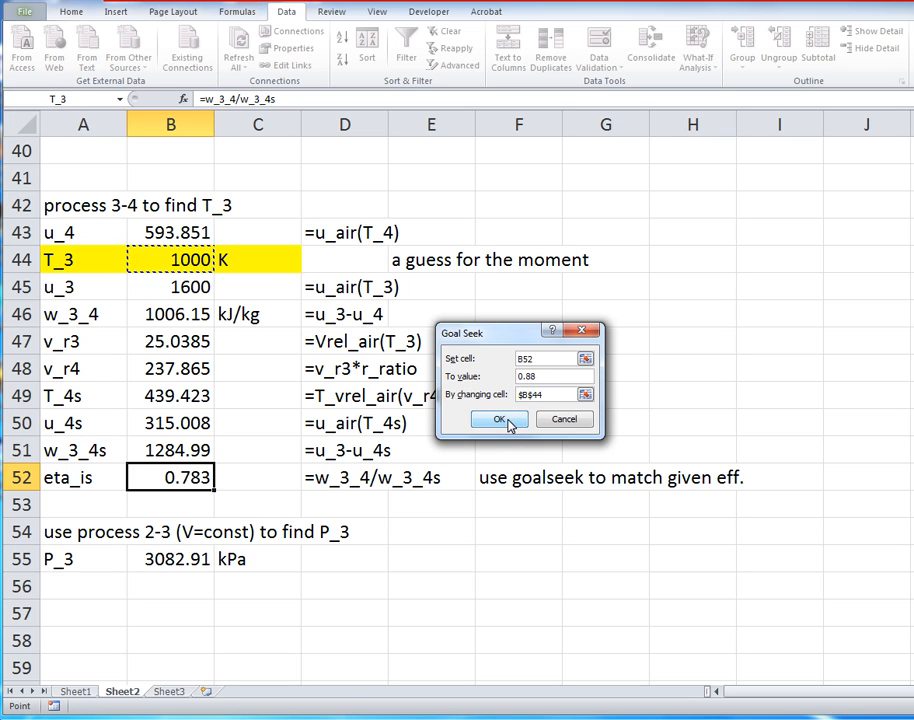
pyautogui.click(502, 420)
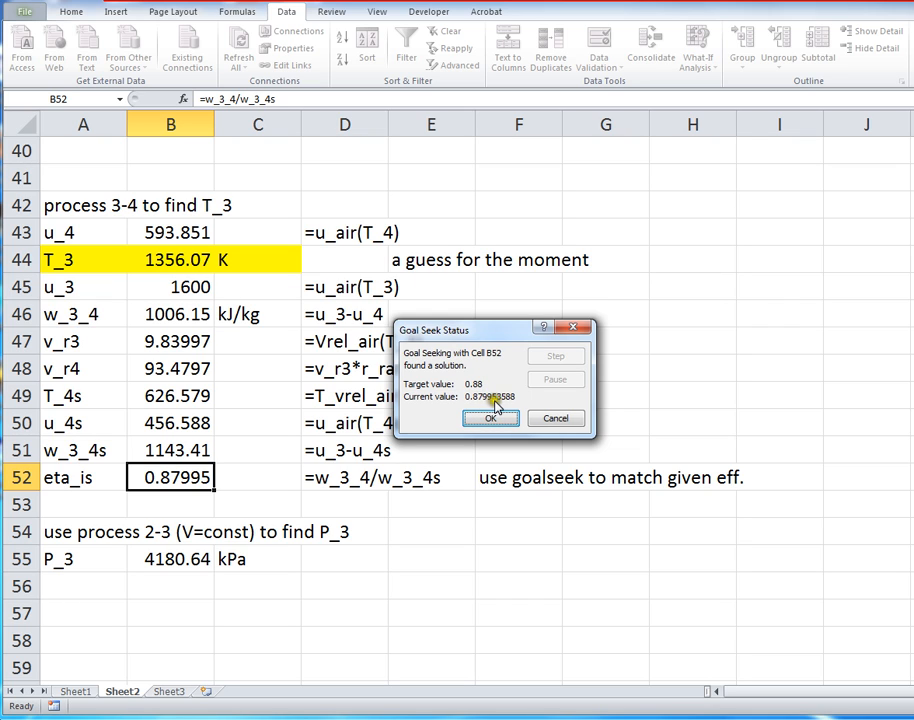
pyautogui.click(490, 418)
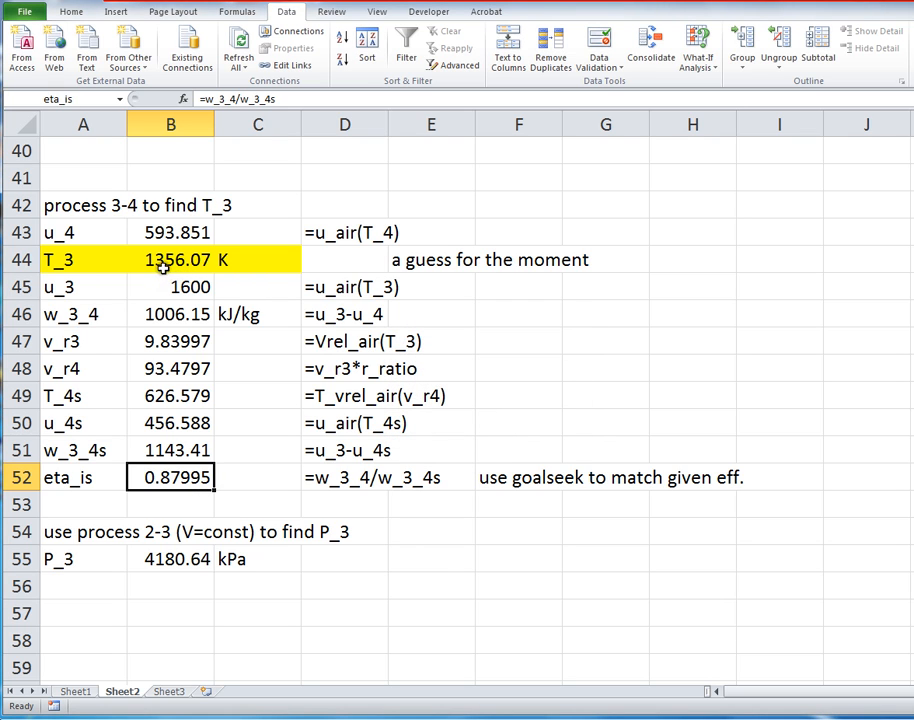
pyautogui.moveTo(300, 370)
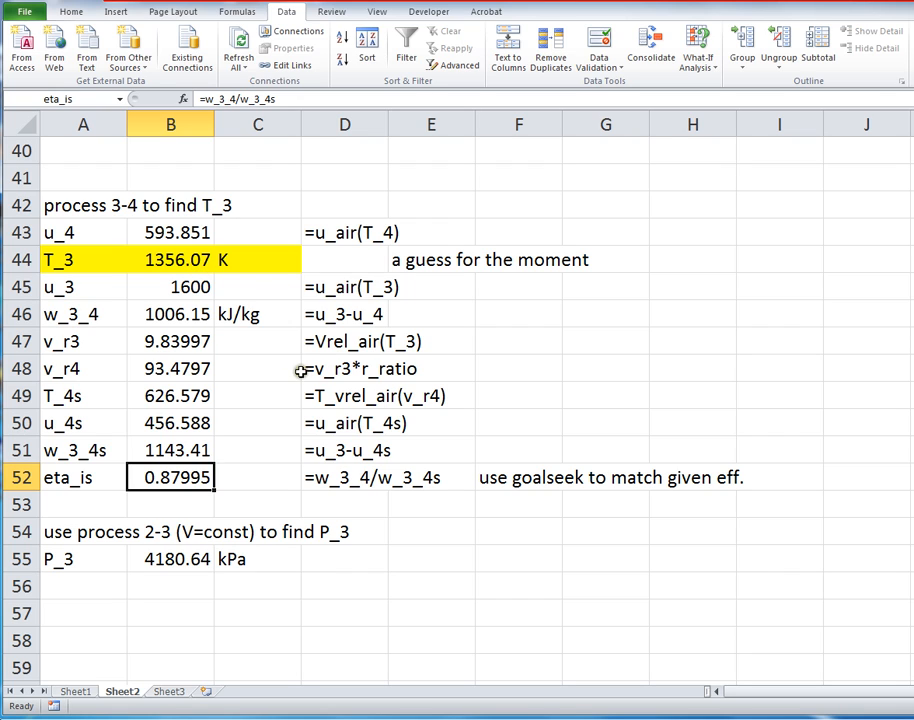
pyautogui.moveTo(178, 476)
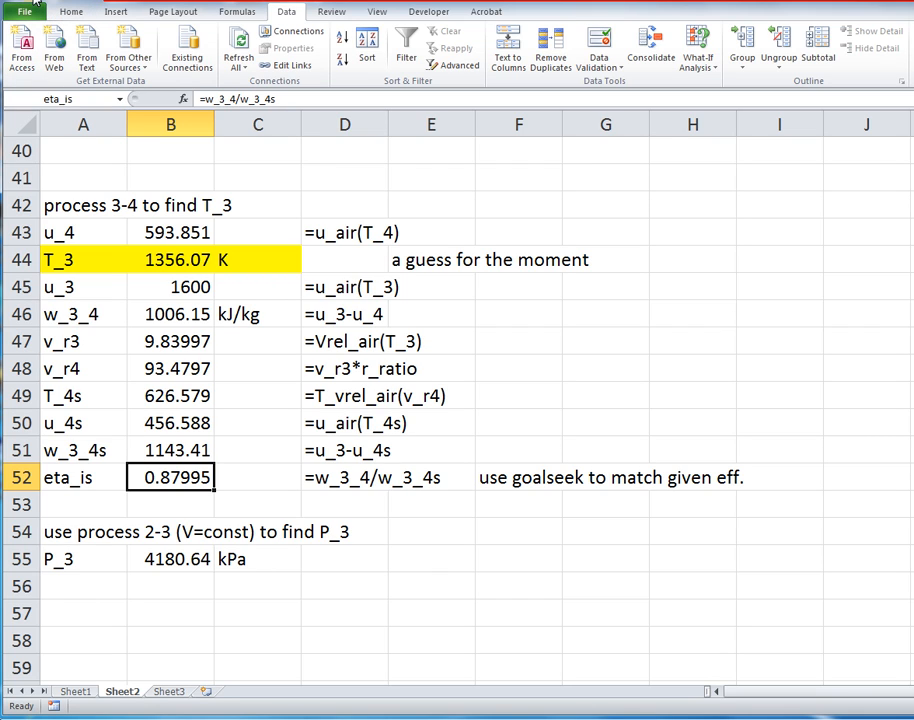
pyautogui.moveTo(150, 428)
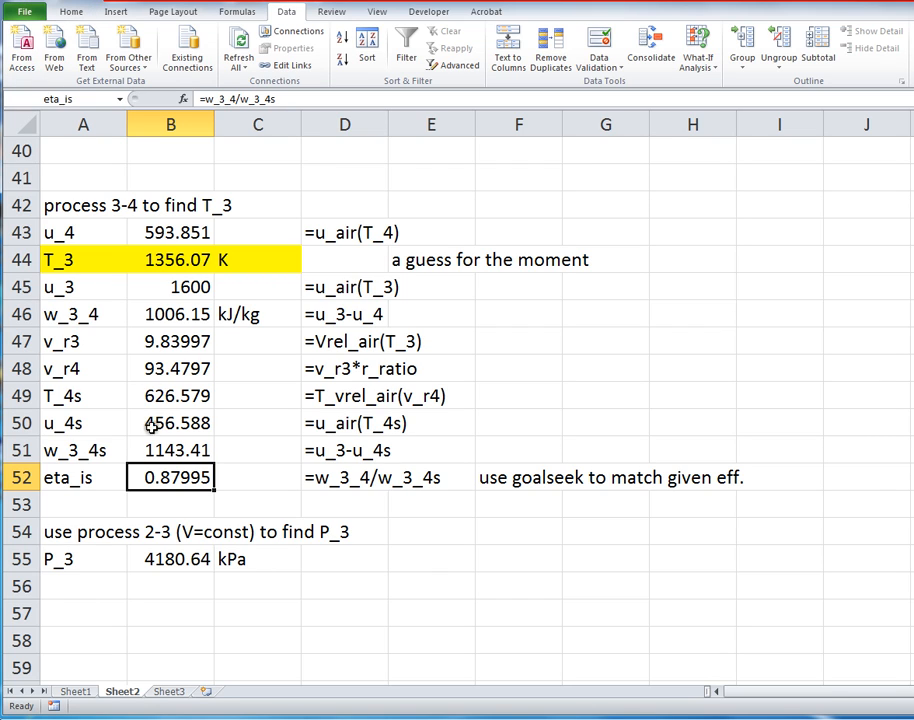
pyautogui.moveTo(76, 562)
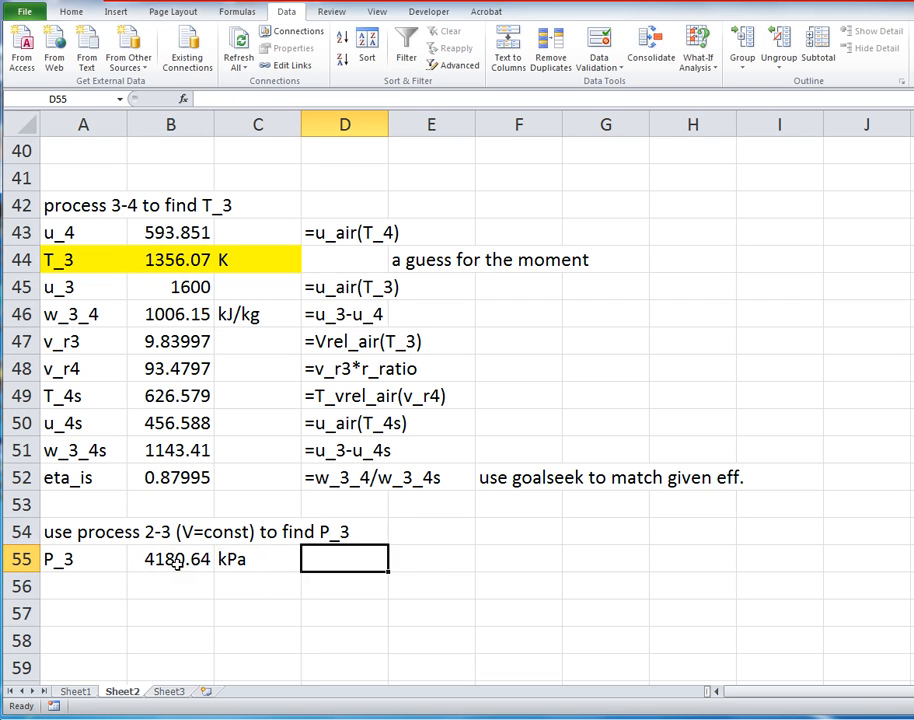
# Step: Write the formula note =P_2/T_2*T_3 beside P_3 and review the problem statement
pyautogui.write('=P_2/T_2*T_3')
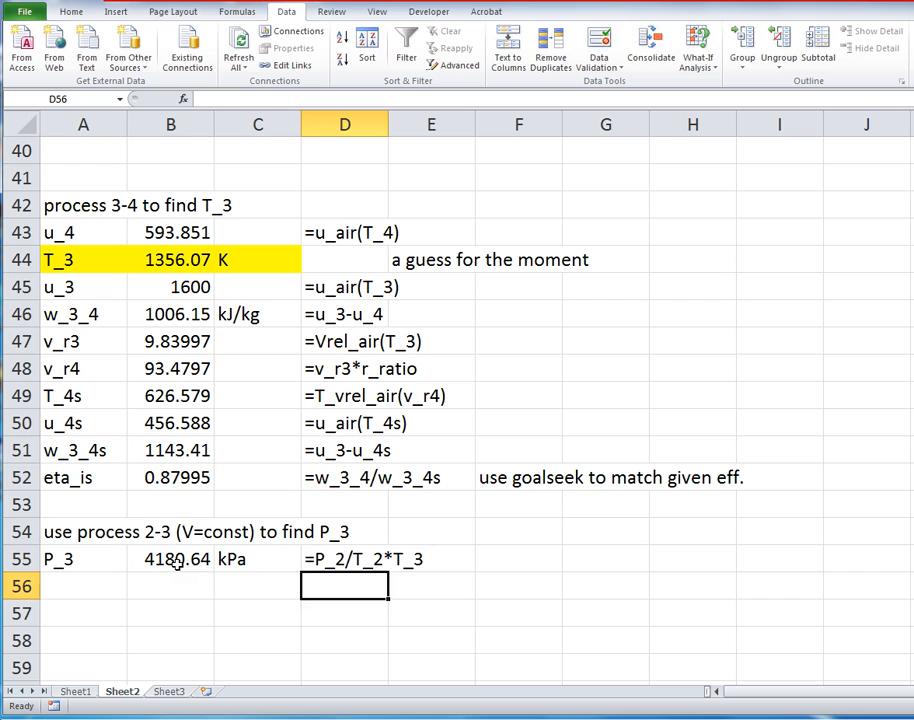
pyautogui.moveTo(96, 544)
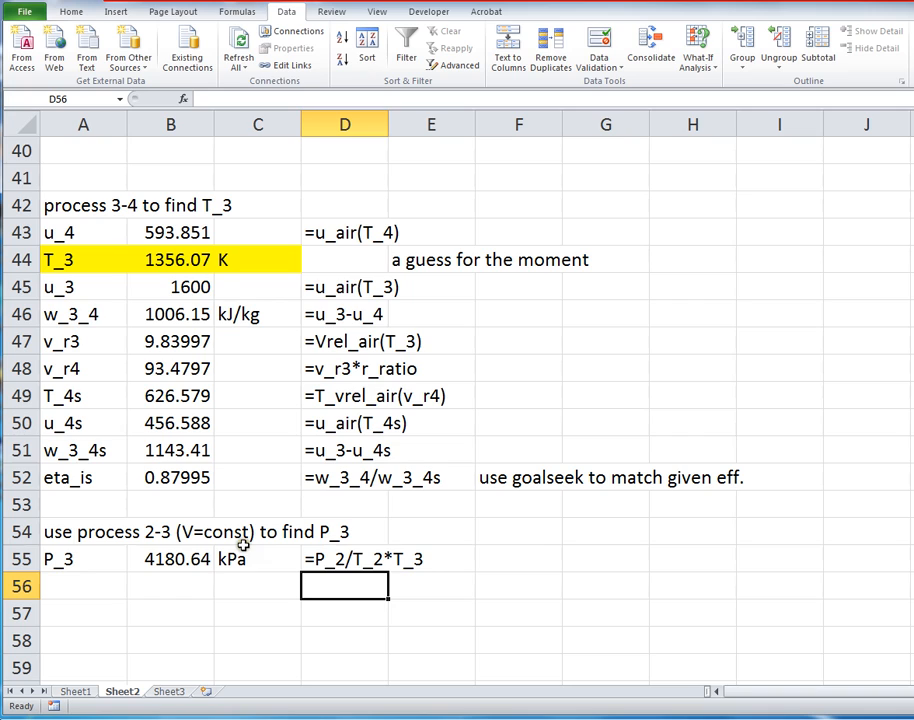
pyautogui.moveTo(256, 572)
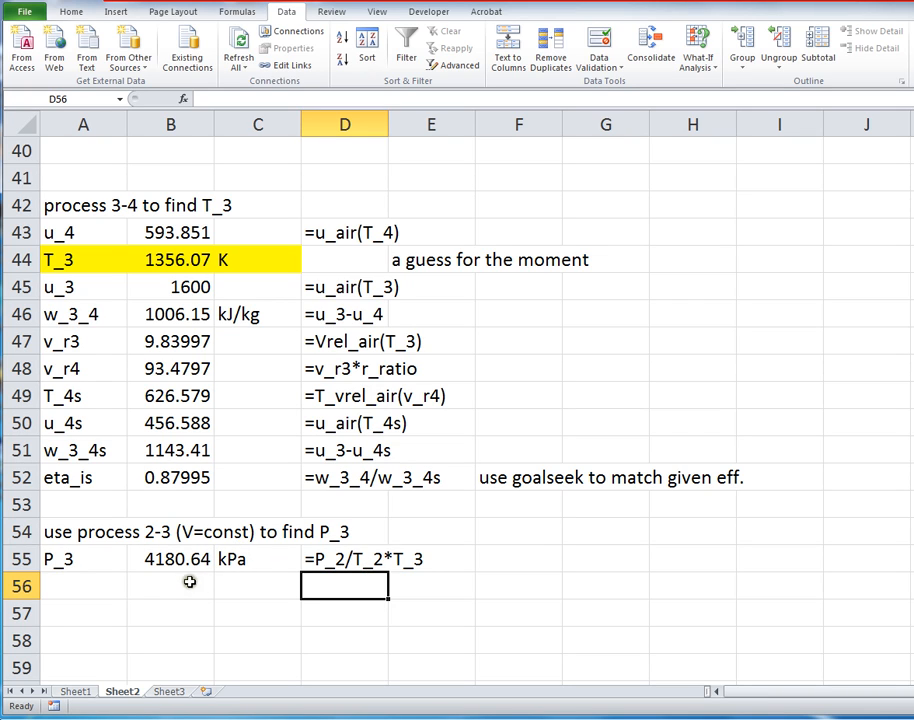
pyautogui.moveTo(228, 580)
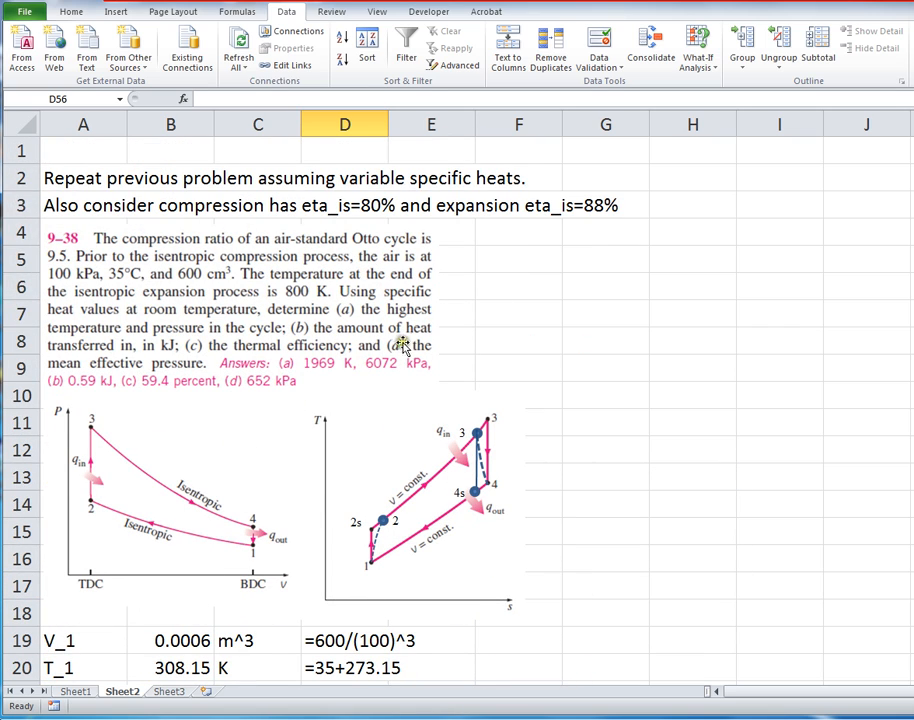
pyautogui.moveTo(280, 376)
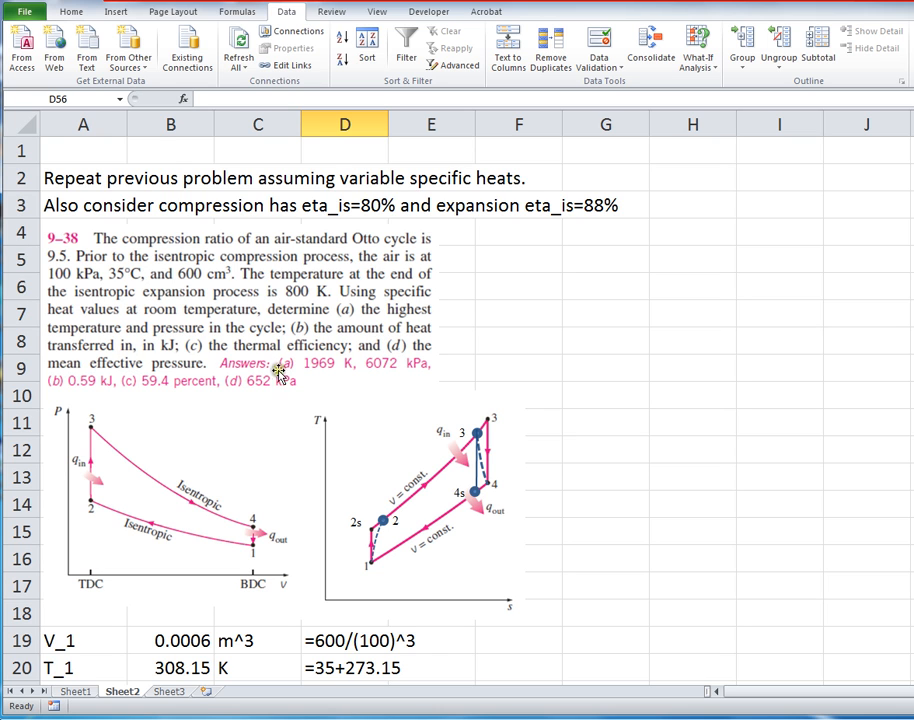
pyautogui.scroll(-3)
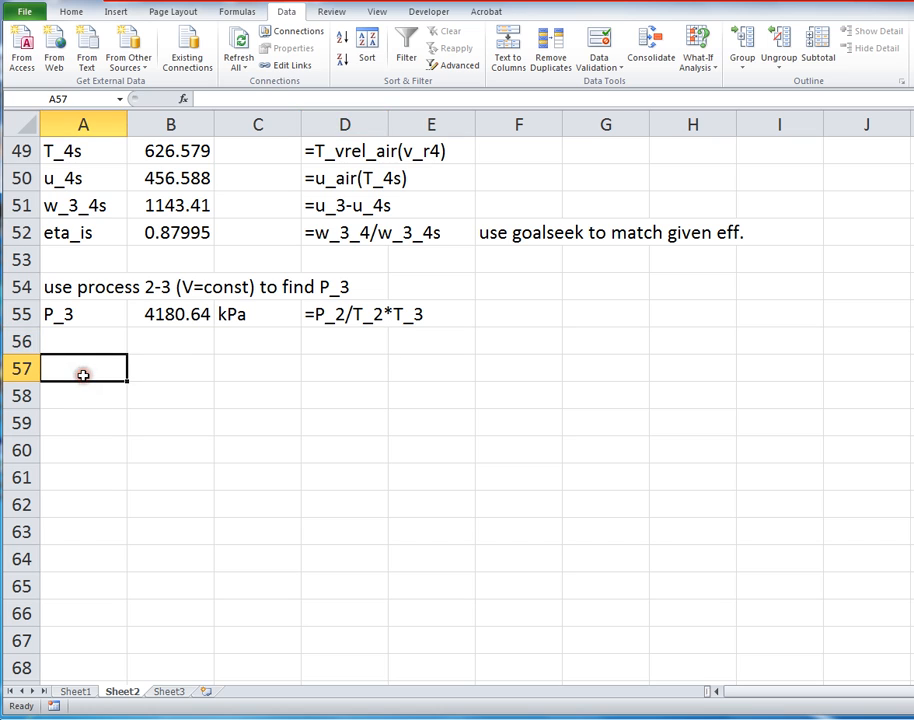
# Step: Label the heat-added row q_H and enter =m_air*(u_3-u_2), giving 0.66669
pyautogui.write('Heat adde')
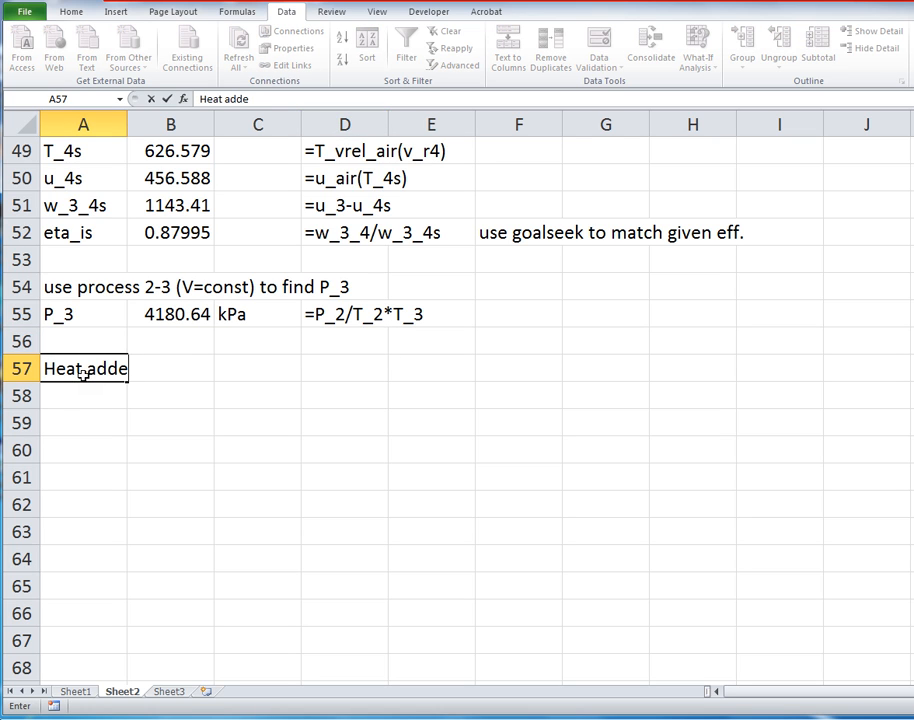
pyautogui.write('q_H')
pyautogui.click(170, 394)
pyautogui.write('=')
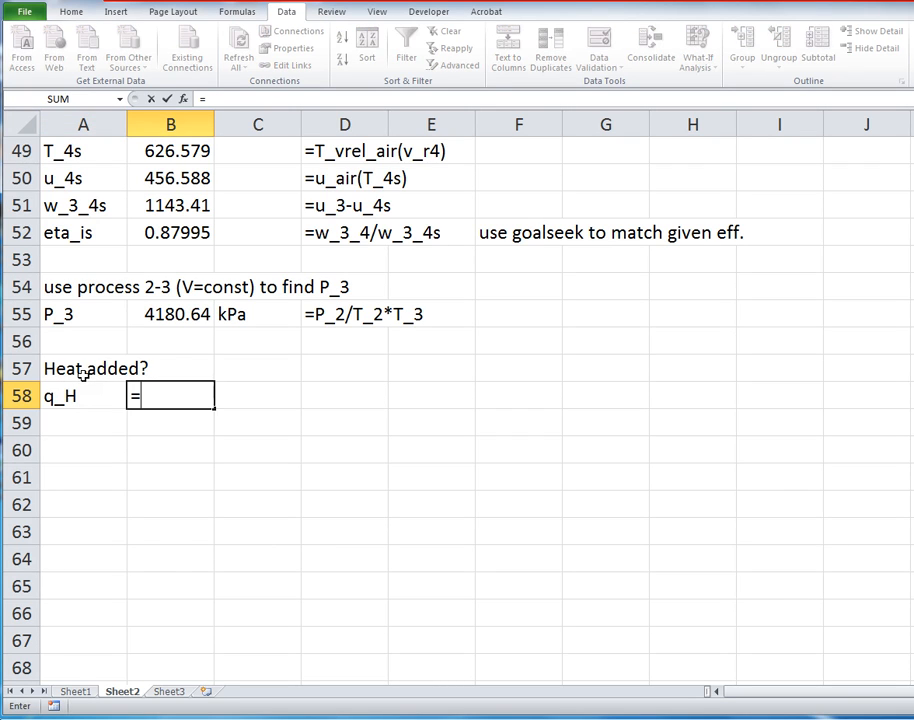
pyautogui.write('M')
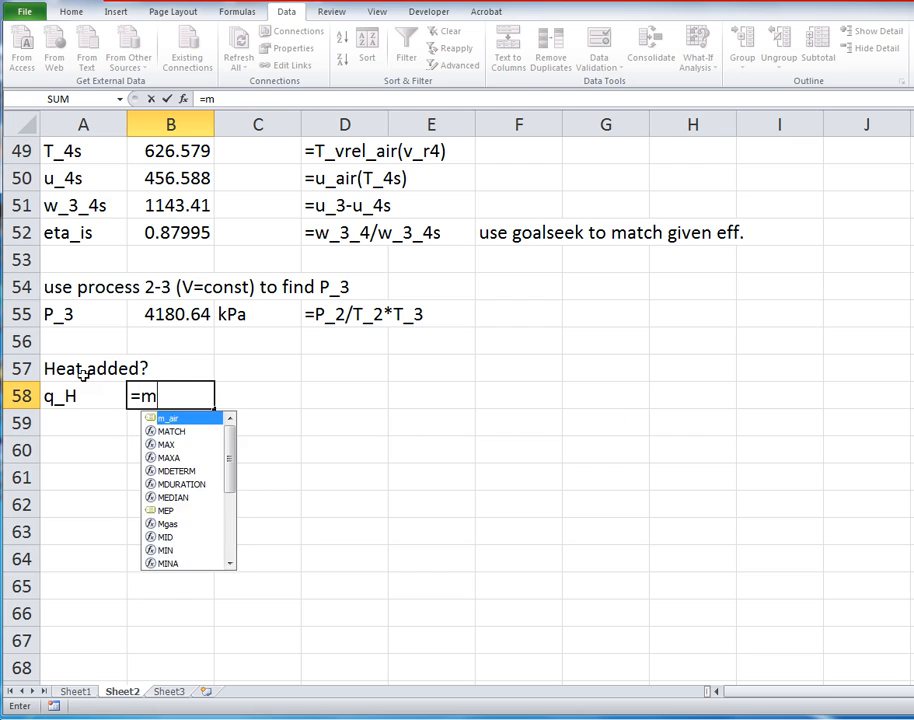
pyautogui.write('_air')
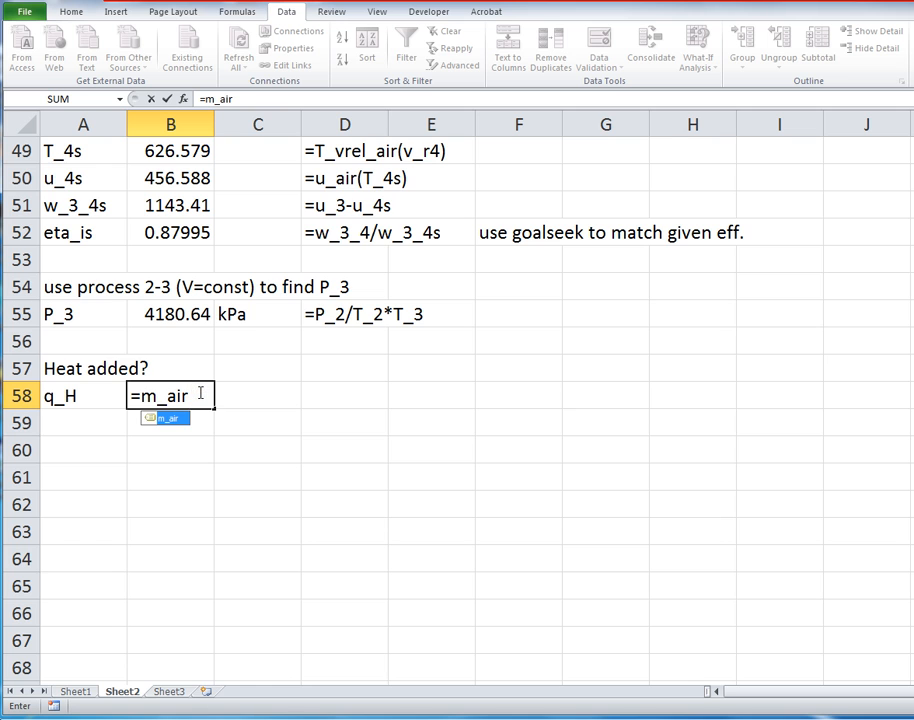
pyautogui.scroll(3)
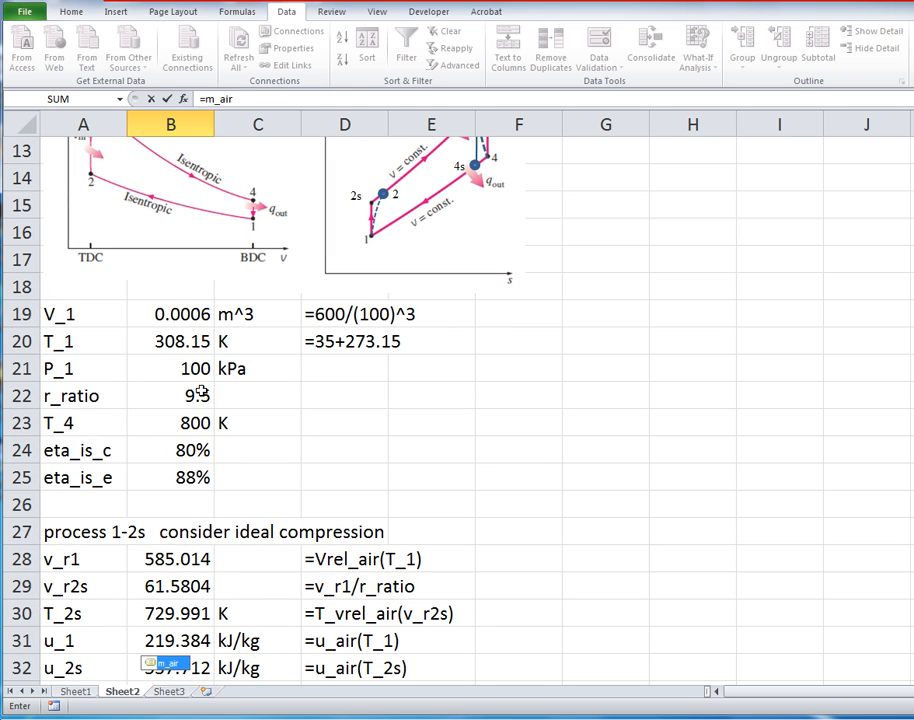
pyautogui.scroll(-3)
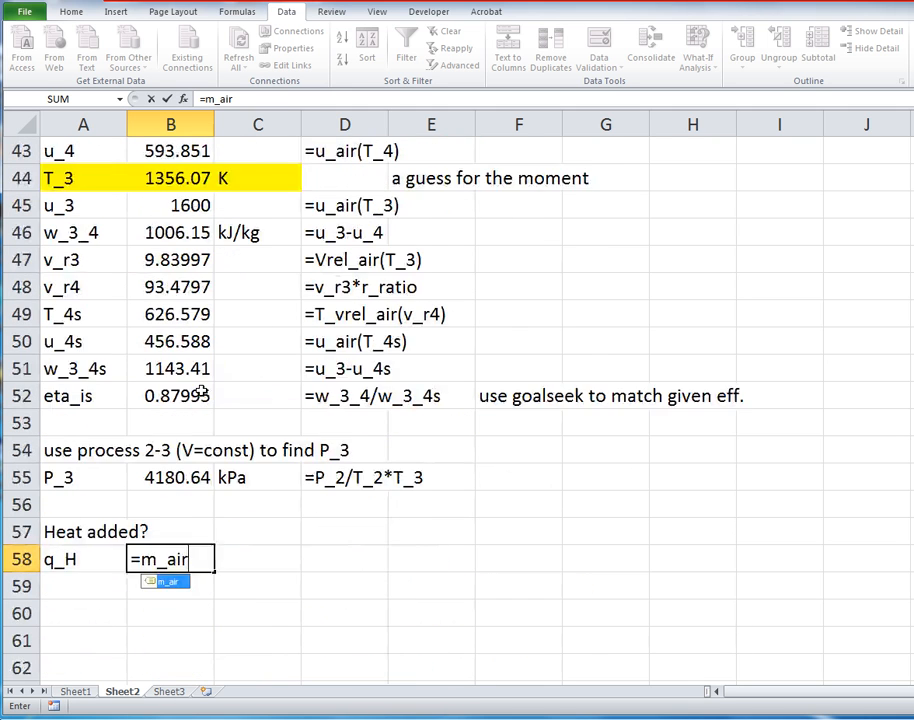
pyautogui.write('*')
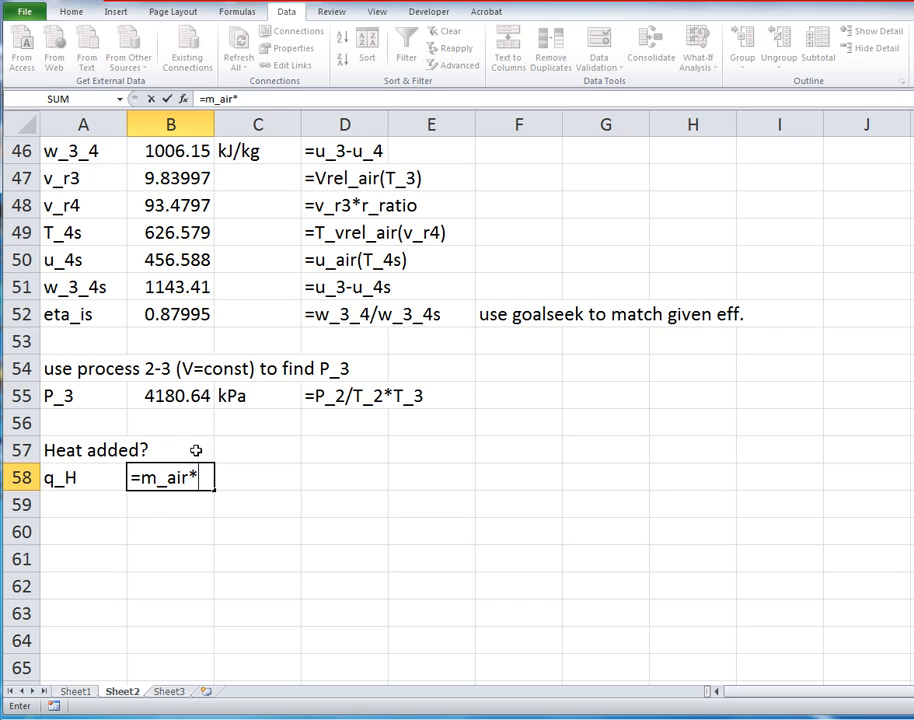
pyautogui.write('(')
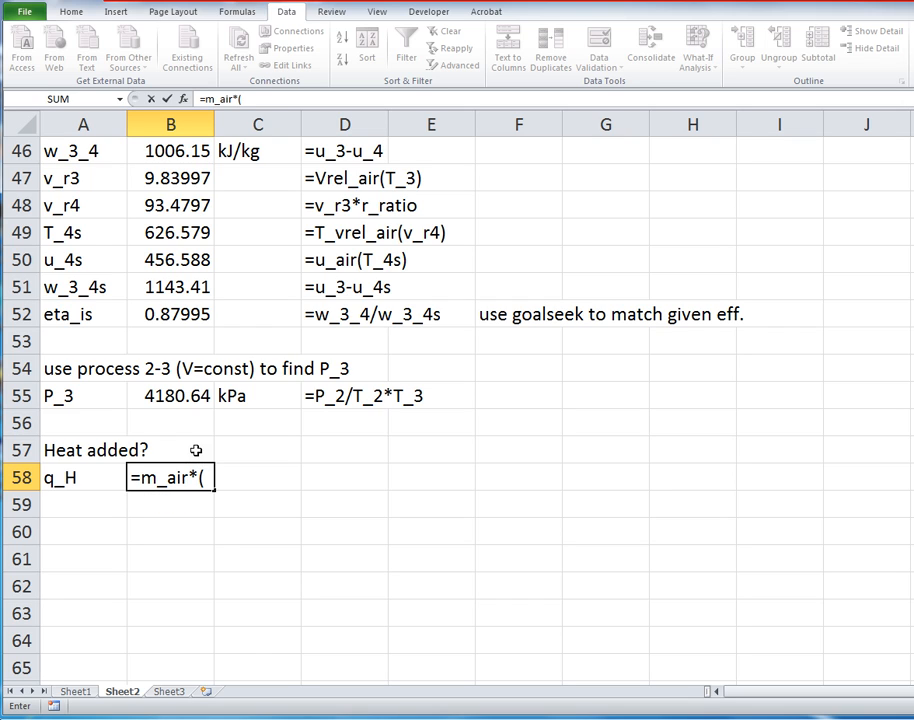
pyautogui.write('u_3')
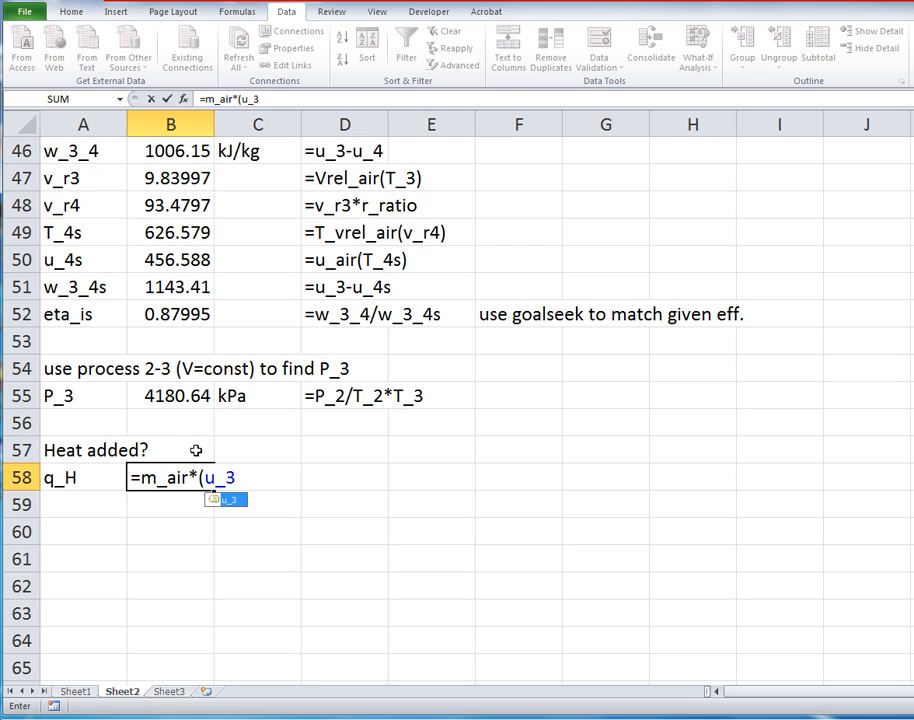
pyautogui.write('-u_2)')
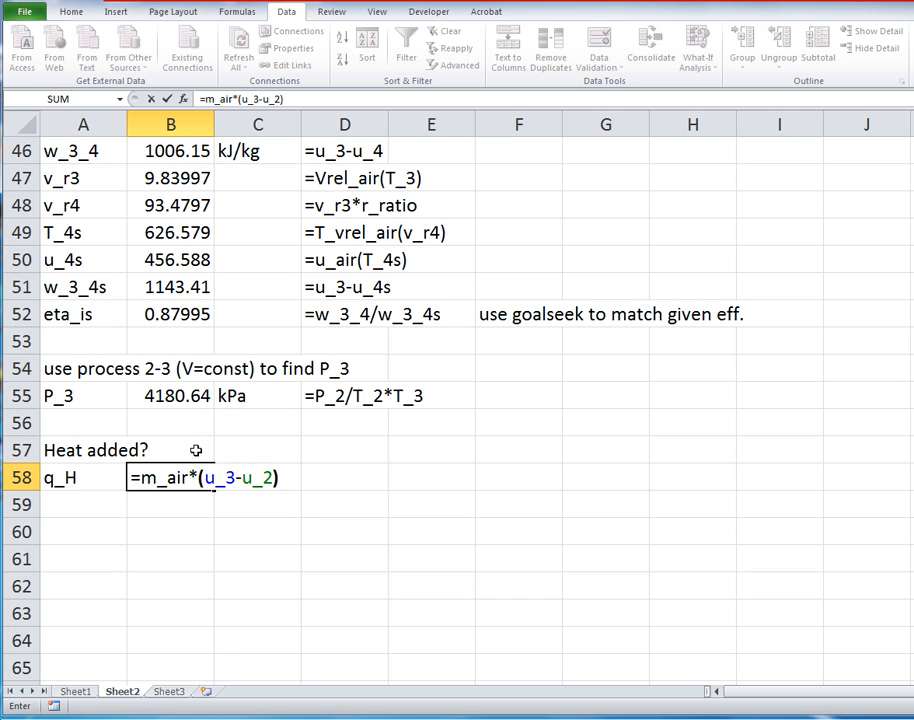
pyautogui.write(')')
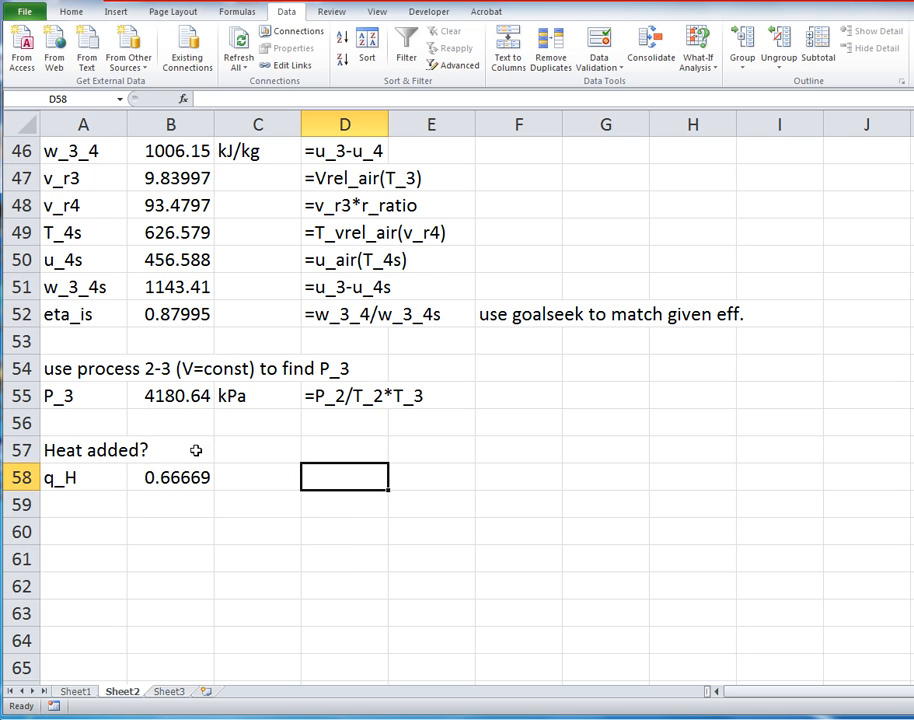
# Step: Mark q_H in kJ with its formula noted, then move to the next label row
pyautogui.write('k')
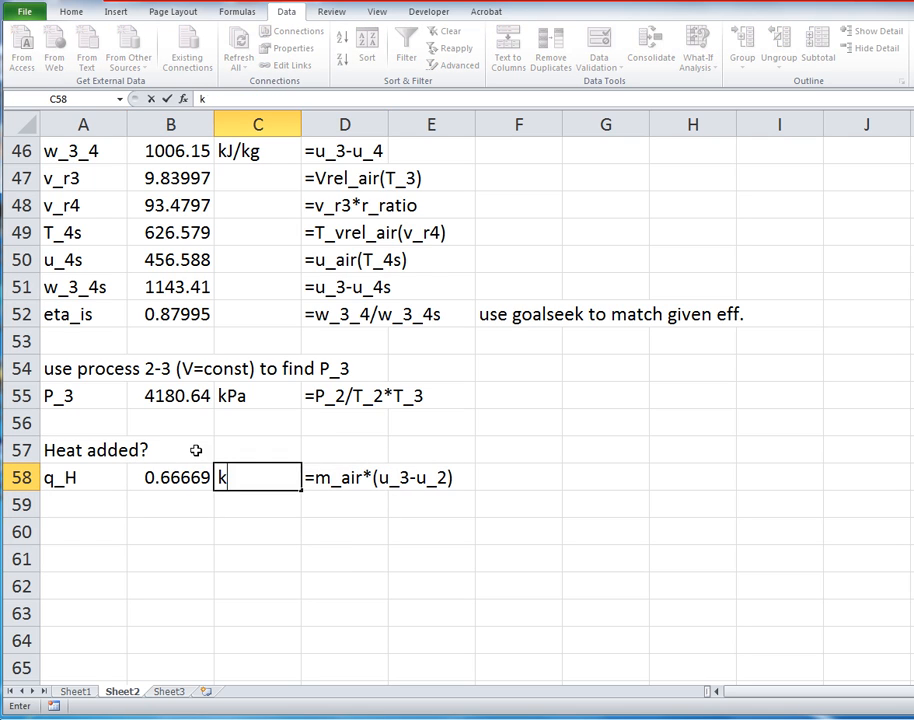
pyautogui.write('J')
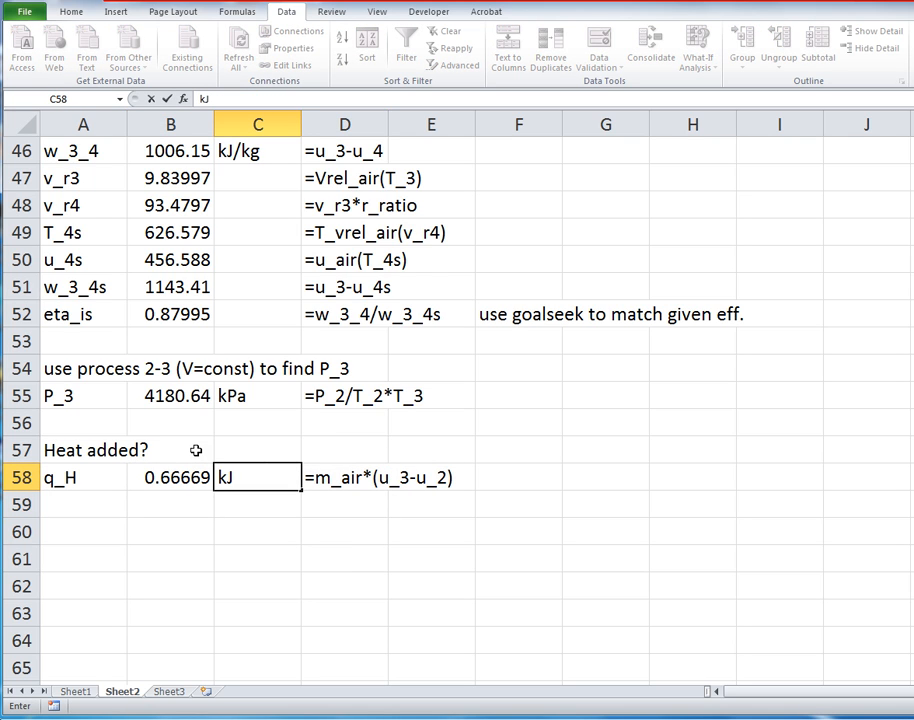
pyautogui.click(84, 532)
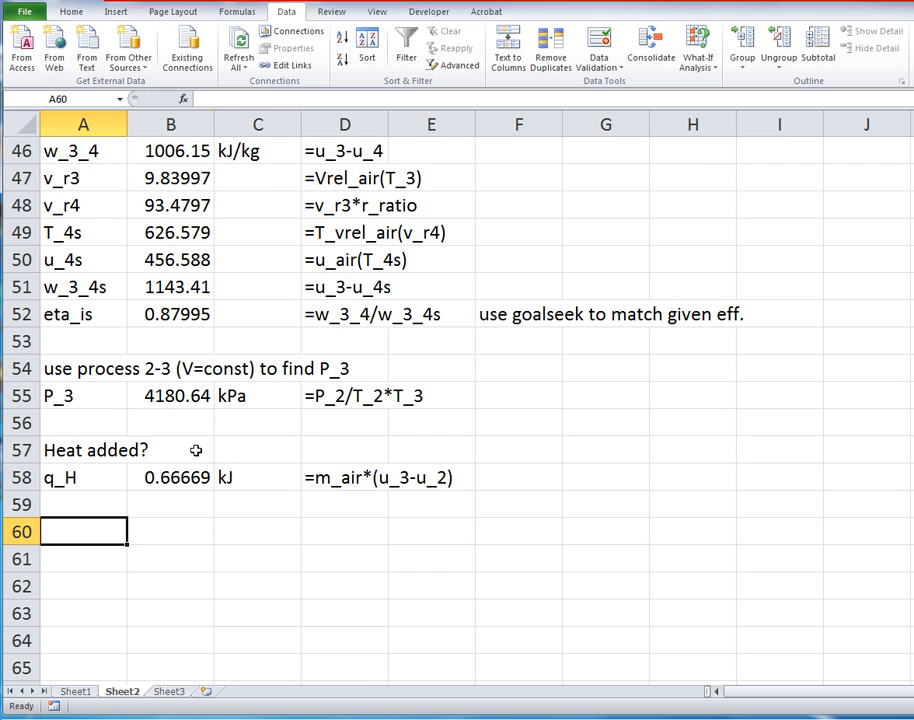
# Step: Add a 'net work?' heading and the w_net label below the heat result
pyautogui.write('net work')
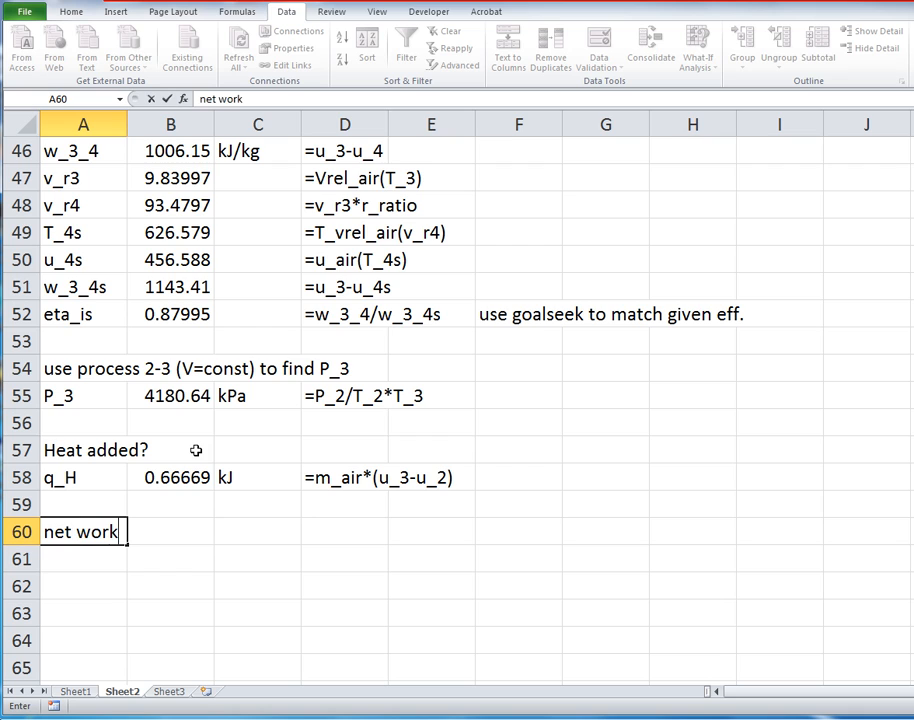
pyautogui.press('enter')
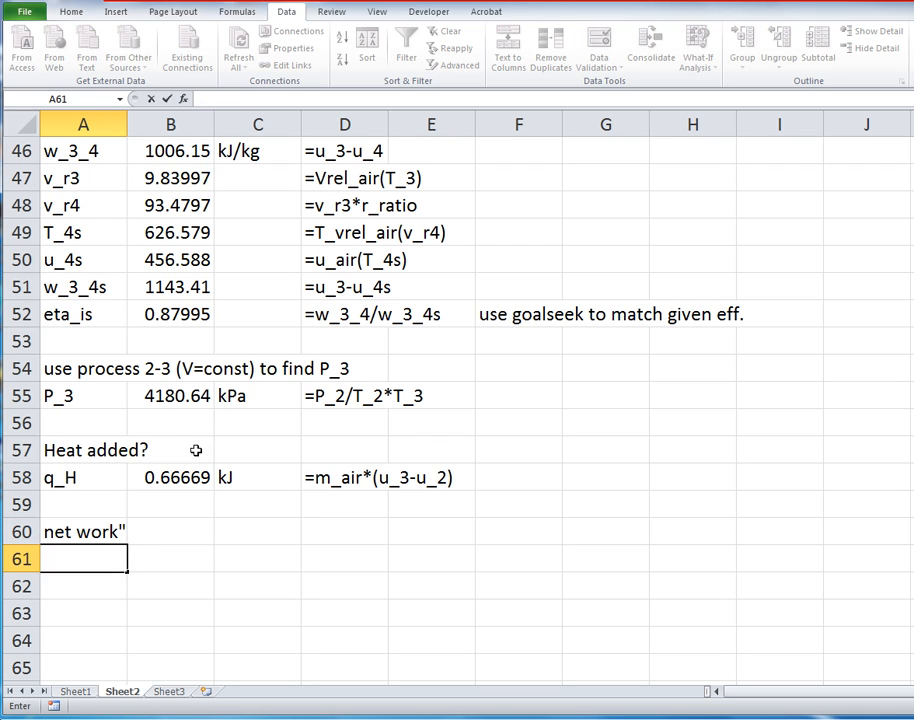
pyautogui.write('net')
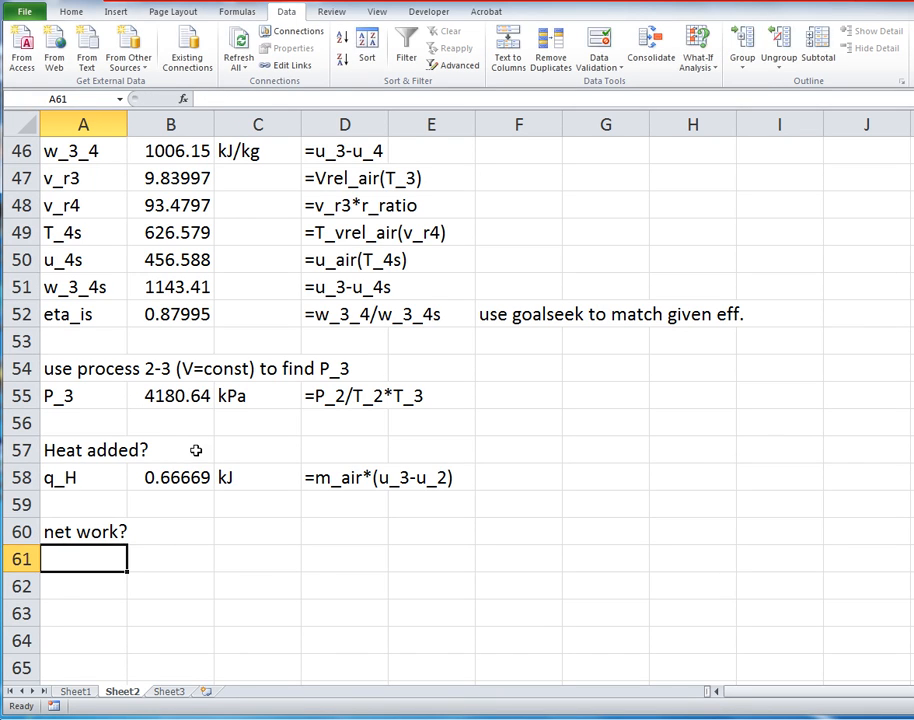
pyautogui.scroll(3)
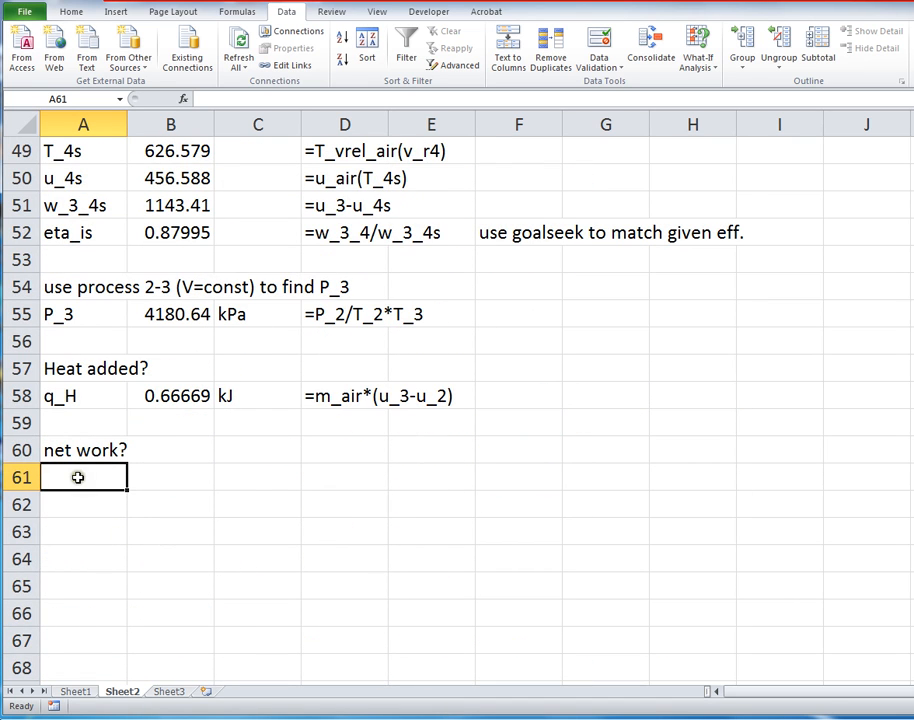
pyautogui.write('w_net')
pyautogui.click(170, 478)
pyautogui.write('=w')
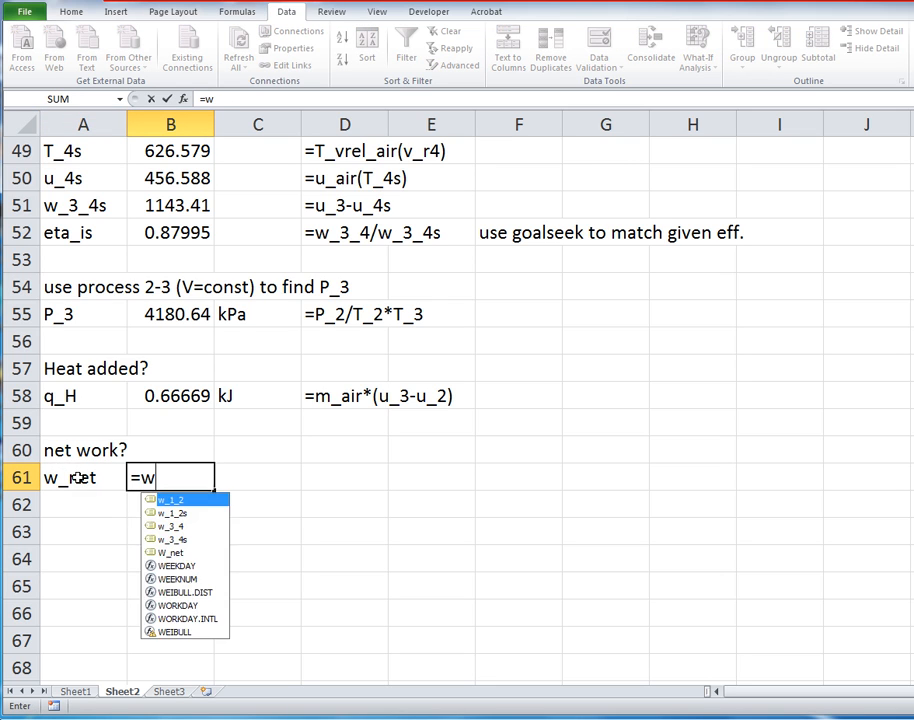
pyautogui.write('_')
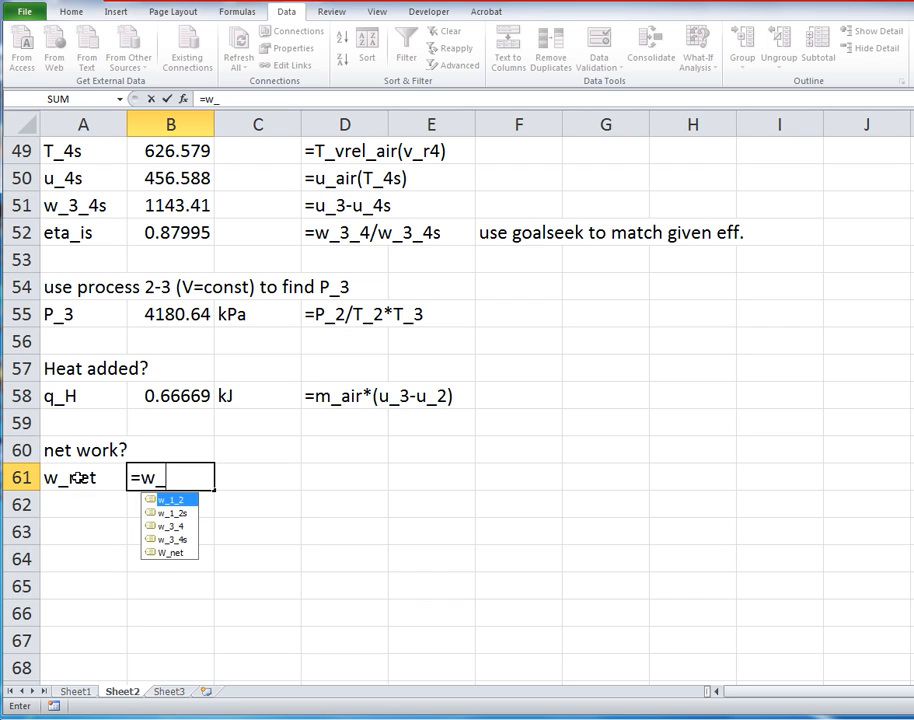
pyautogui.press('Backspace')
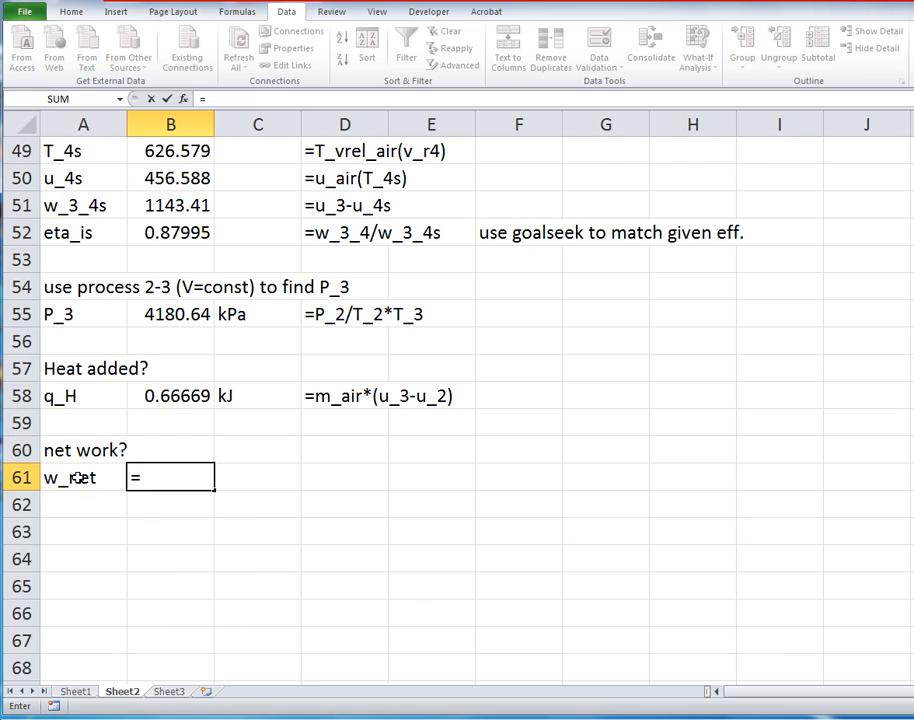
# Step: Start the w_net formula as m_air times an energy difference
pyautogui.write('=m_air')
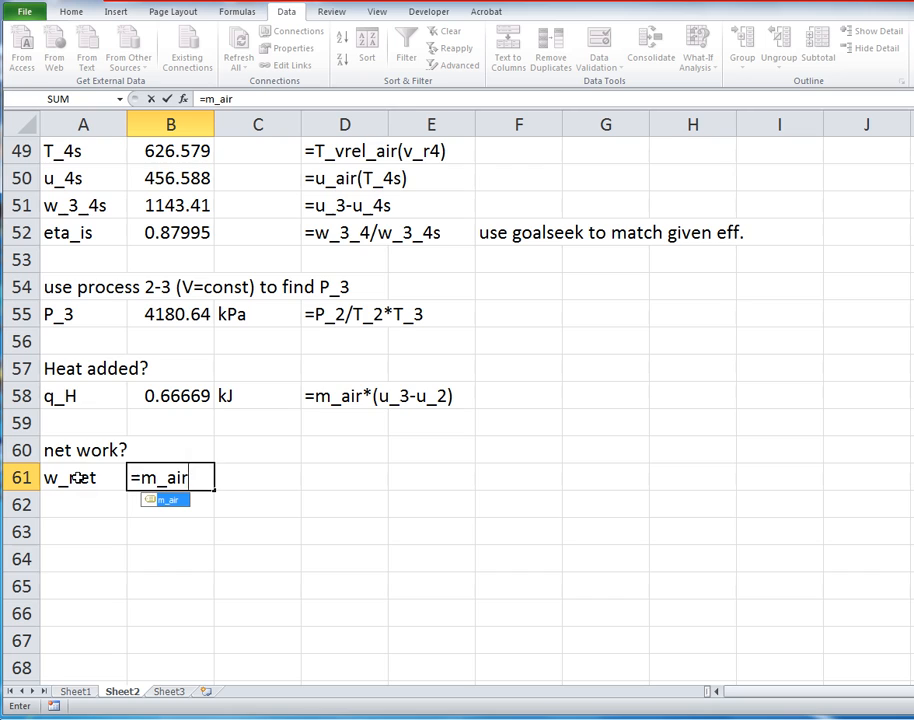
pyautogui.write('*(')
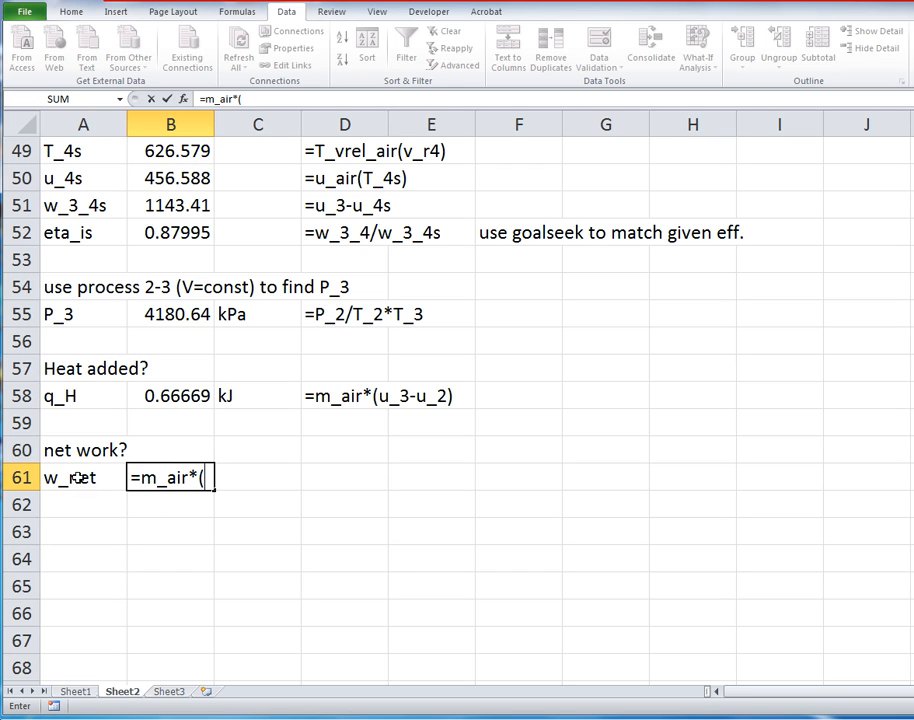
pyautogui.write('u')
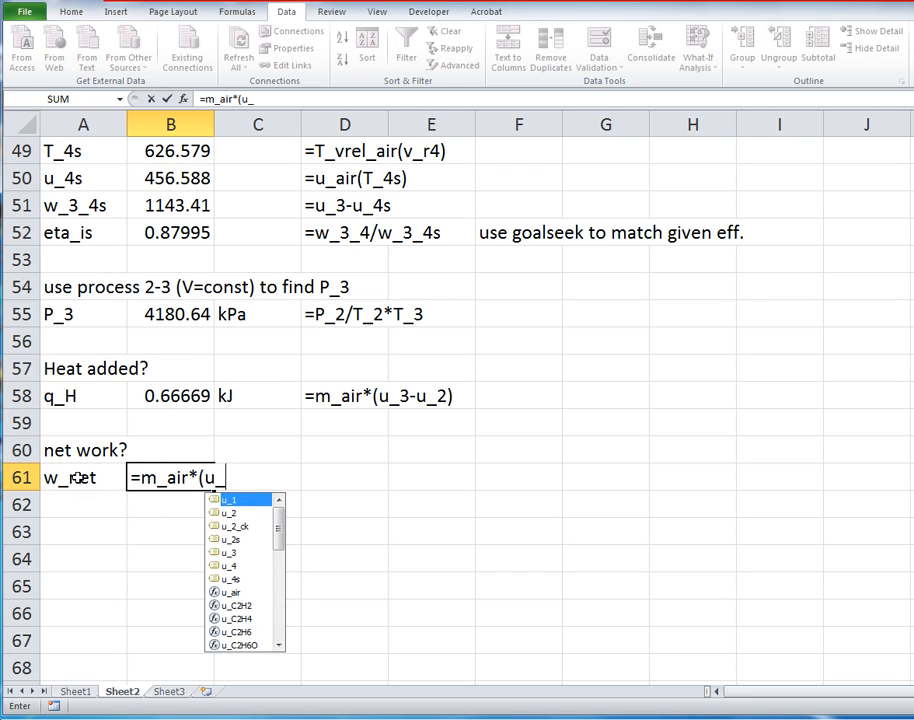
pyautogui.write('_3')
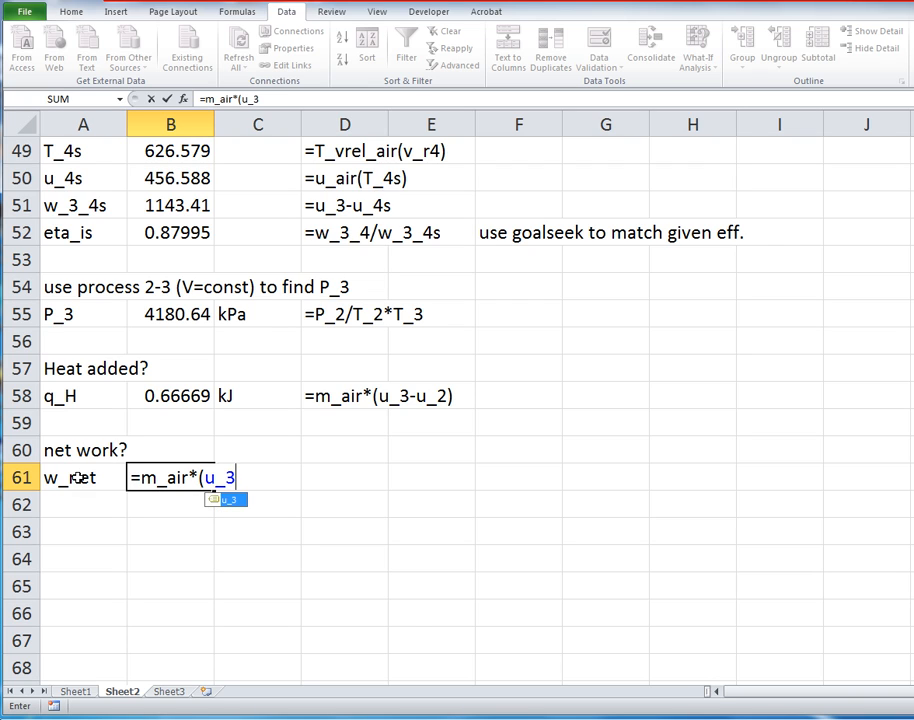
pyautogui.write('-')
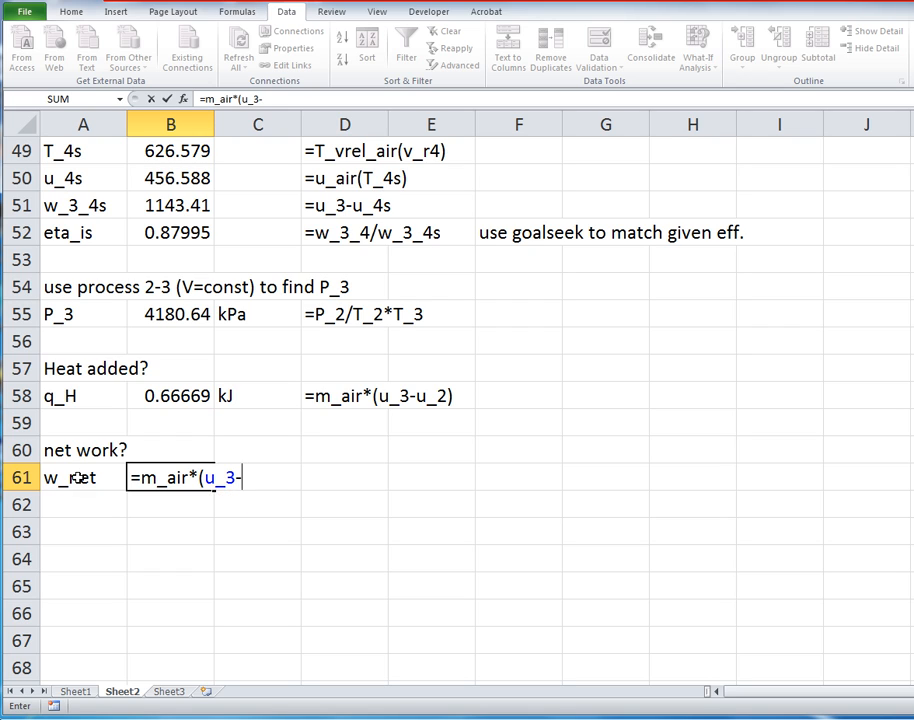
pyautogui.write('u_')
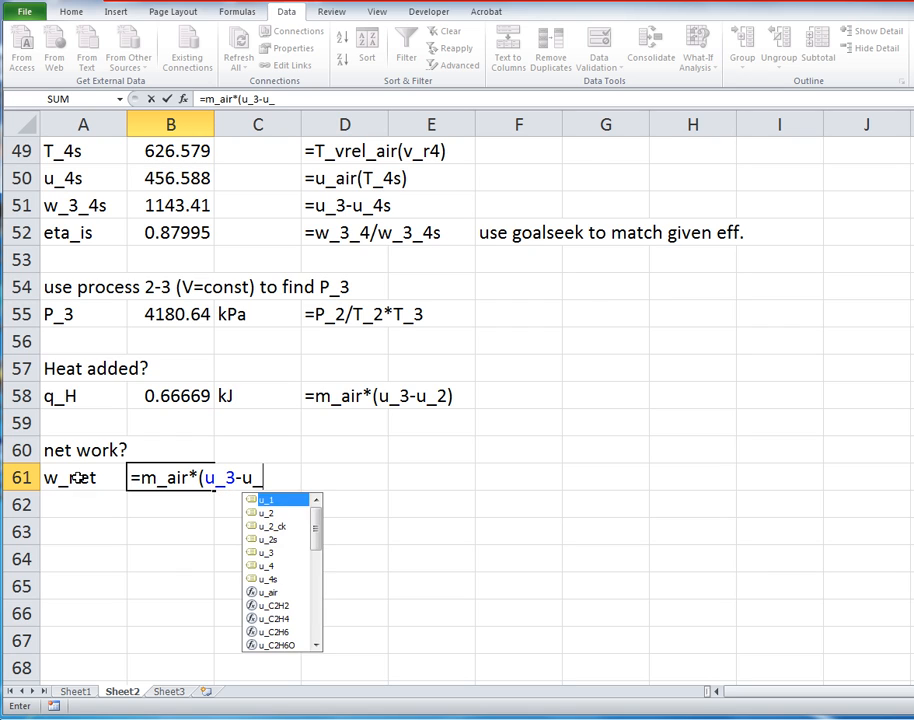
pyautogui.write('4)')
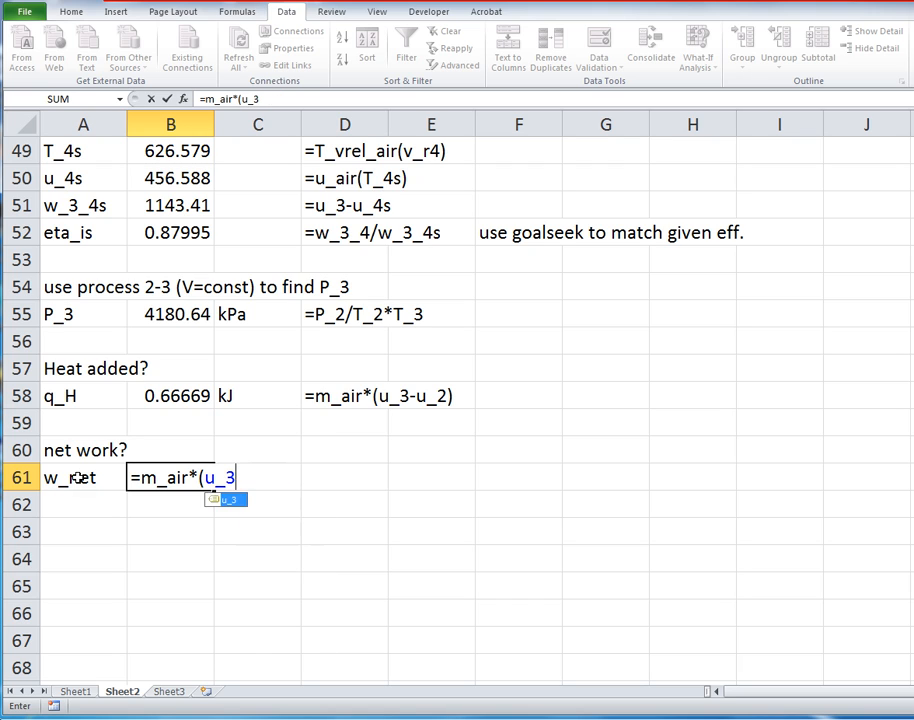
# Step: Finish w_net as =m_air*(w_3_4 - w_1_2), giving 0.41265 kJ, with its formula noted beside it
pyautogui.write('w')
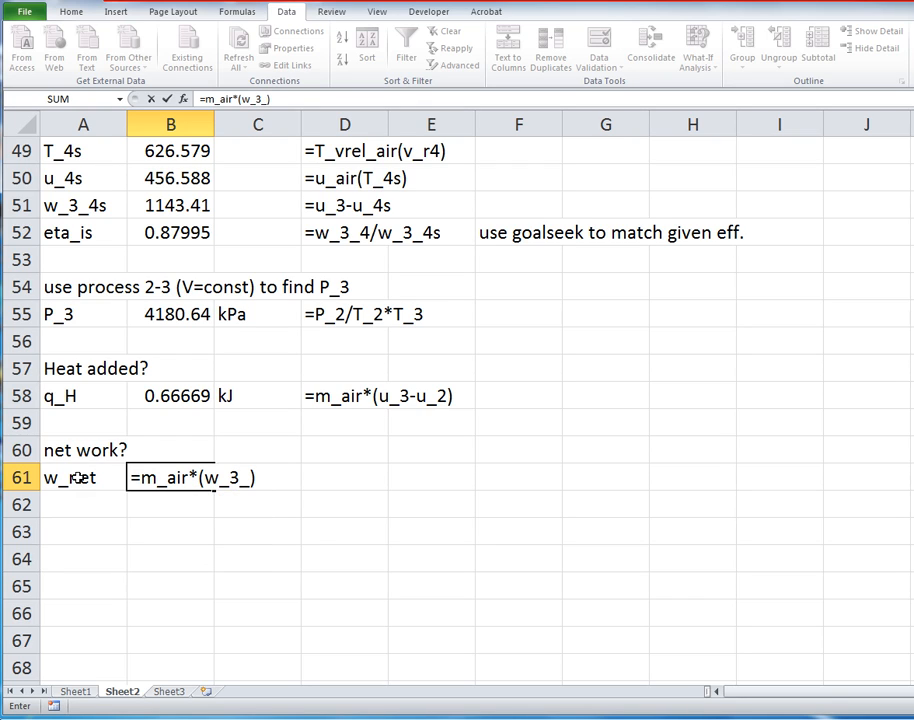
pyautogui.write('4')
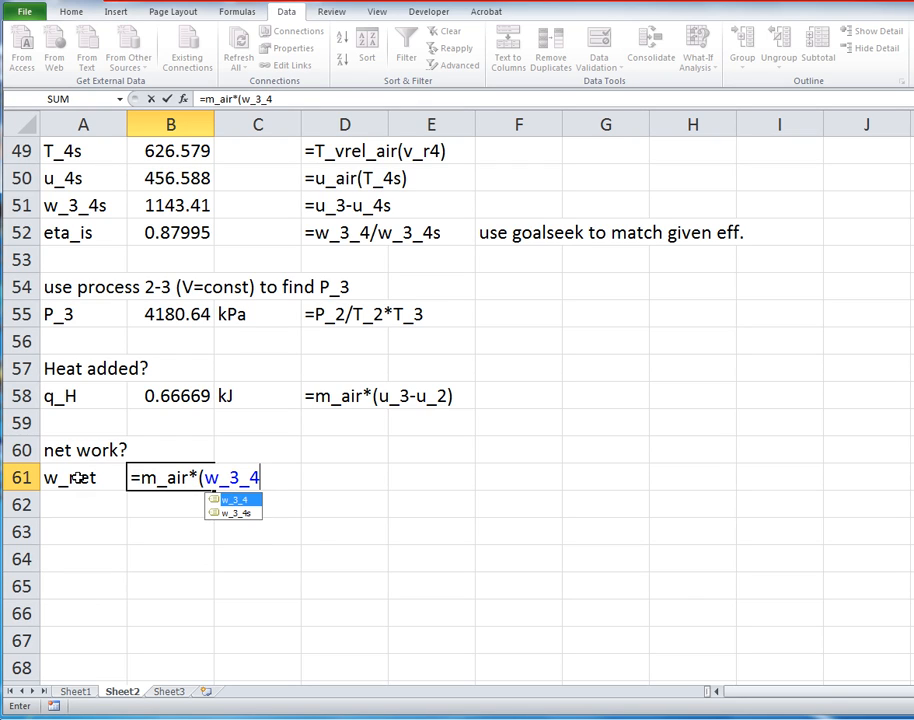
pyautogui.write('- w_1_2')
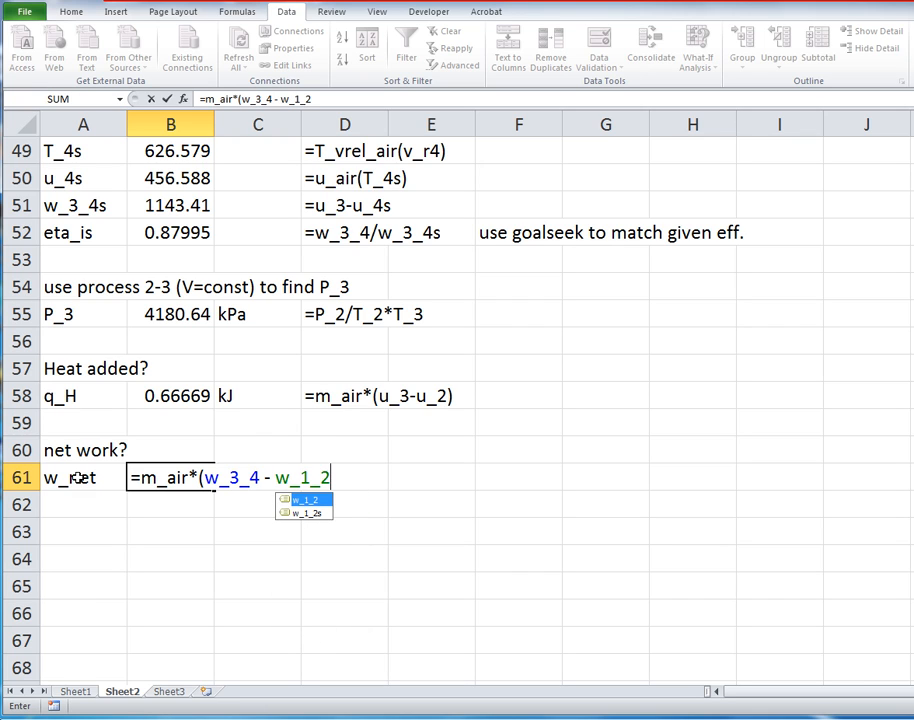
pyautogui.write(')')
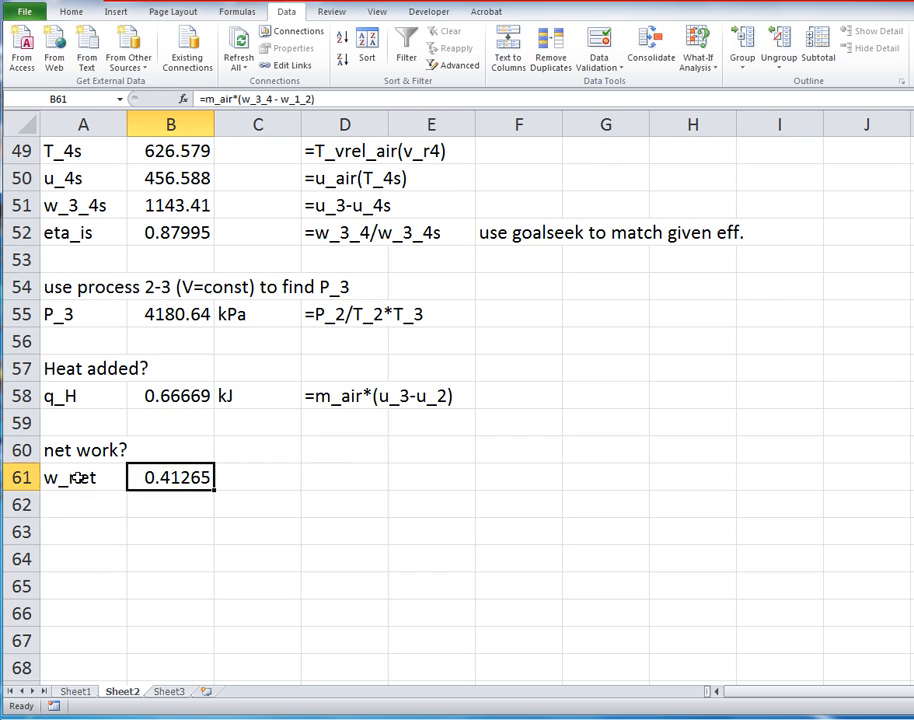
pyautogui.click(256, 476)
pyautogui.write('kJ')
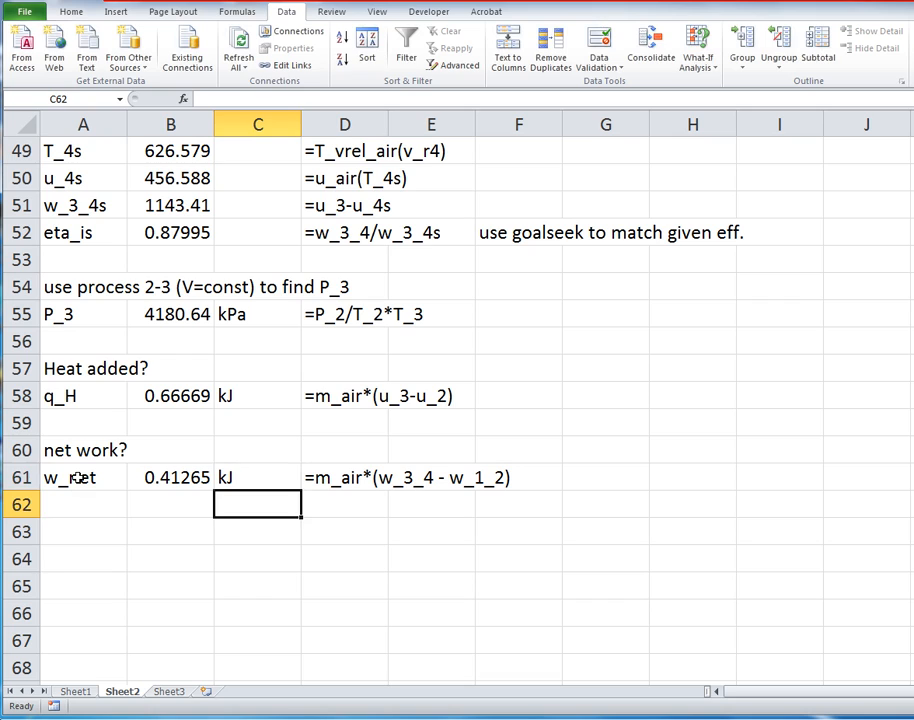
pyautogui.write('eta_th')
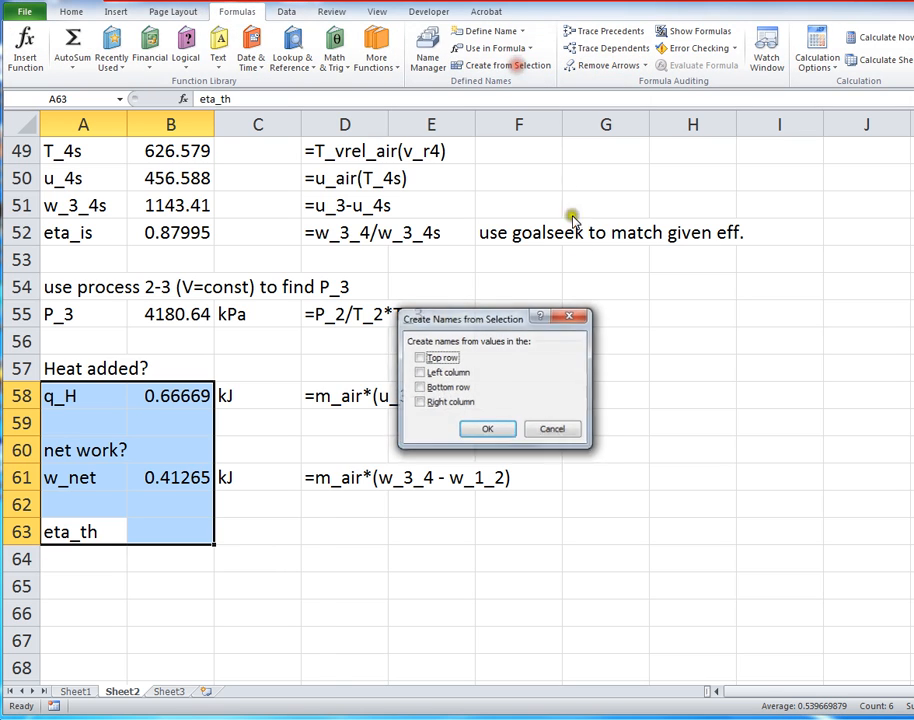
# Step: Name the result cells from their labels and compute eta_th = w_net/q_H, giving 0.61894
pyautogui.click(486, 428)
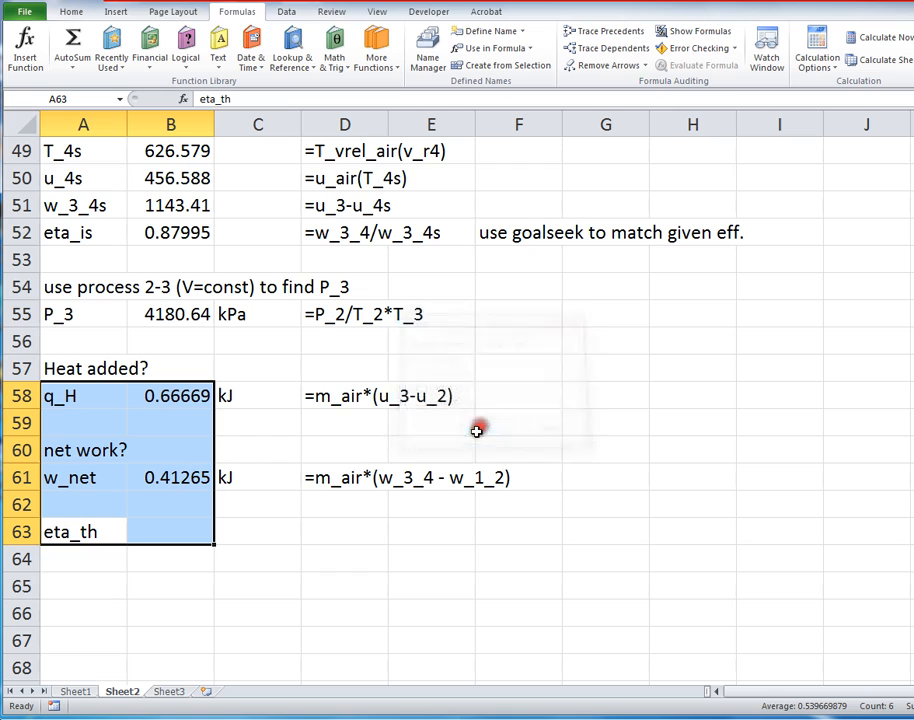
pyautogui.click(170, 532)
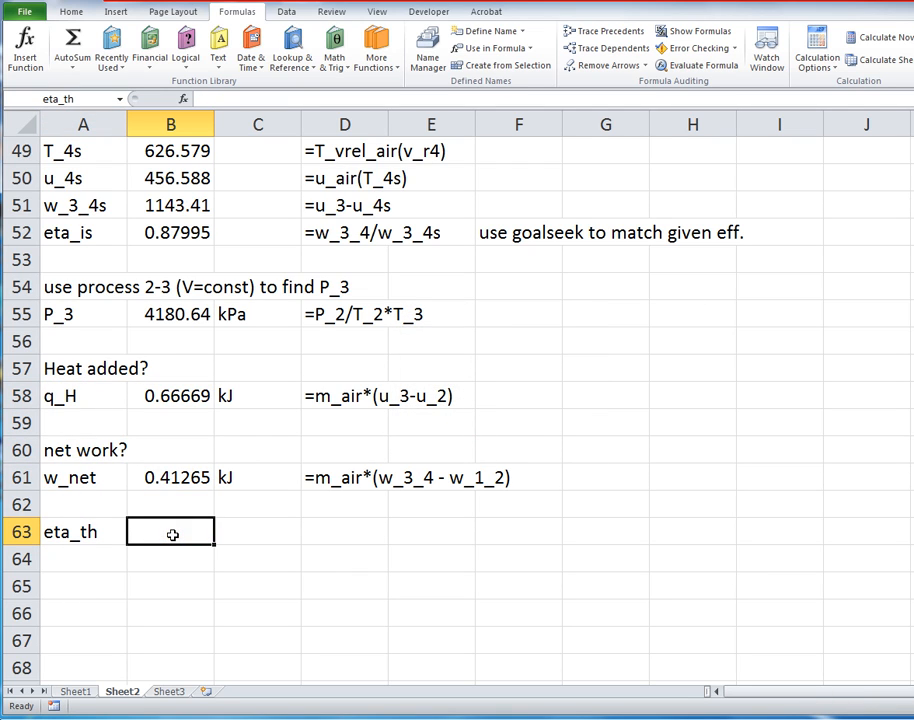
pyautogui.write('=w_net/')
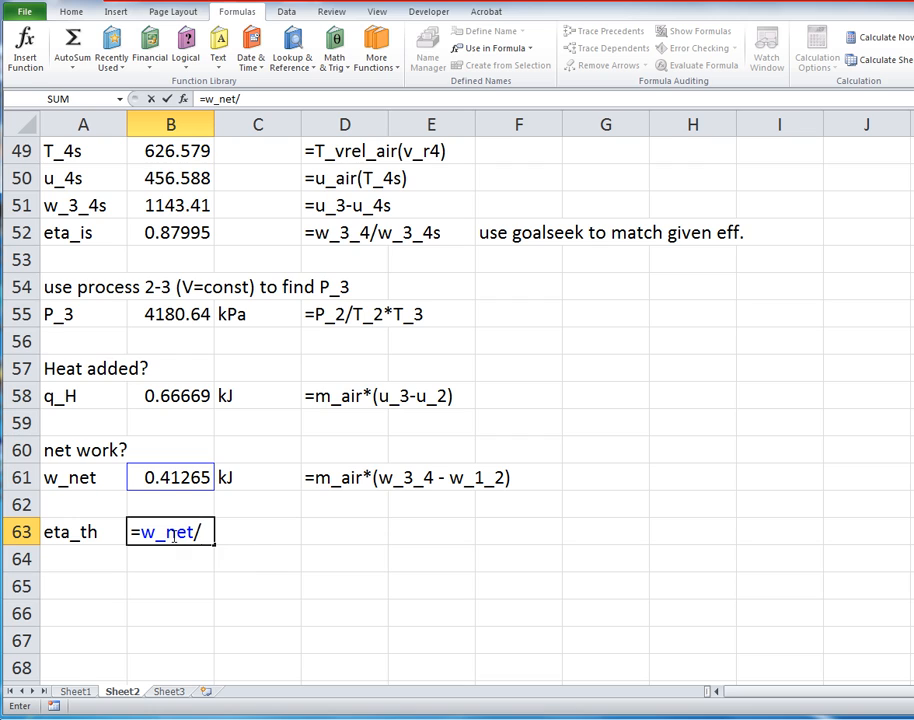
pyautogui.write('q_H')
pyautogui.click(256, 532)
pyautogui.write('kJ')
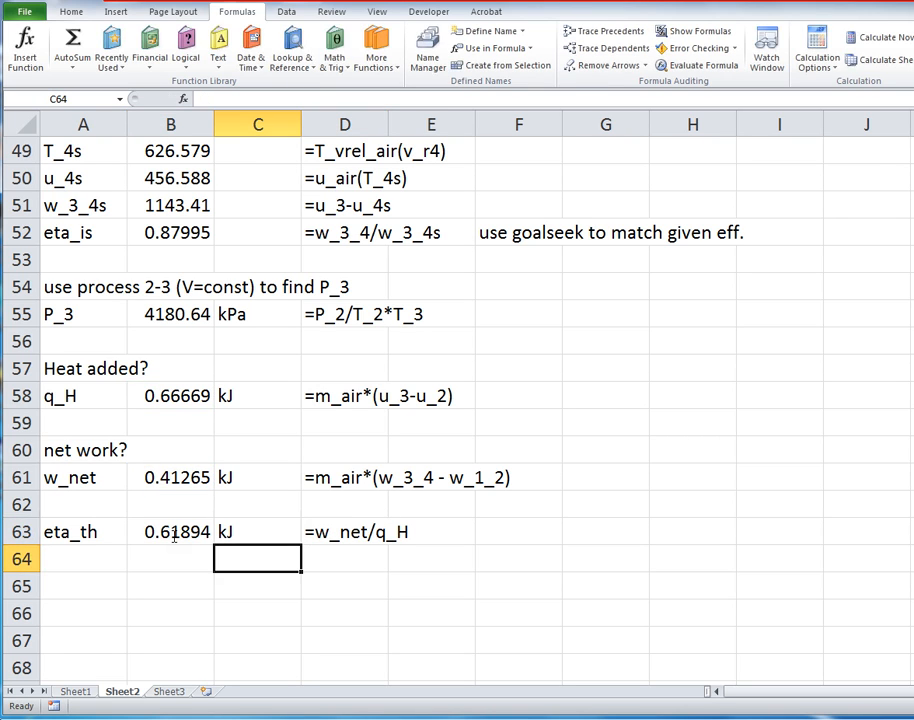
pyautogui.doubleClick(170, 396)
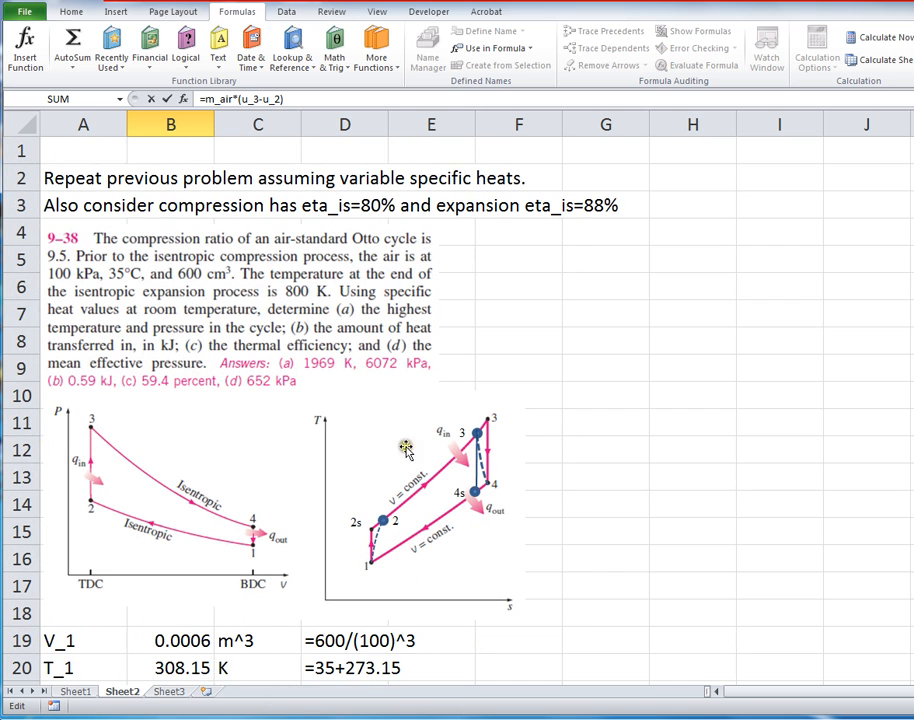
pyautogui.moveTo(308, 488)
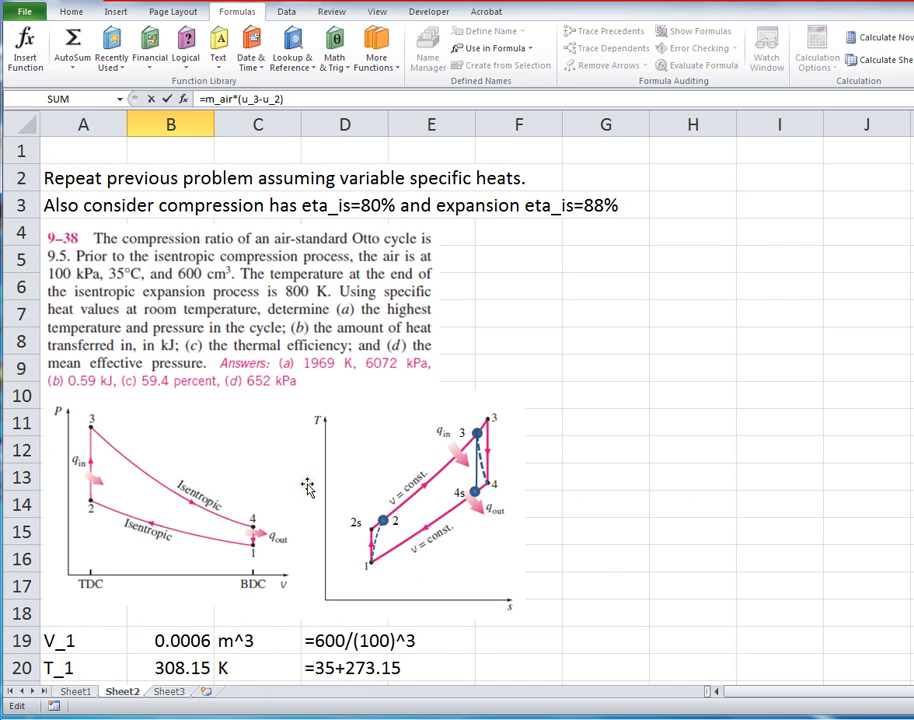
pyautogui.moveTo(96, 516)
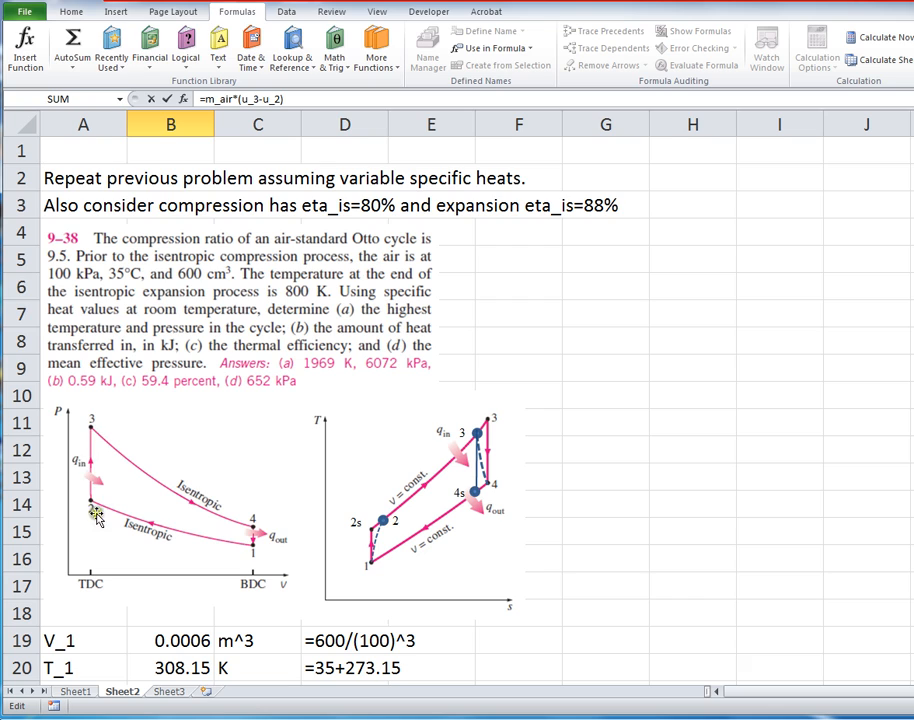
pyautogui.moveTo(284, 532)
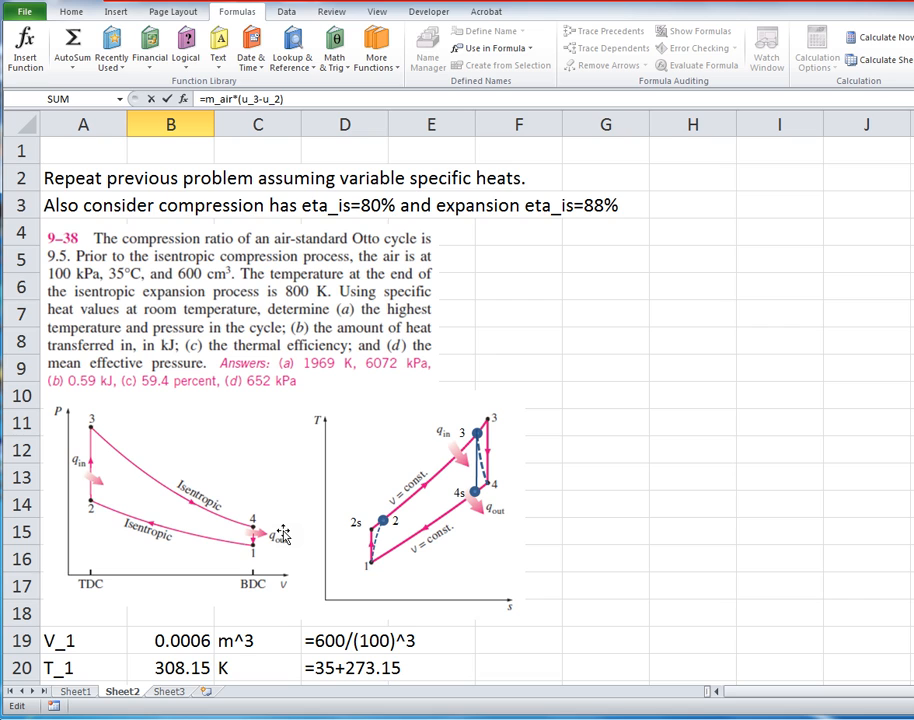
pyautogui.scroll(-3)
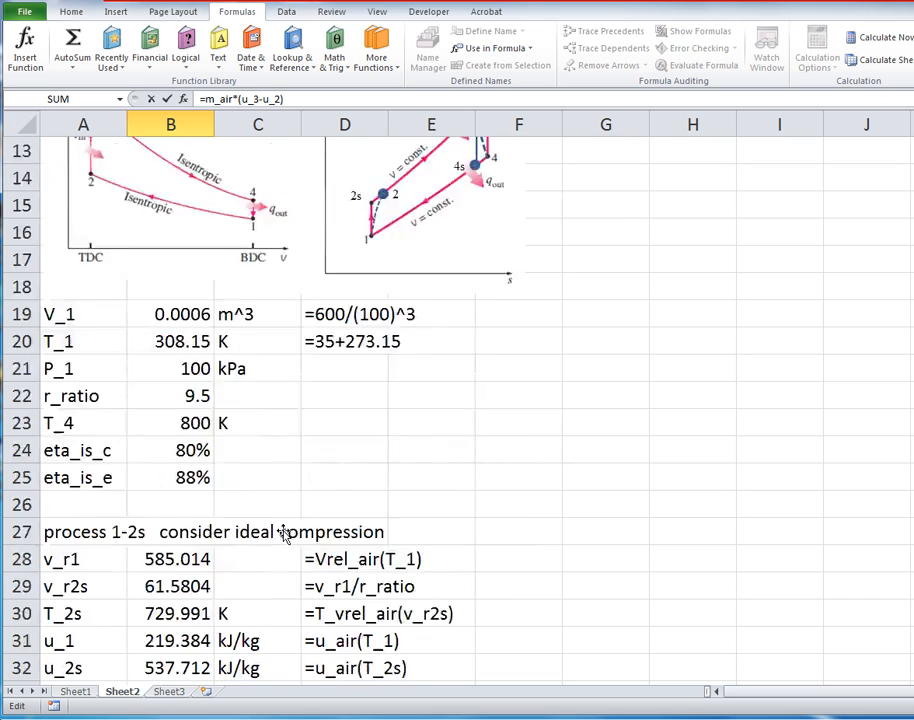
pyautogui.scroll(-3)
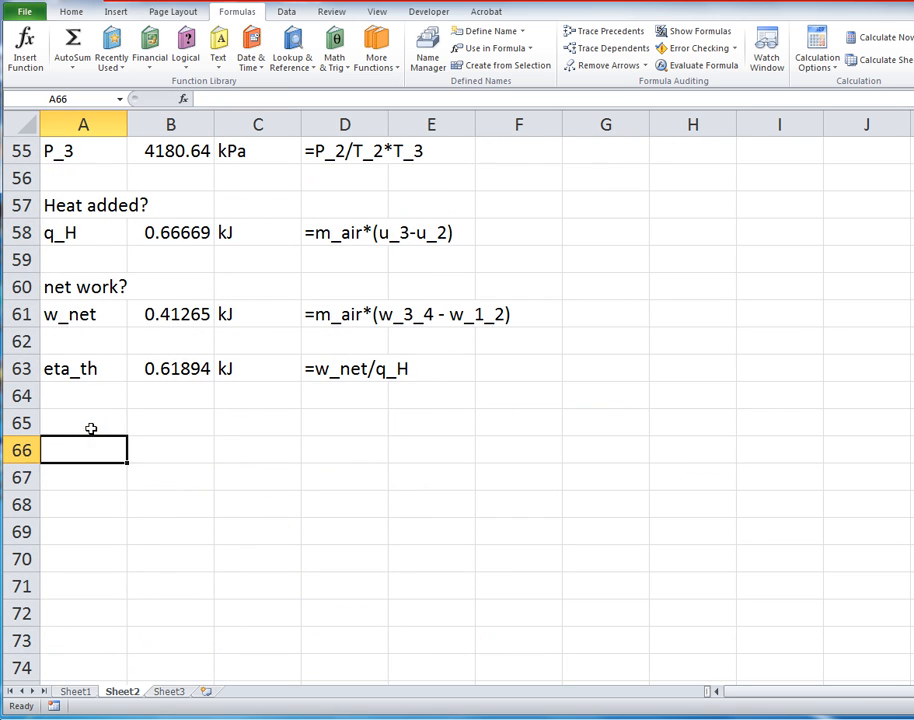
# Step: Add q_L = m_air*(u_4-u_1) giving 0.25405 kJ and define the name q_L from its label
pyautogui.write('q_L')
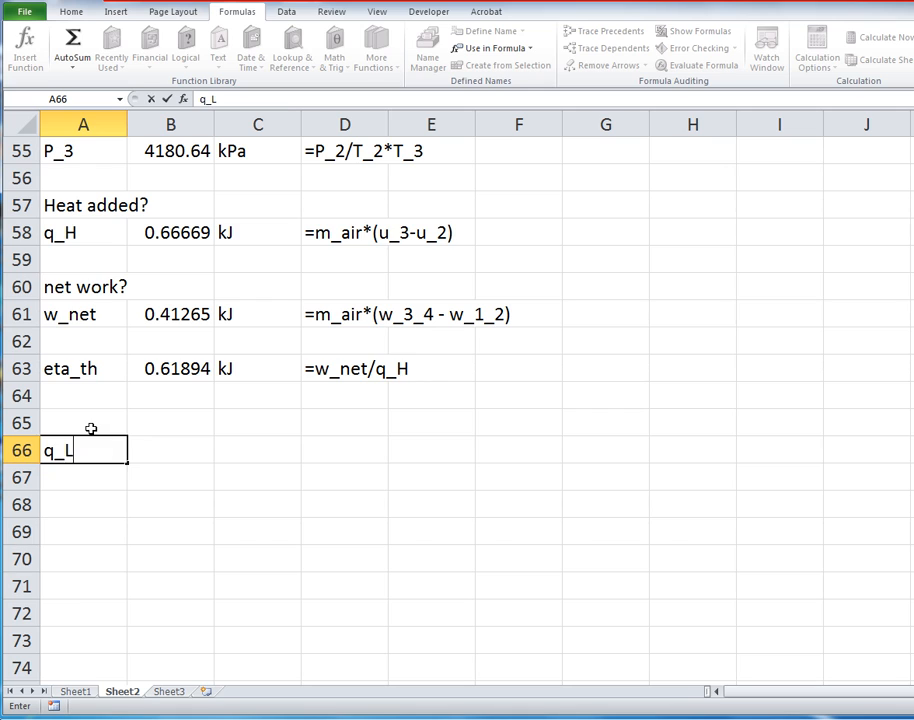
pyautogui.write('=m')
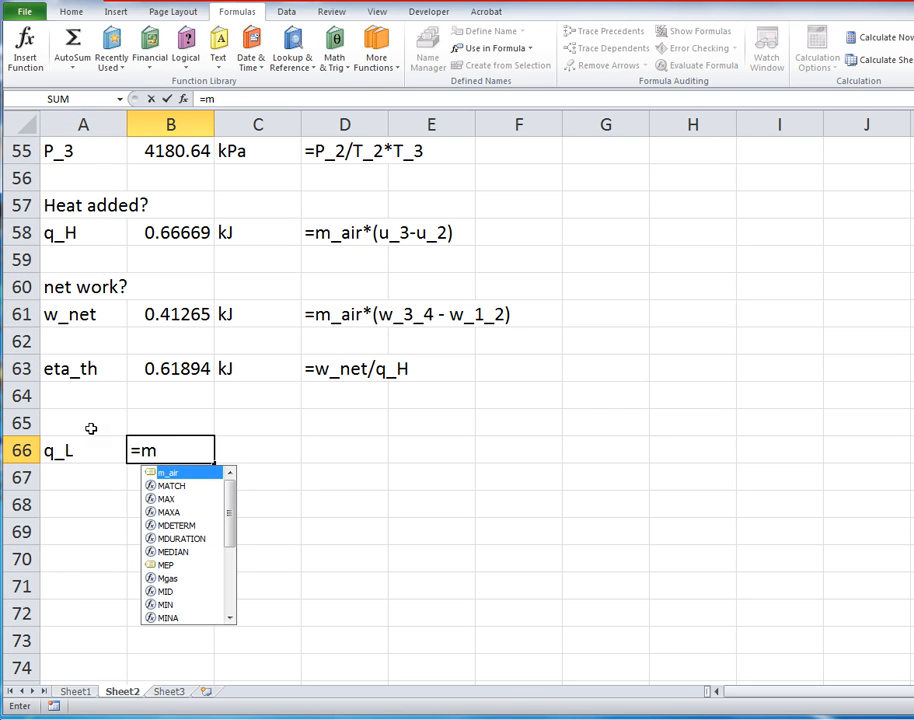
pyautogui.write('_air')
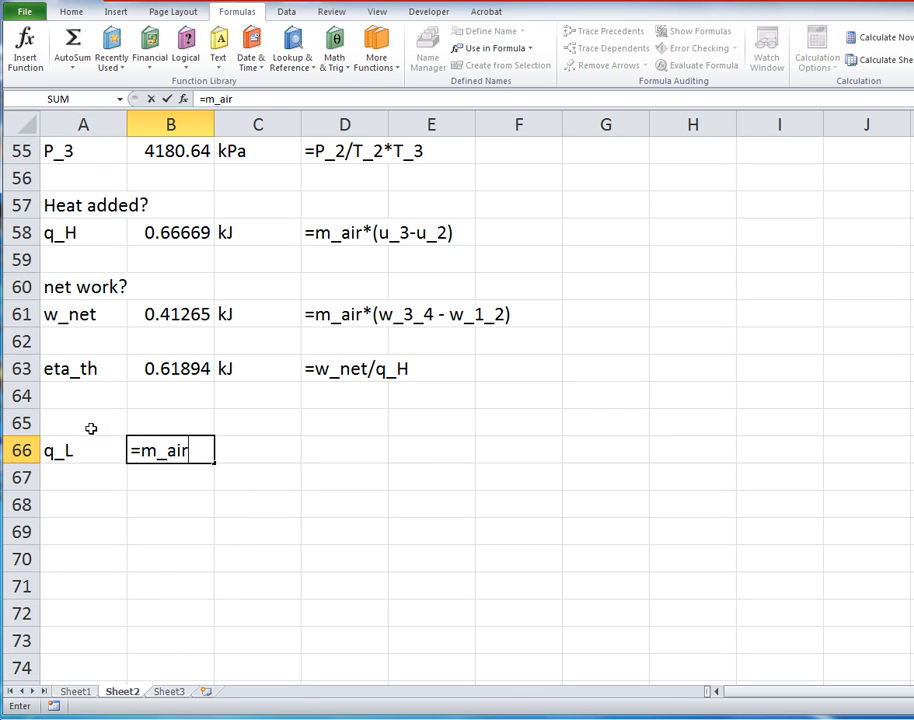
pyautogui.write('*(')
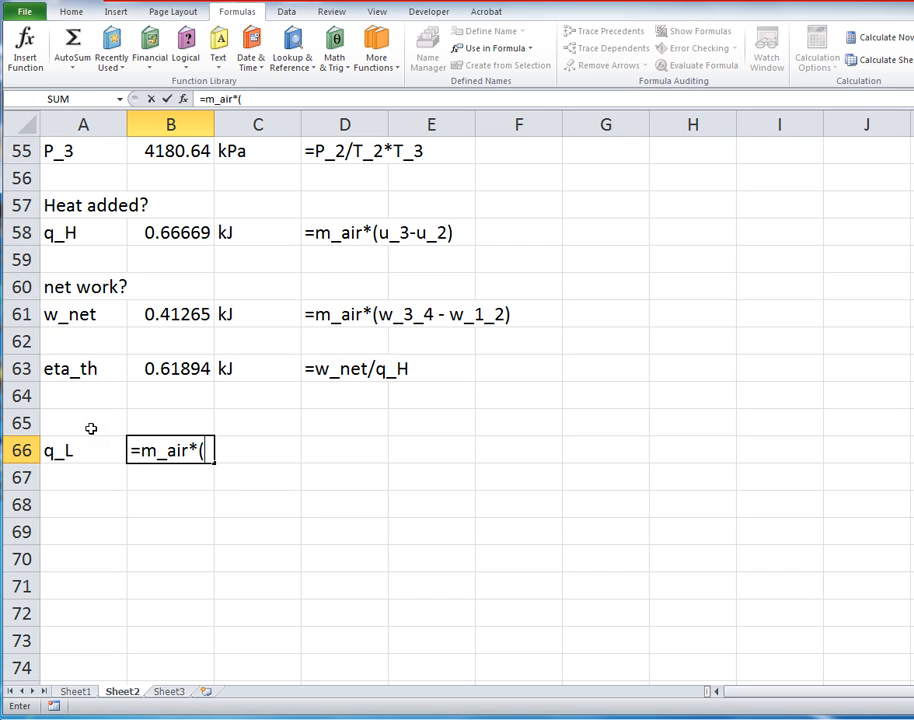
pyautogui.write('u_')
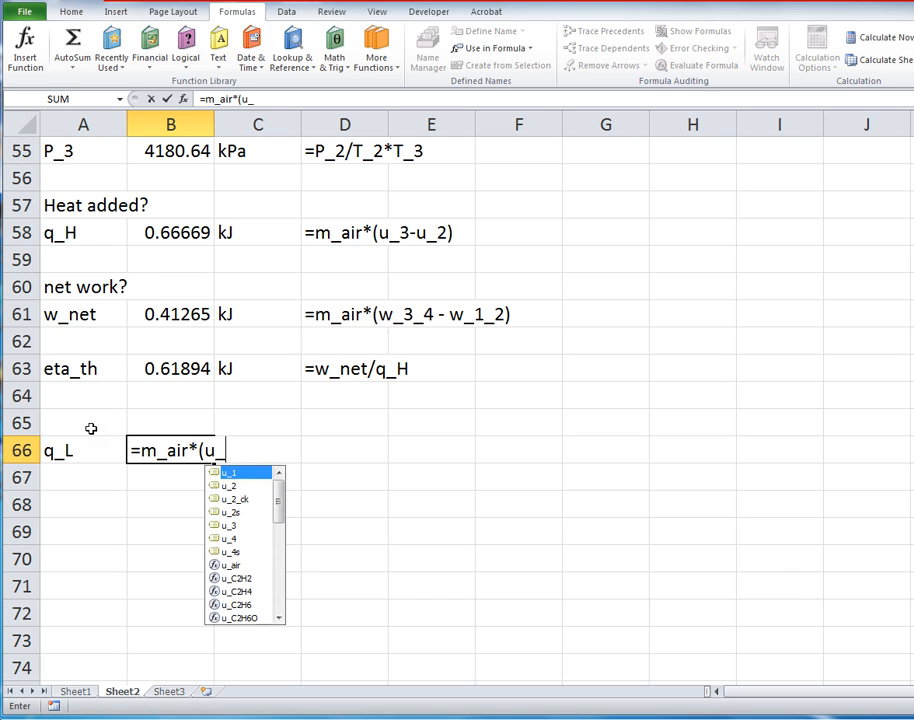
pyautogui.write('4')
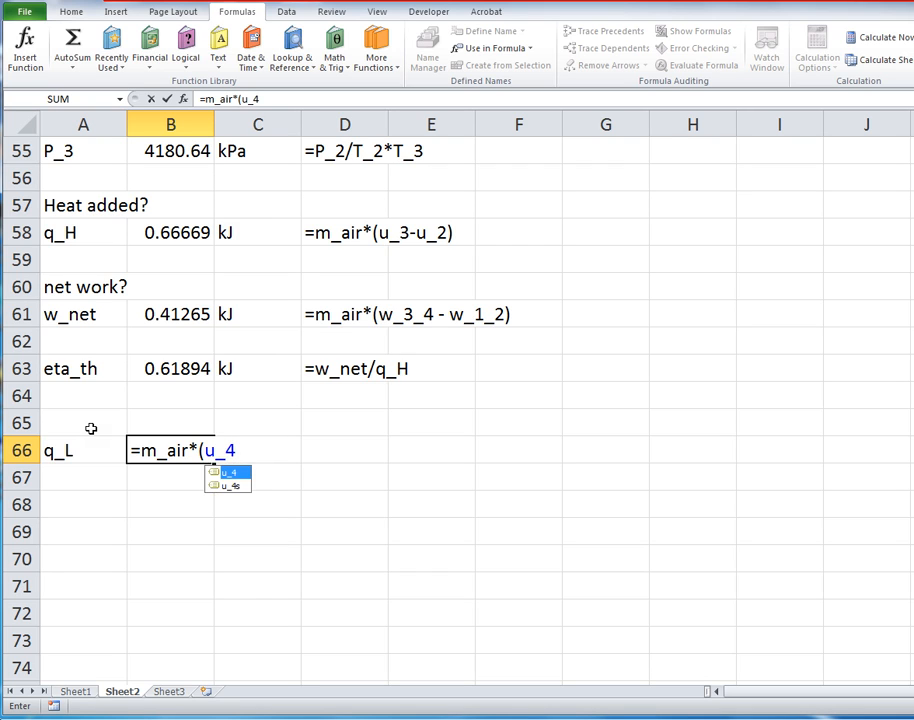
pyautogui.write('-u_1)')
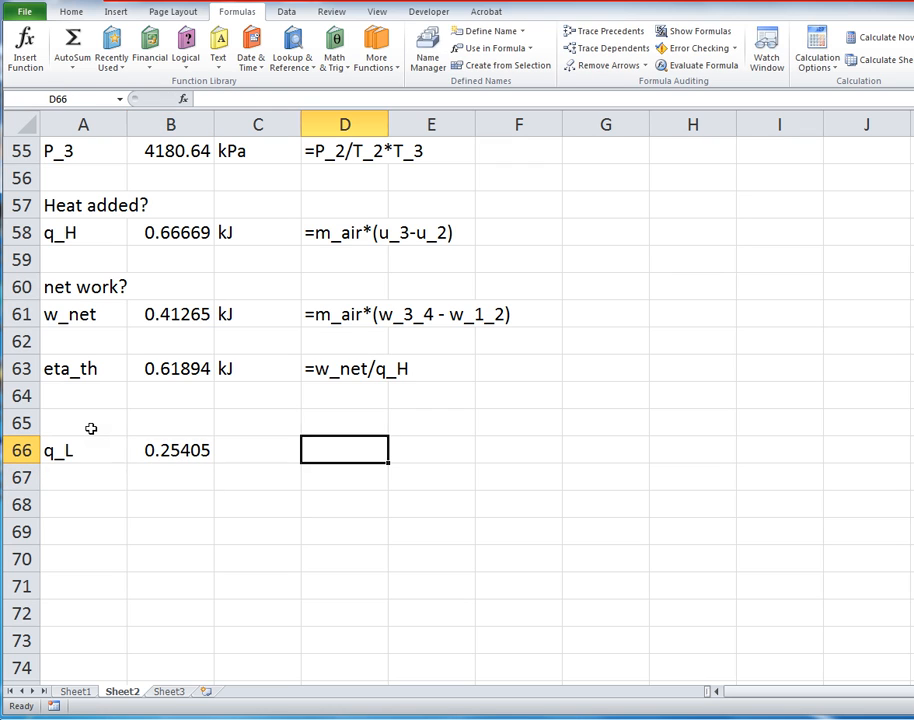
pyautogui.write('kJ')
pyautogui.write('=m_air*(u_4-u_1)')
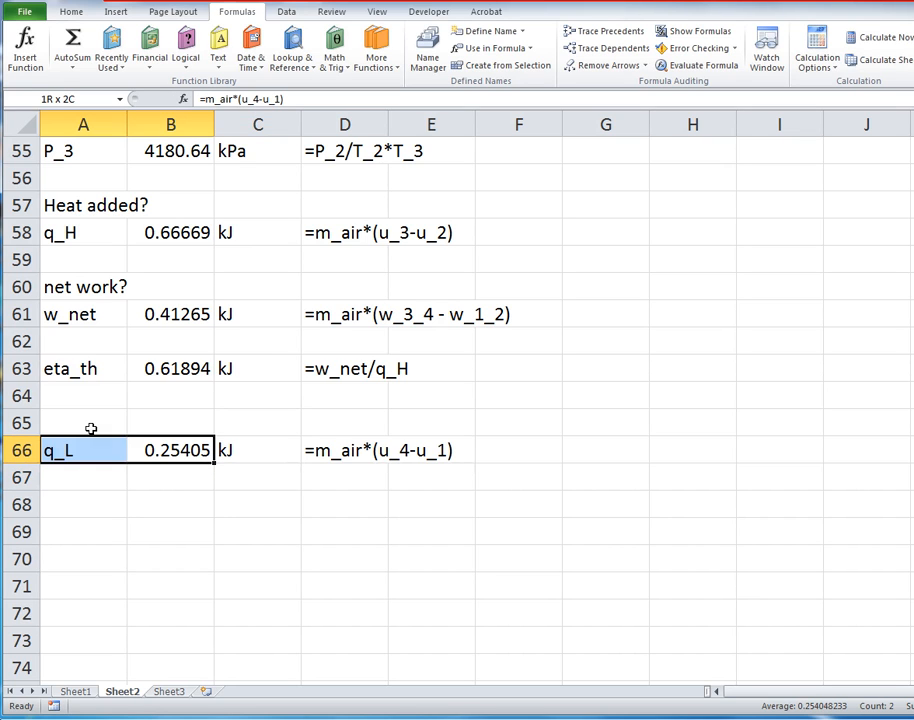
pyautogui.click(500, 64)
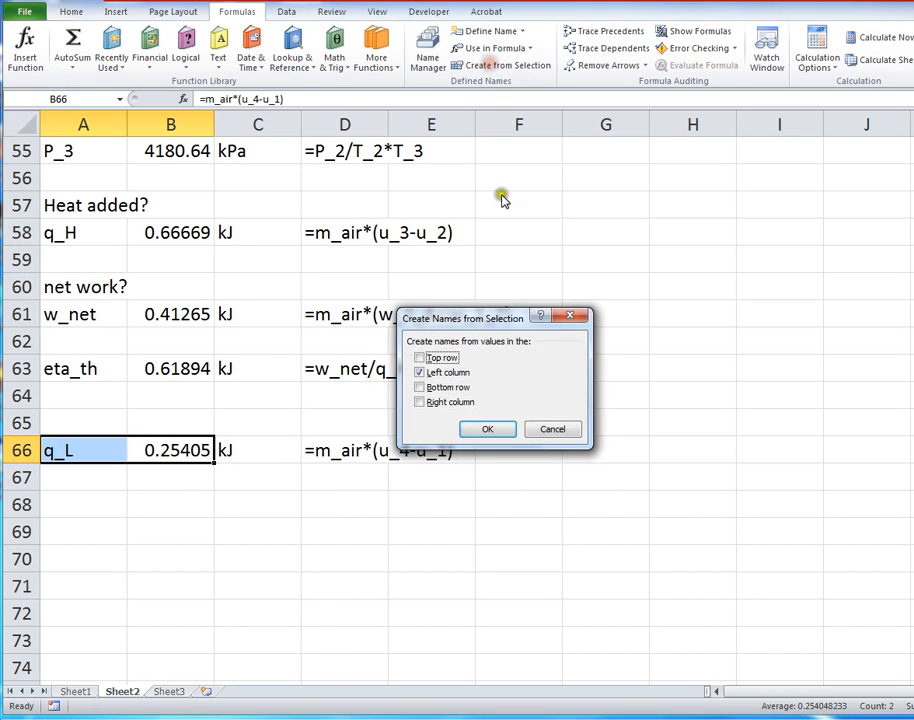
pyautogui.click(486, 428)
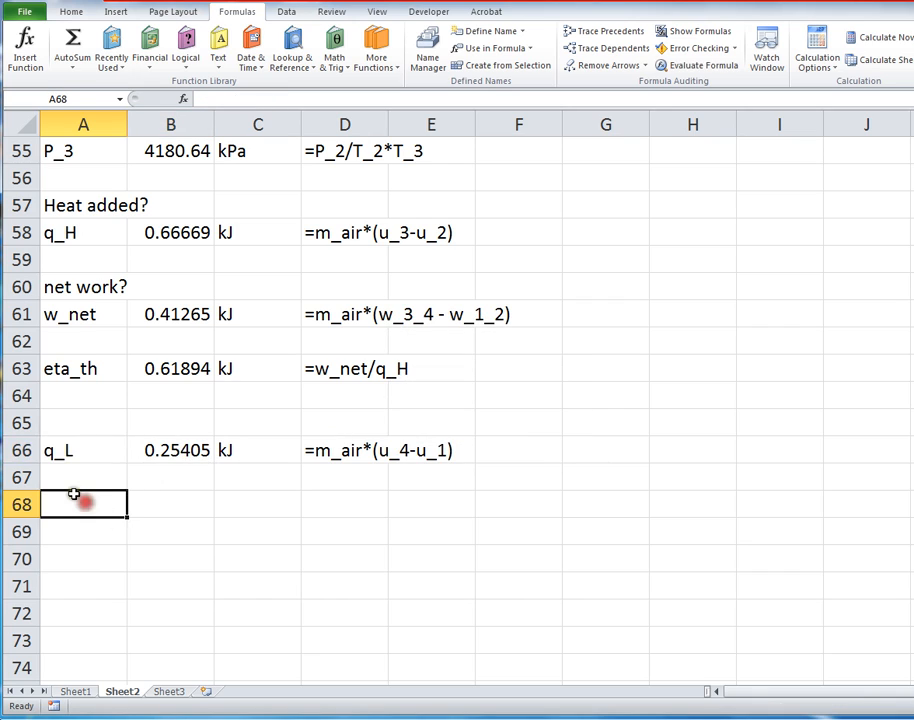
# Step: Add check row eta_th_ck = 1-q_L/q_H, giving 0.61894, with the formula noted beside it
pyautogui.write('eta_th_')
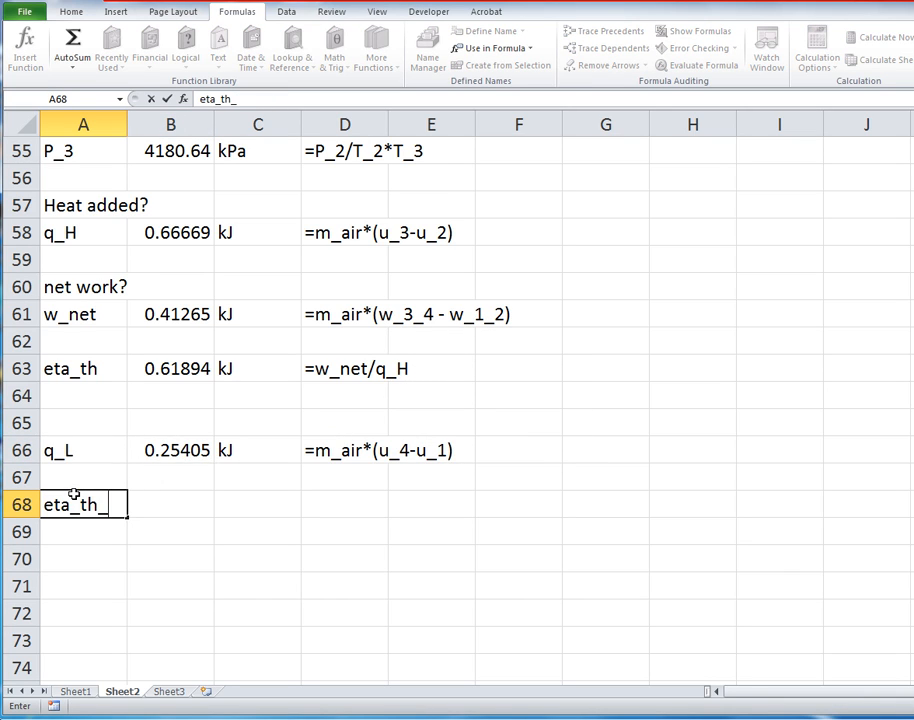
pyautogui.write('ck')
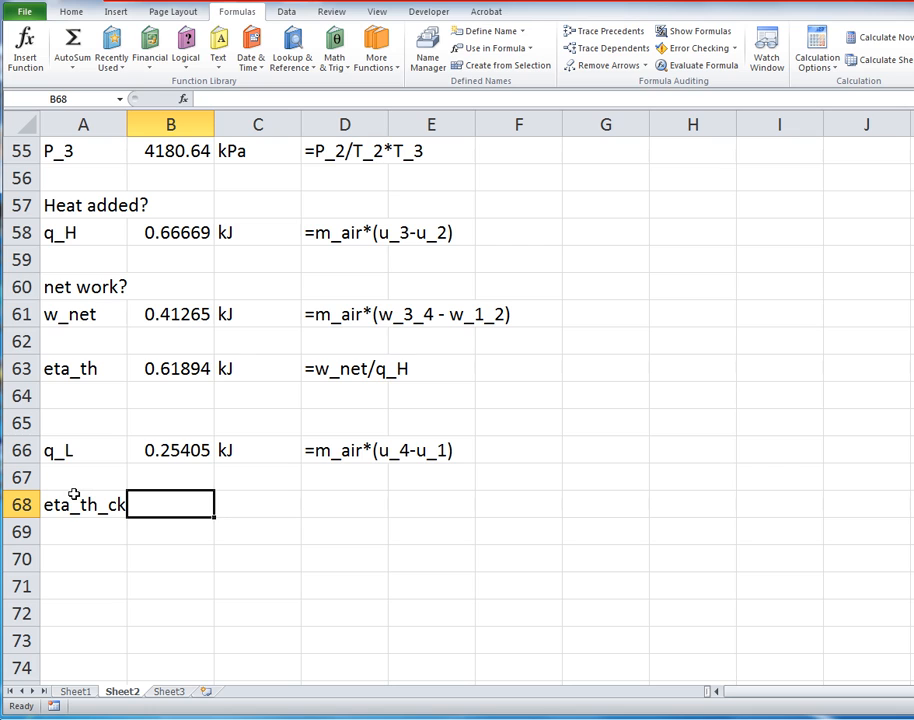
pyautogui.write('=1-q_L/q_')
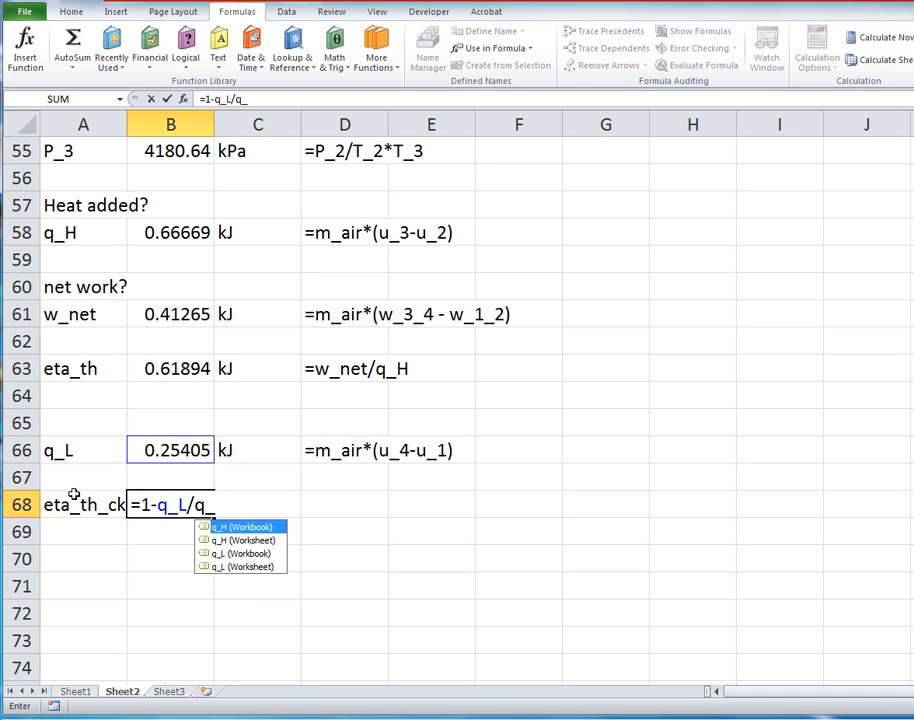
pyautogui.press('Enter')
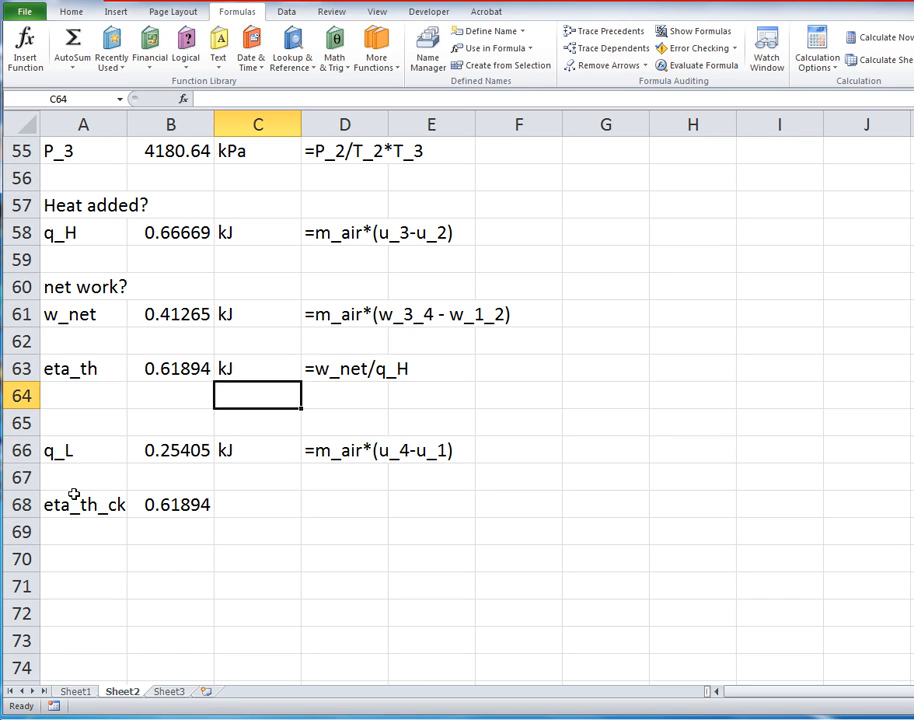
pyautogui.click(258, 368)
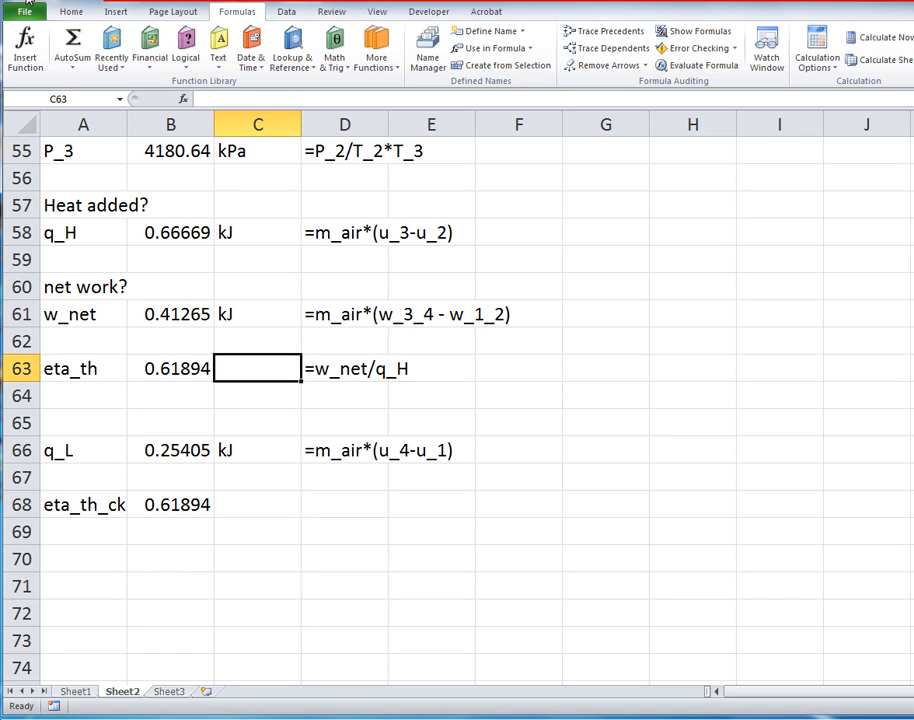
pyautogui.write('=1-q_L/q_H')
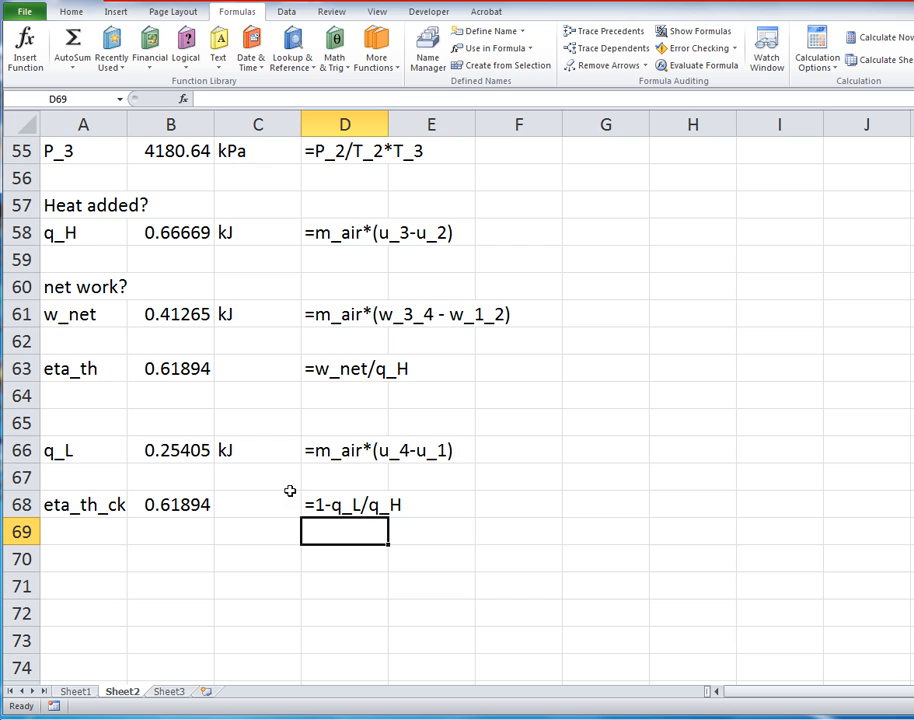
pyautogui.moveTo(244, 496)
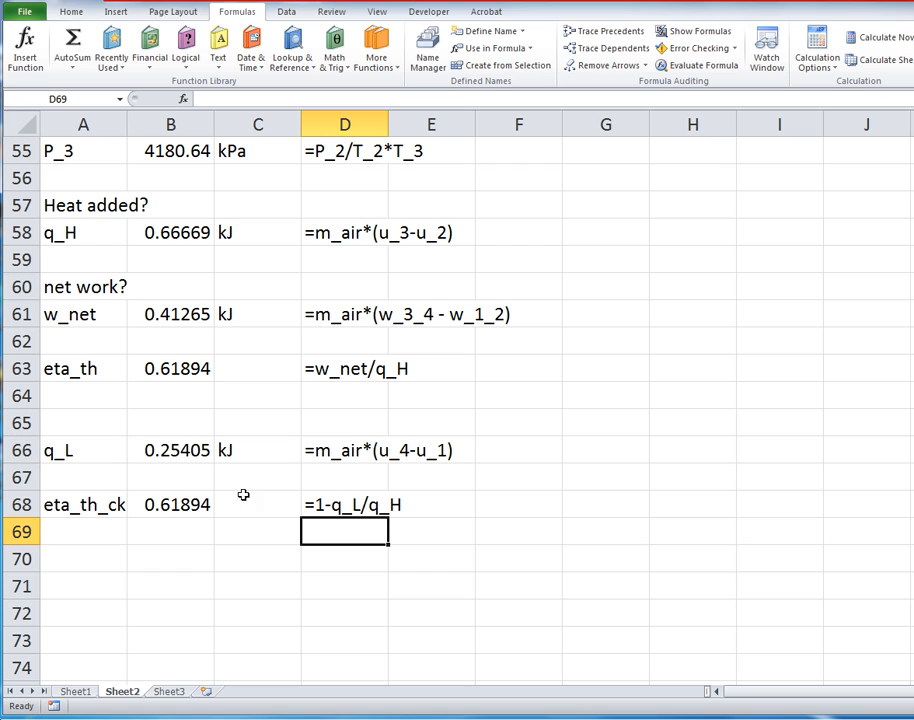
pyautogui.moveTo(128, 524)
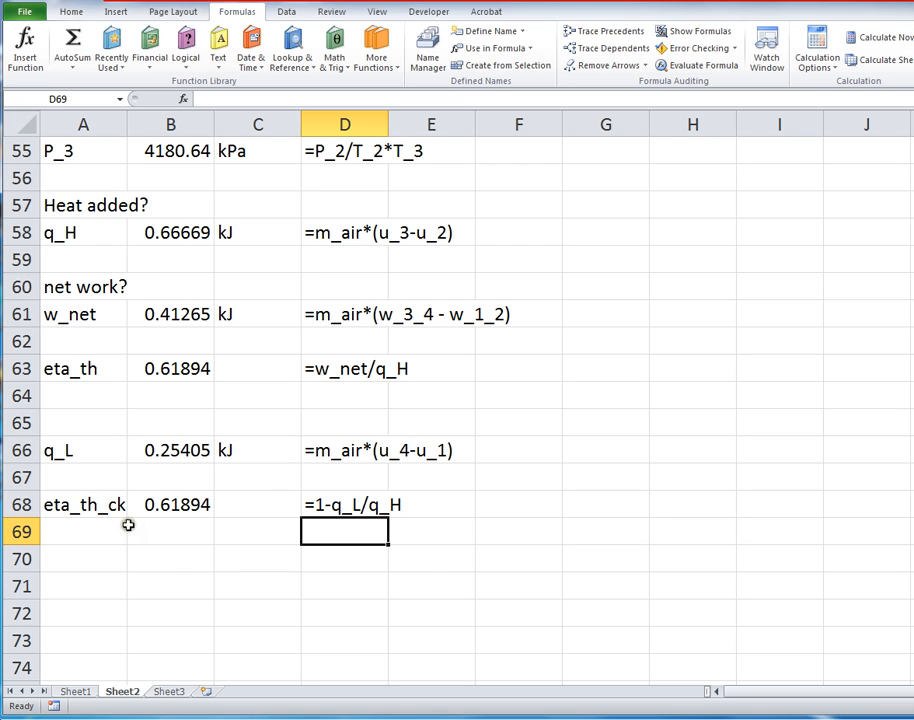